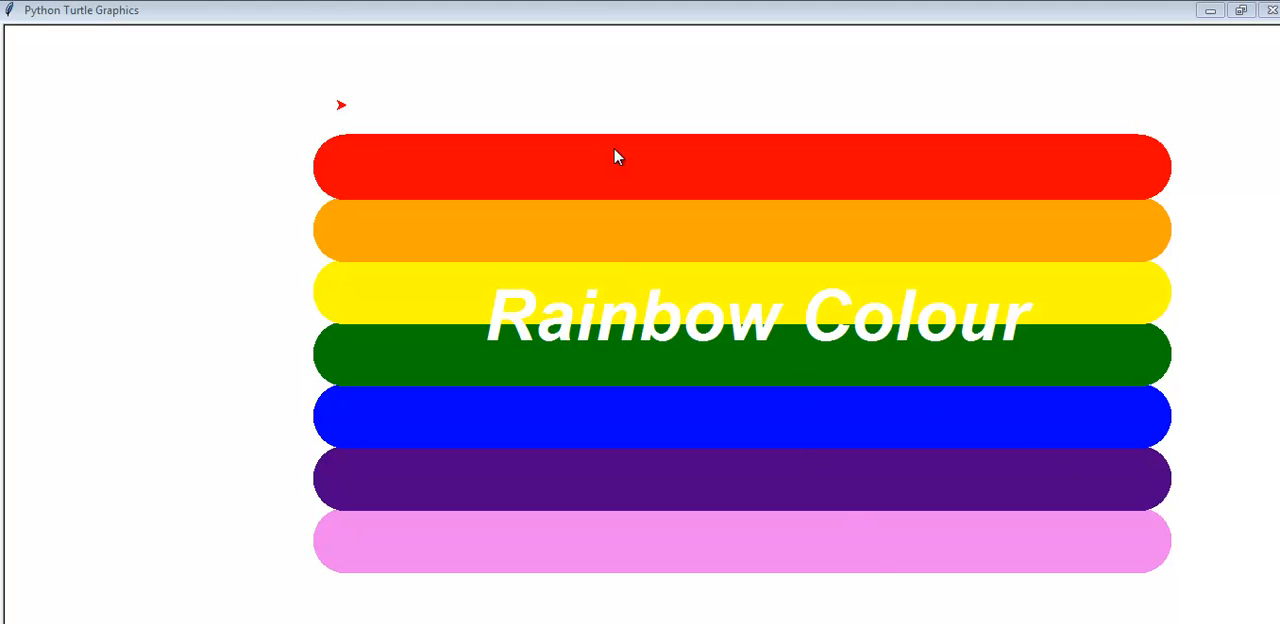
mouse_move(500, 264)
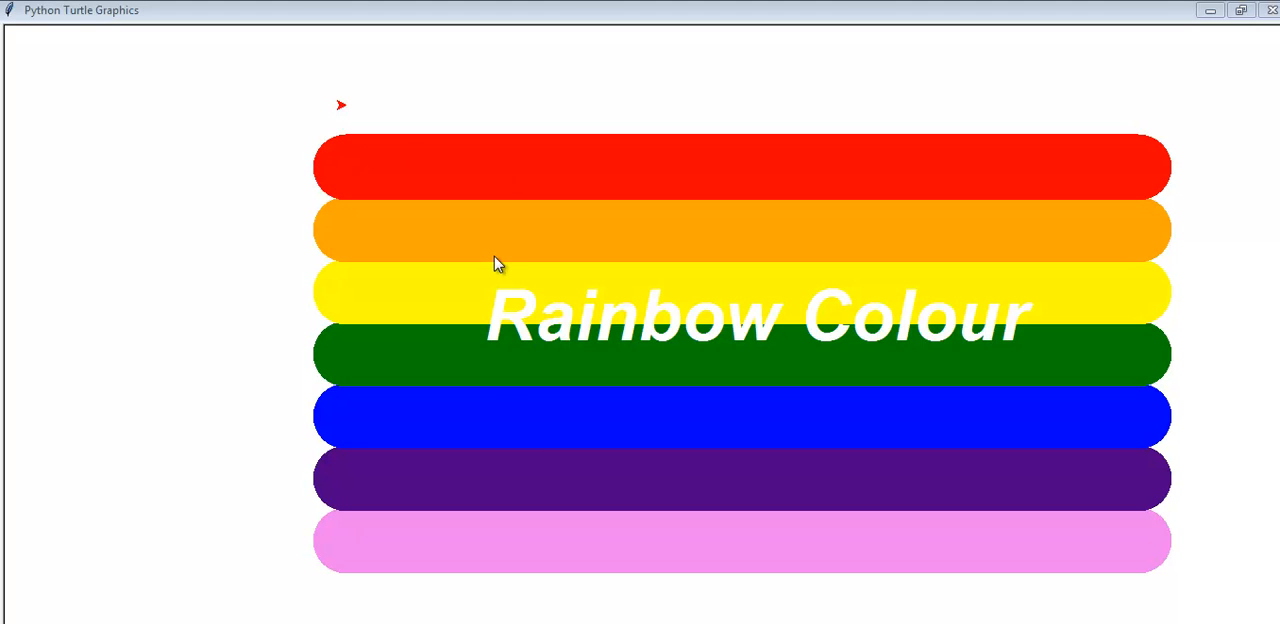
mouse_move(502, 428)
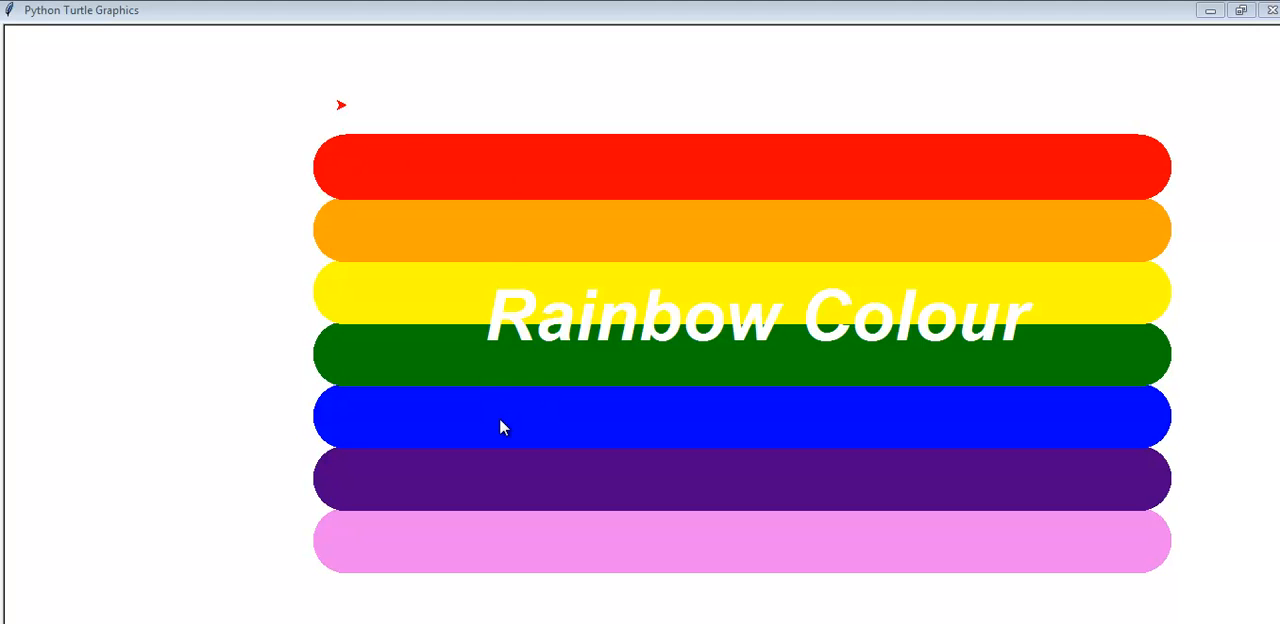
mouse_move(510, 452)
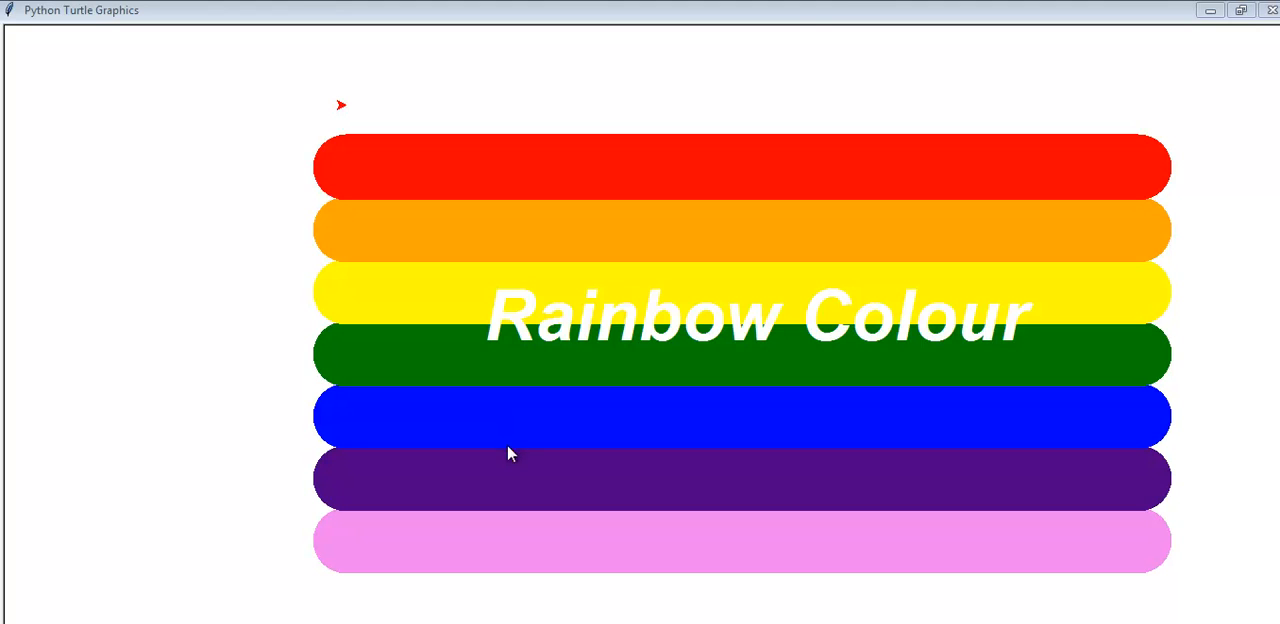
mouse_move(700, 420)
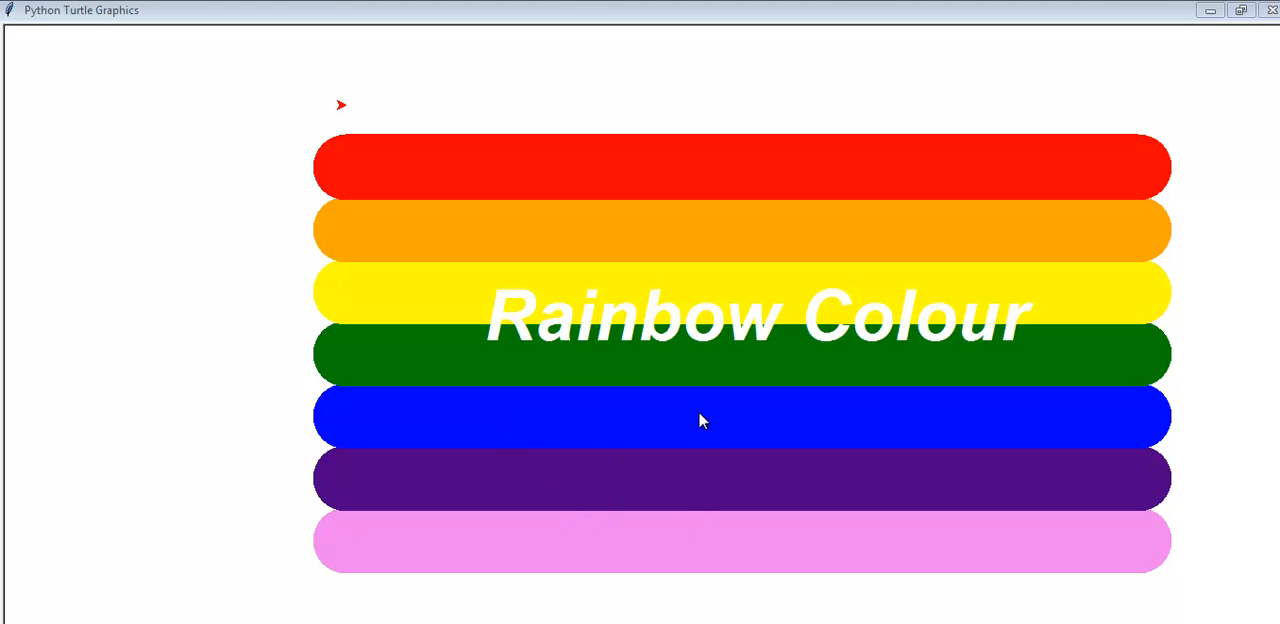
mouse_move(552, 376)
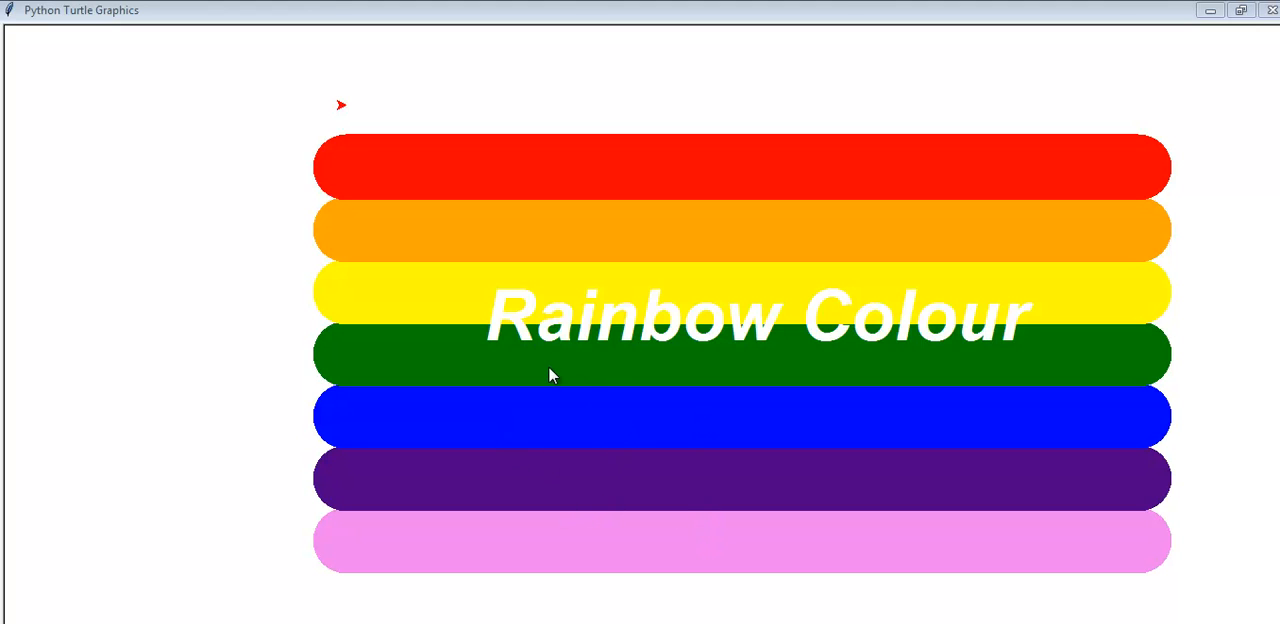
mouse_move(740, 418)
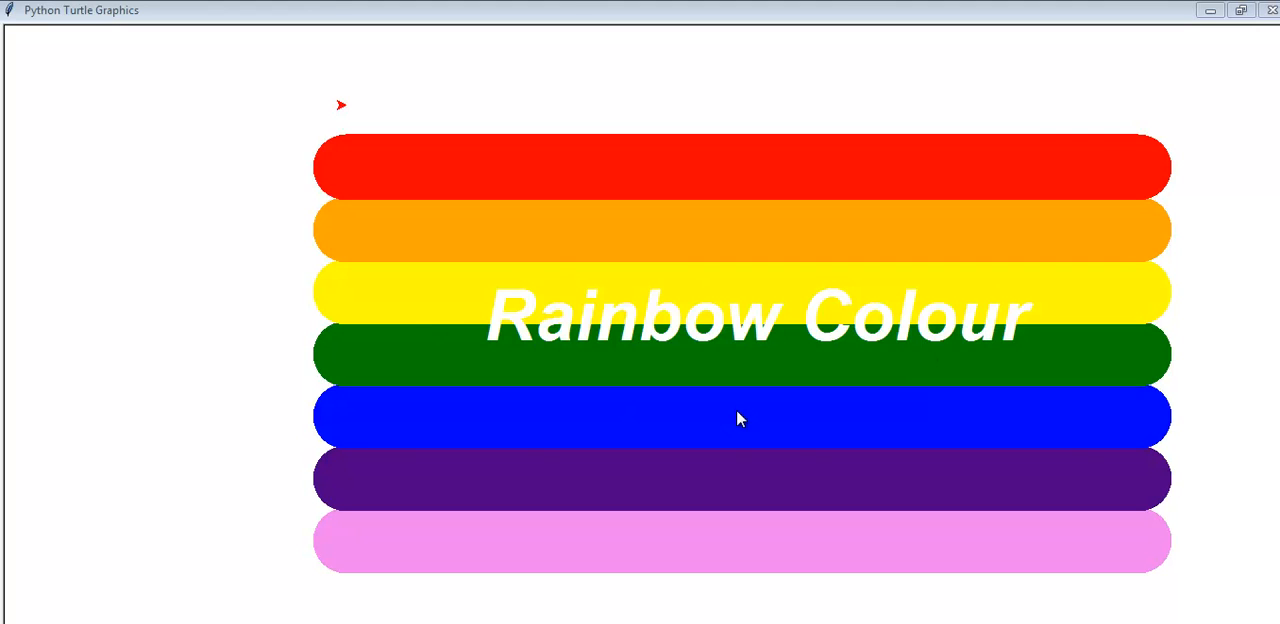
mouse_move(770, 428)
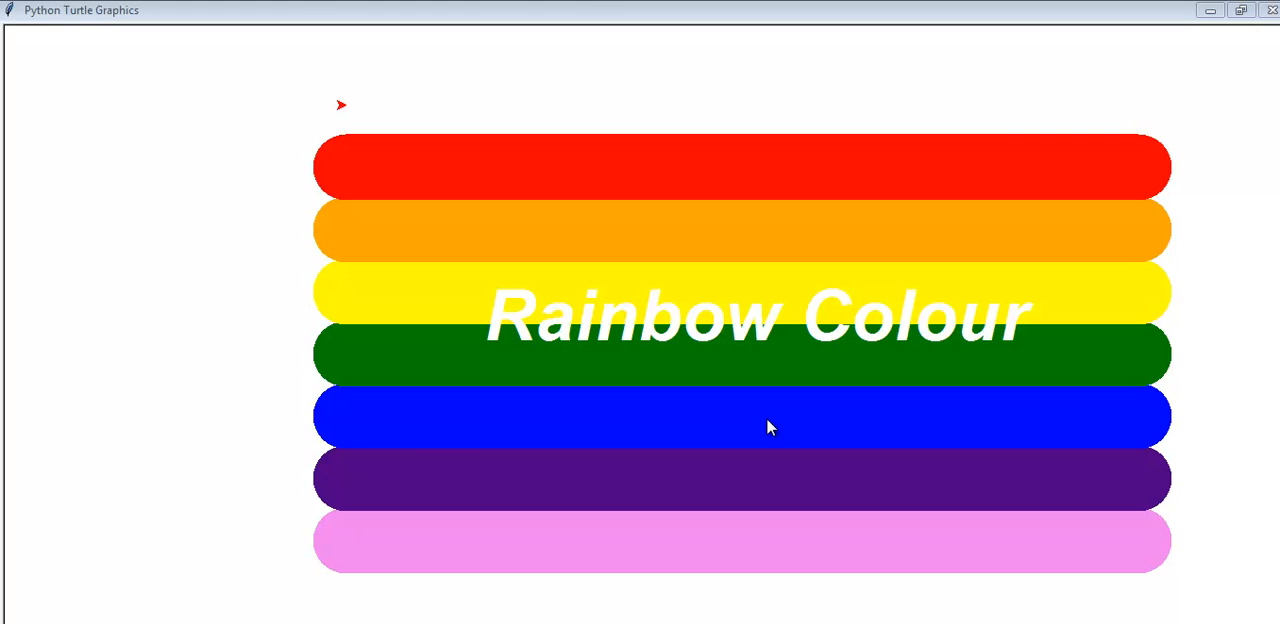
mouse_move(436, 196)
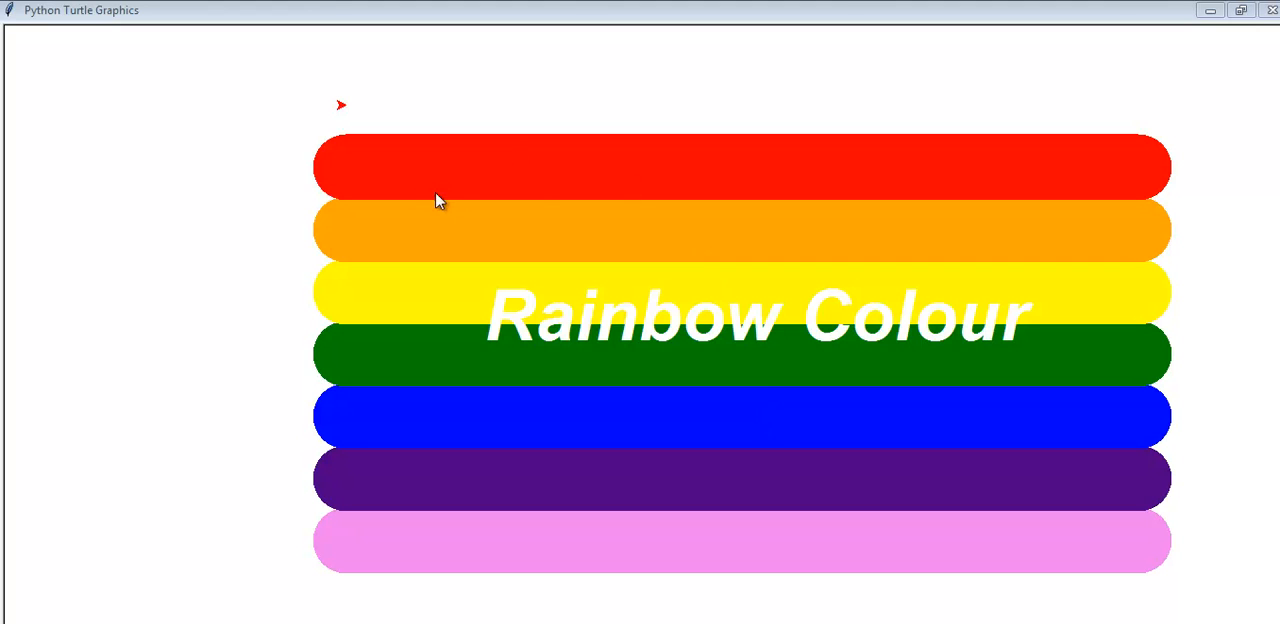
mouse_move(924, 336)
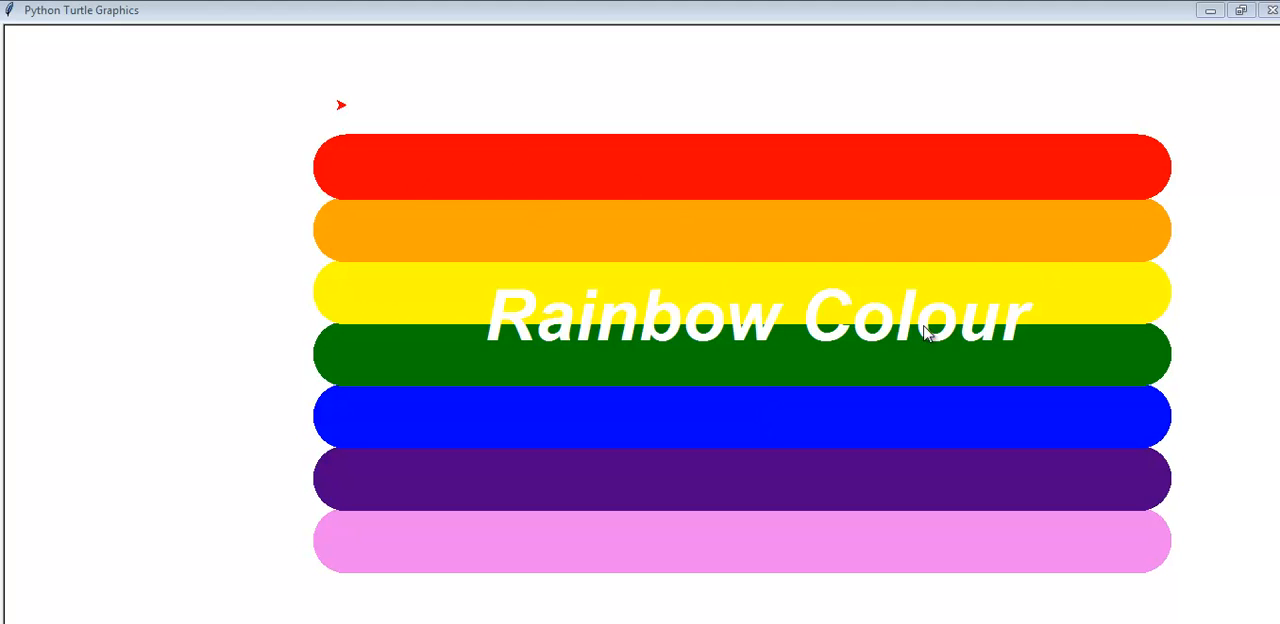
mouse_move(1070, 324)
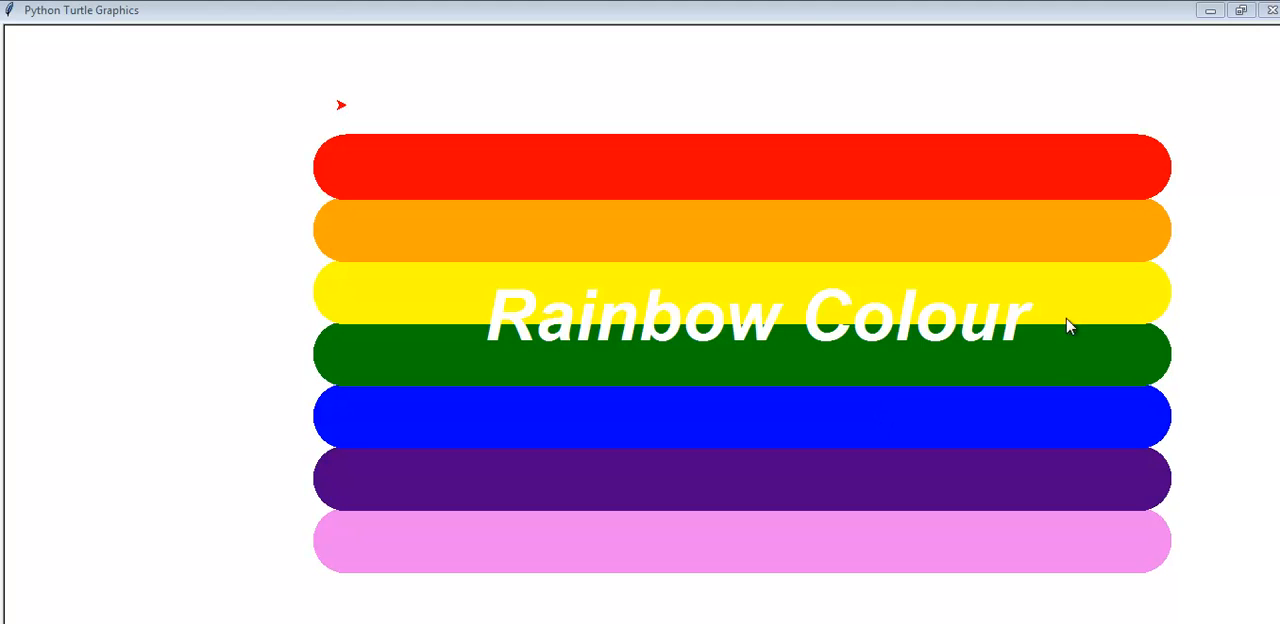
mouse_move(1024, 298)
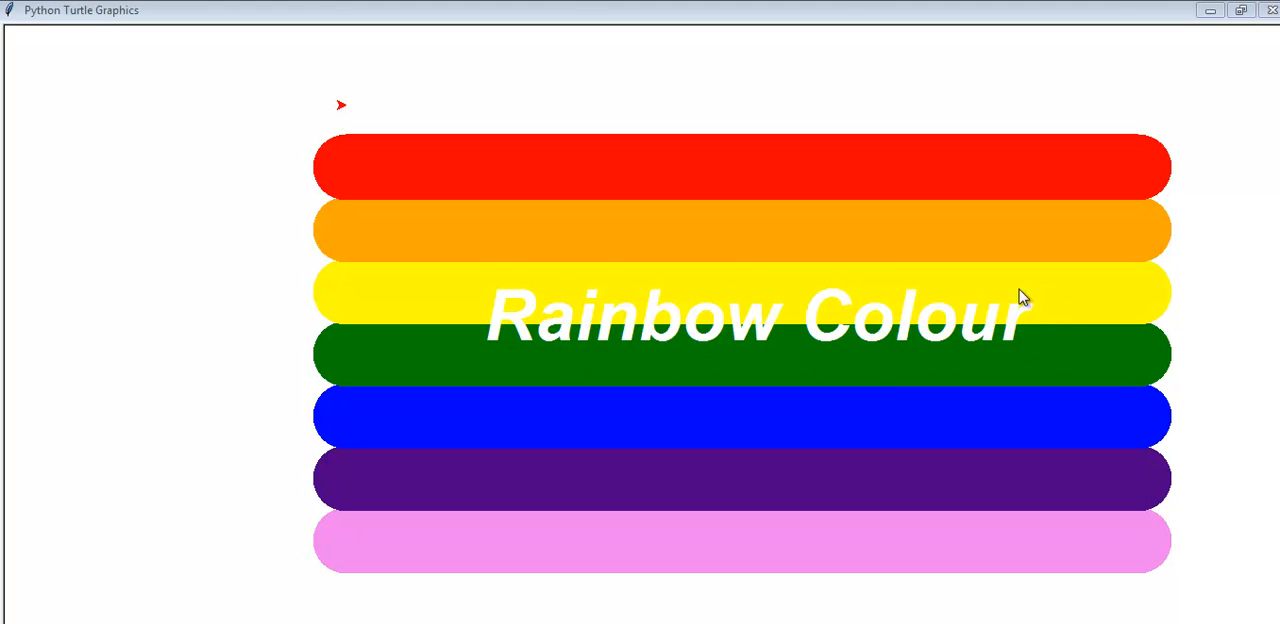
mouse_move(924, 340)
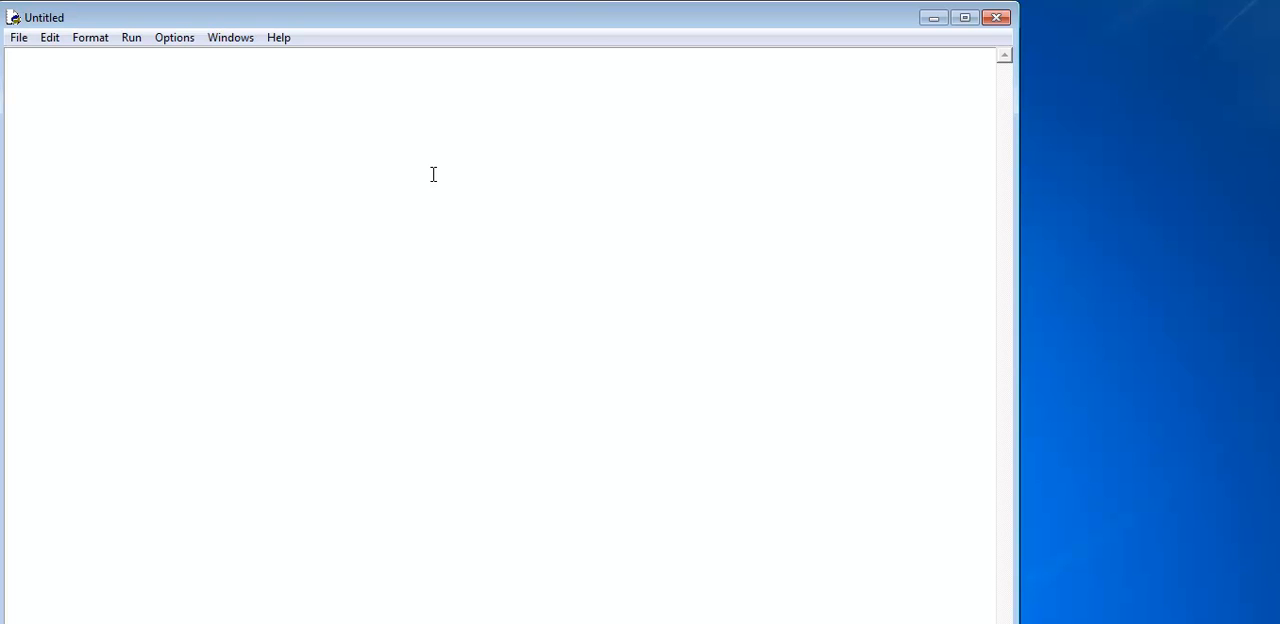
Write the opening line 'from turtle import*'
text(f)
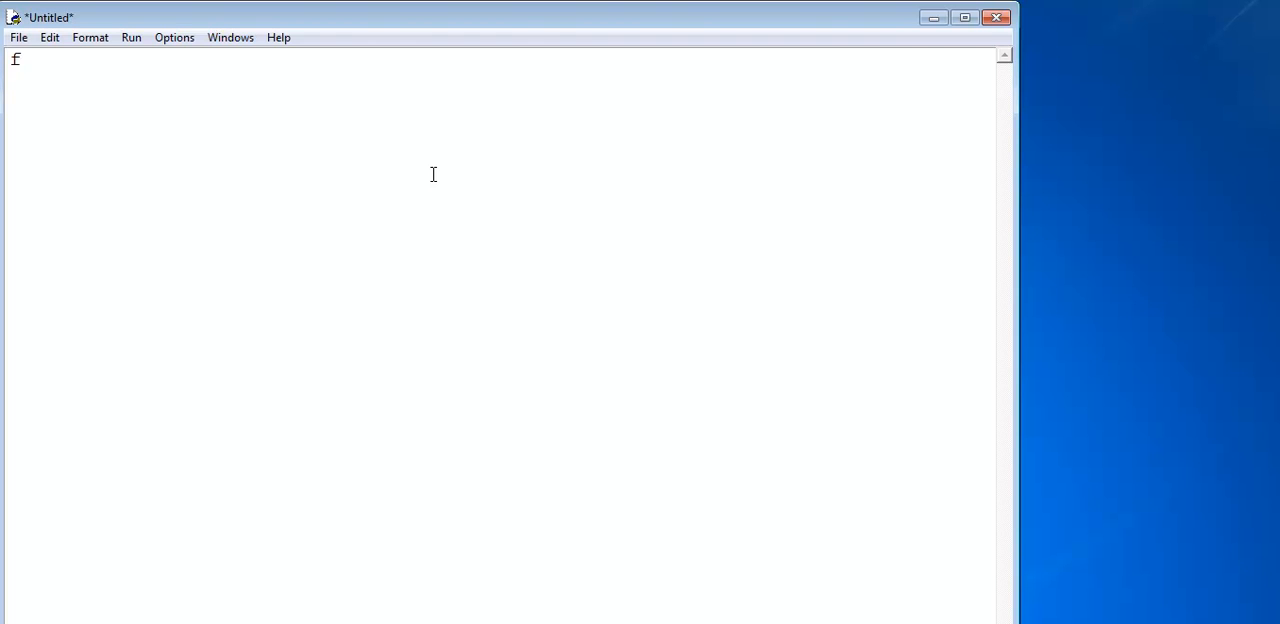
text(rom)
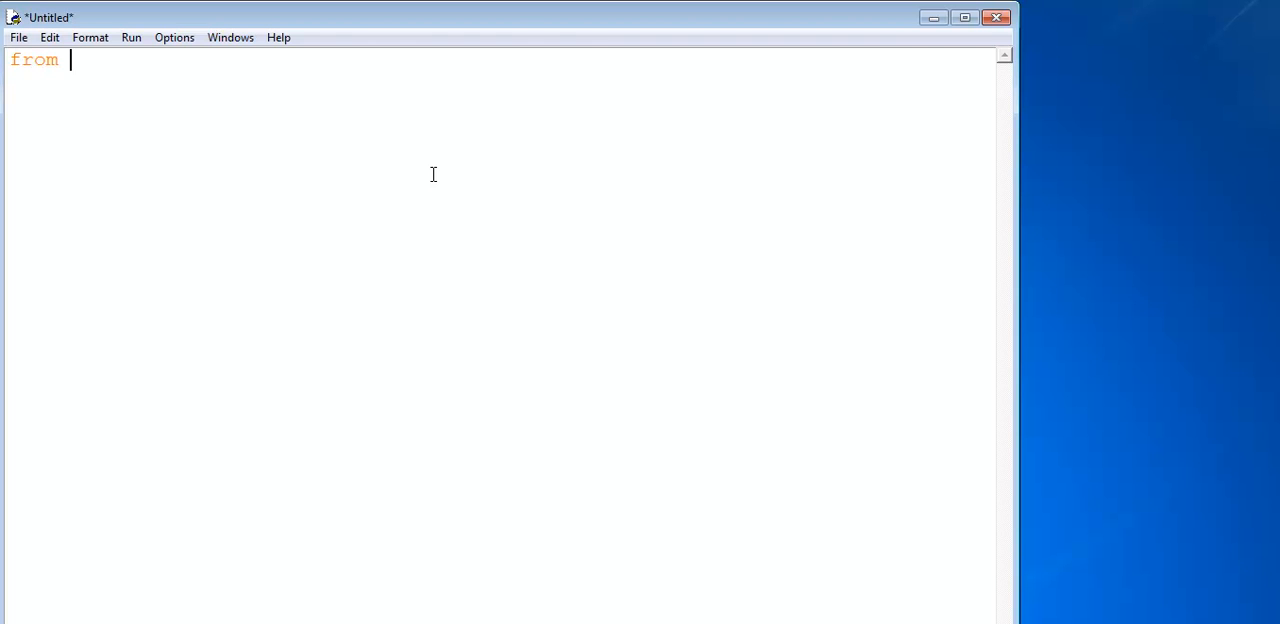
text(turtle)
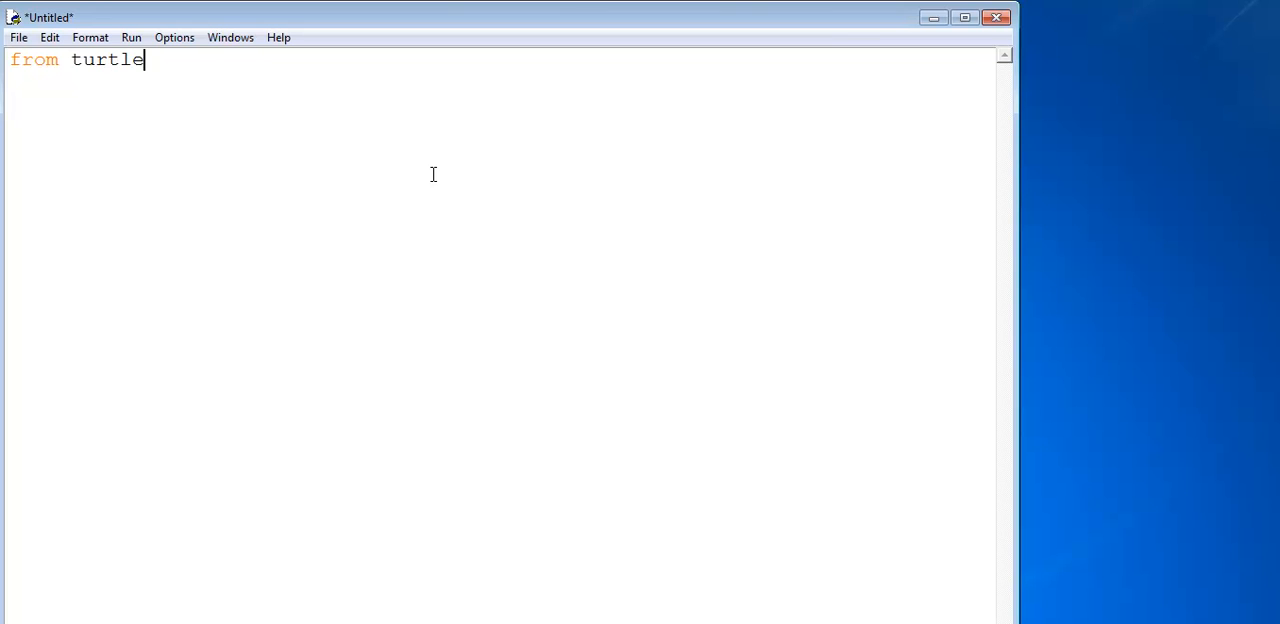
text(impo)
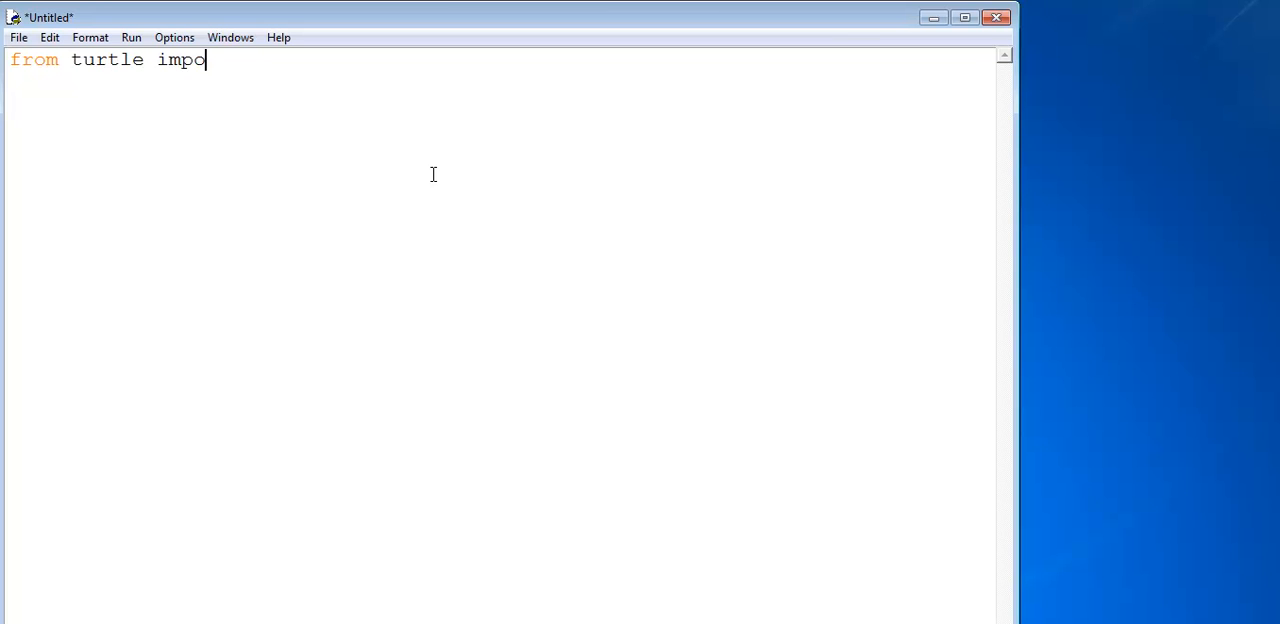
text(rt)
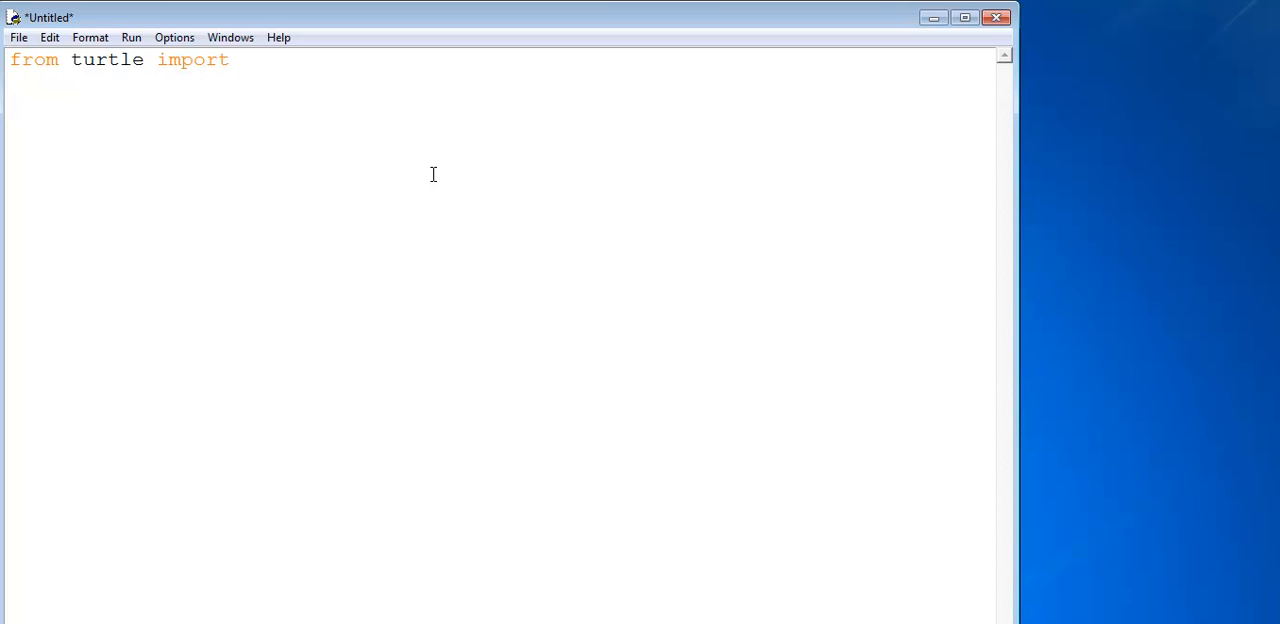
text(*)
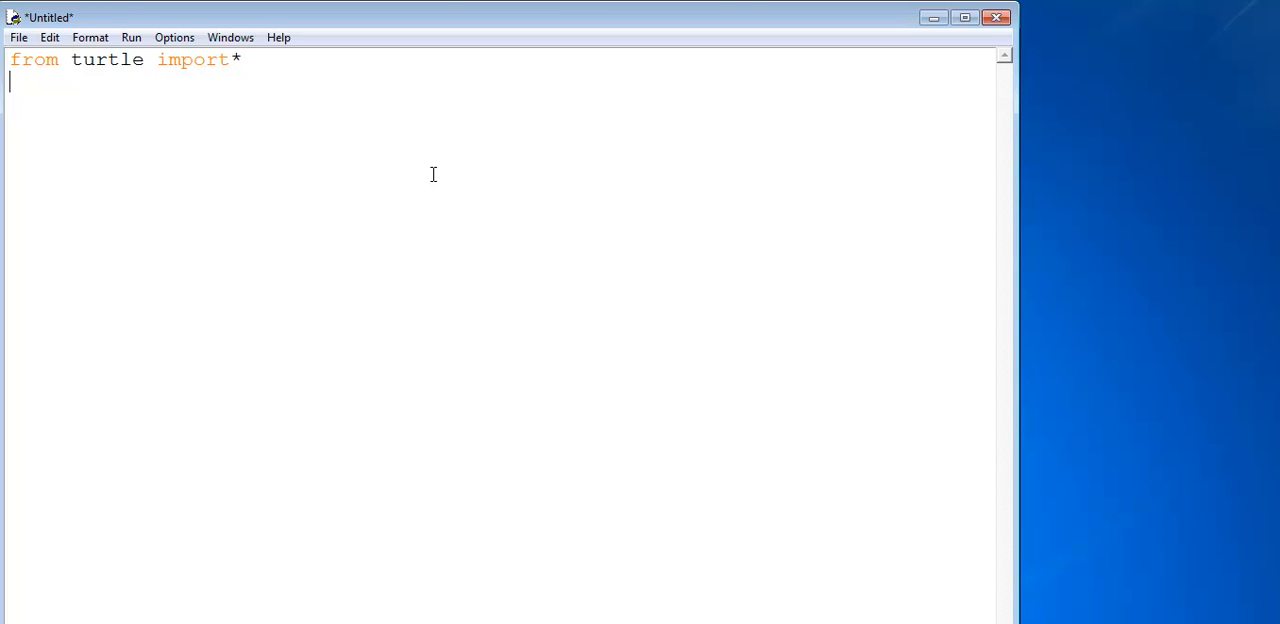
Add the 'def main():' function header below the import
text(def)
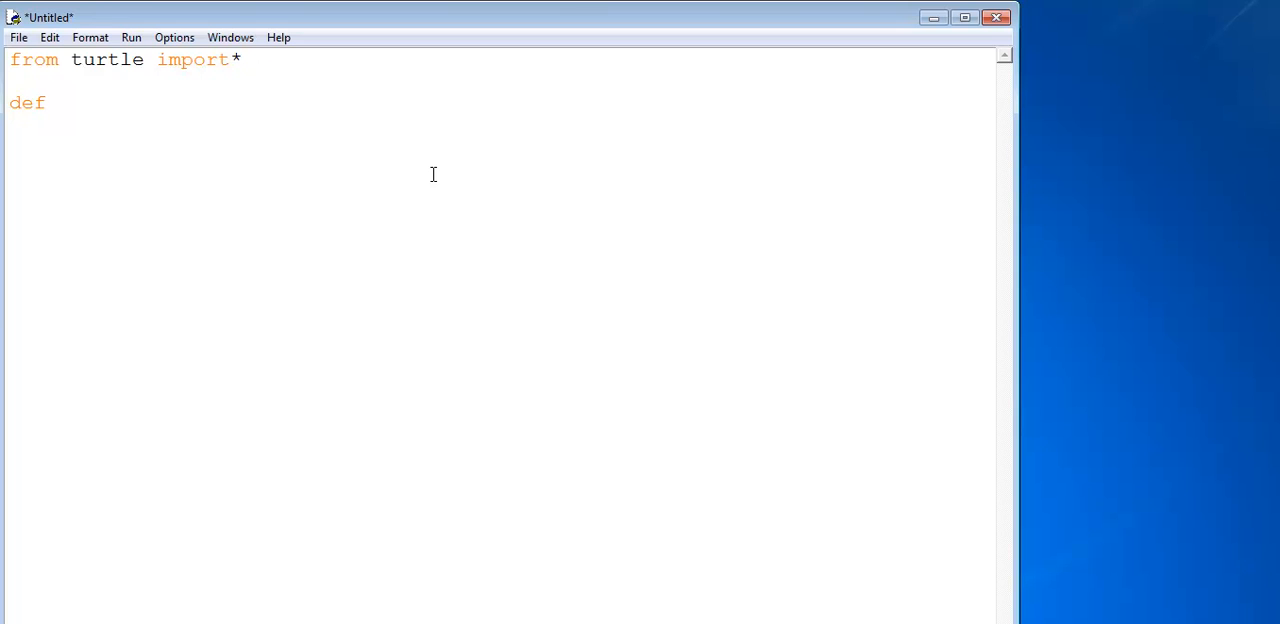
text(main)
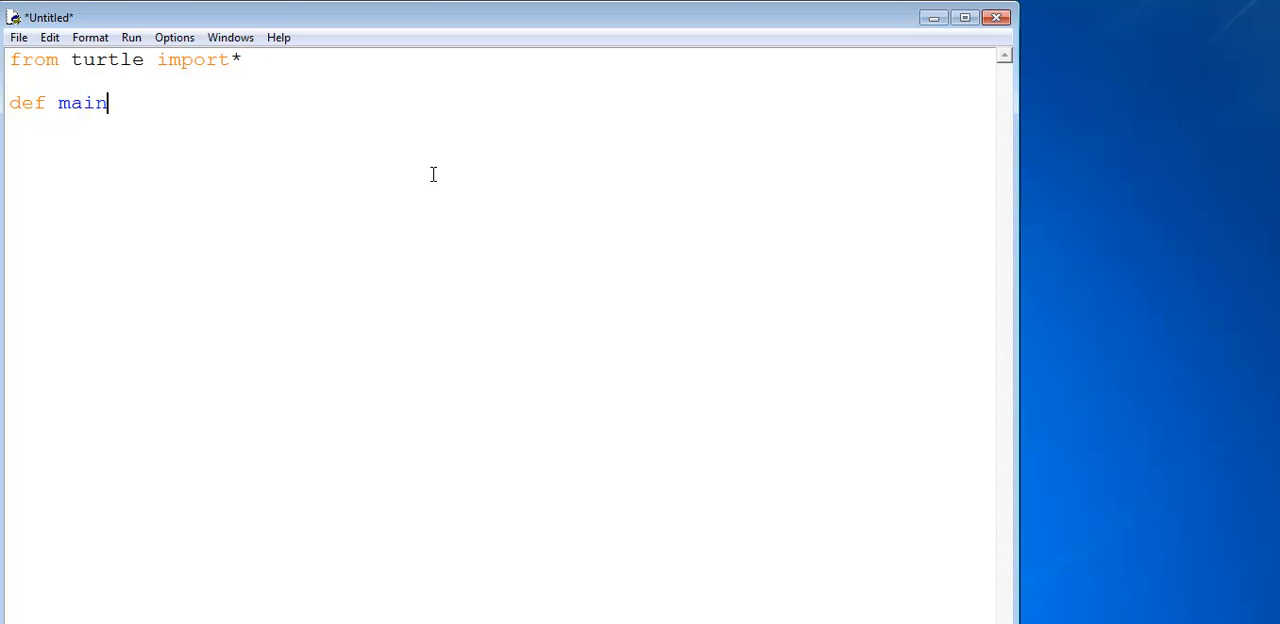
text(())
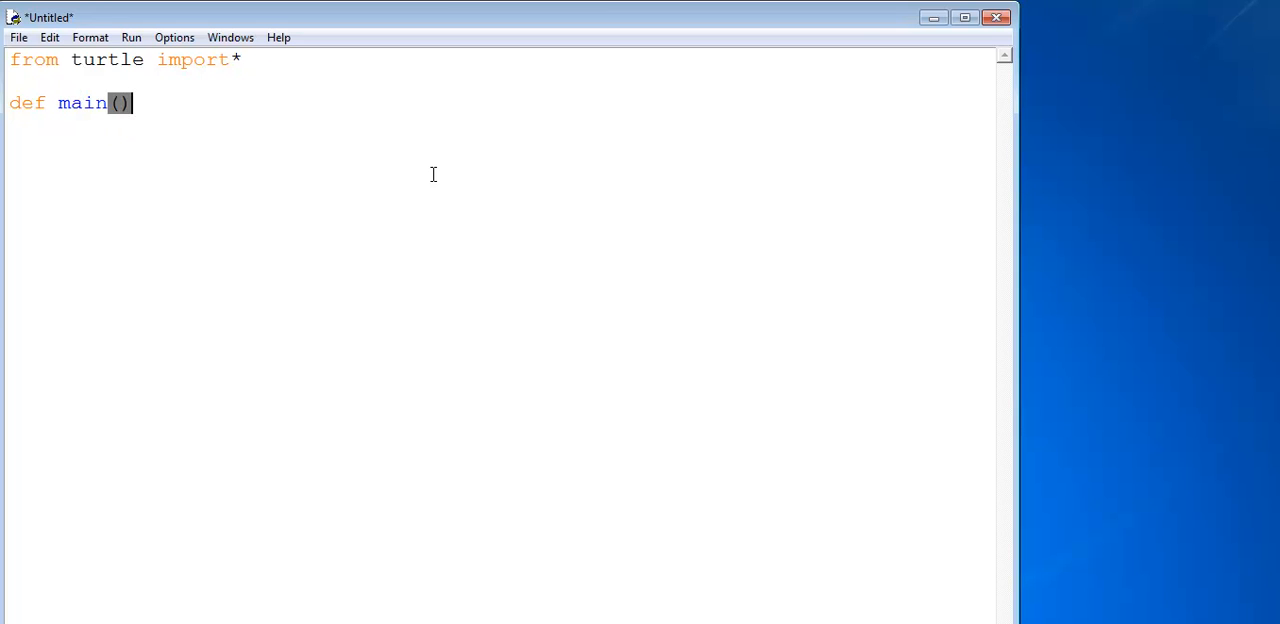
text(:)
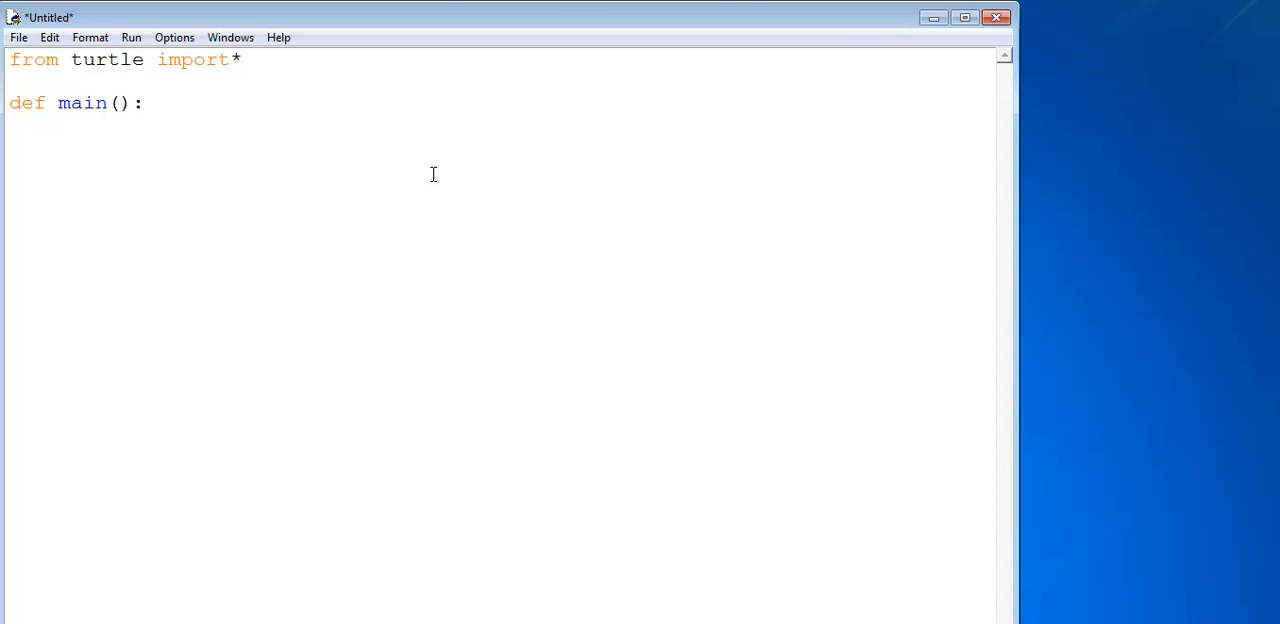
Inside main, create the writer turtle with 'writer = Turtle'
key(enter)
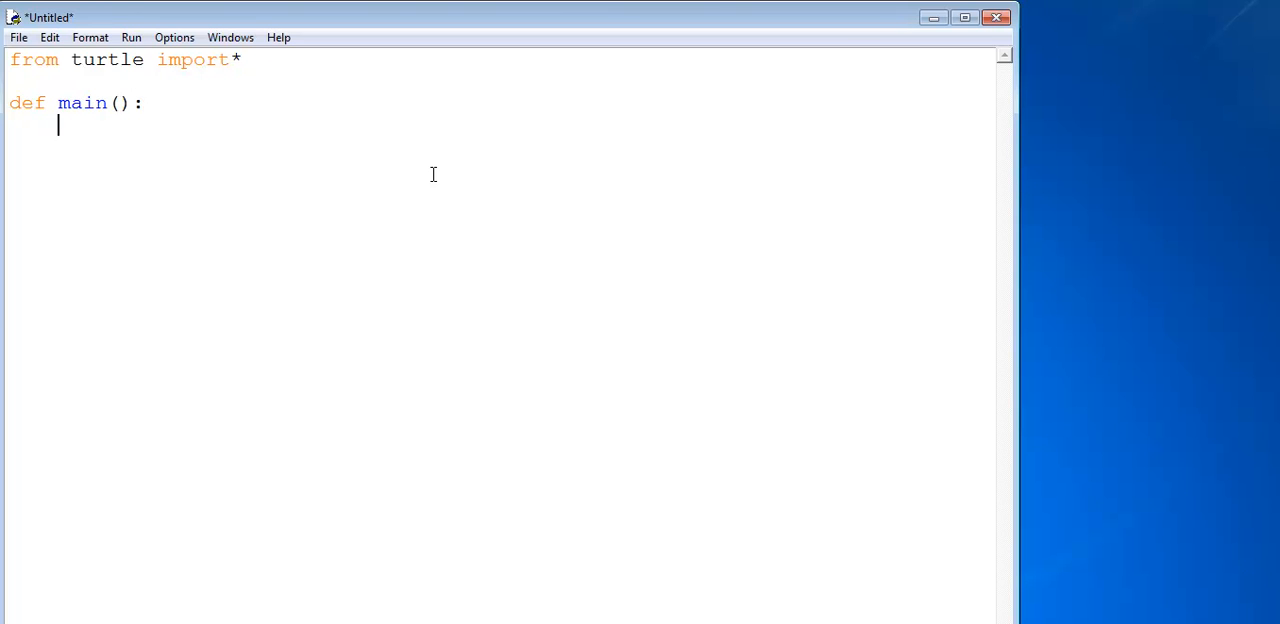
text(w)
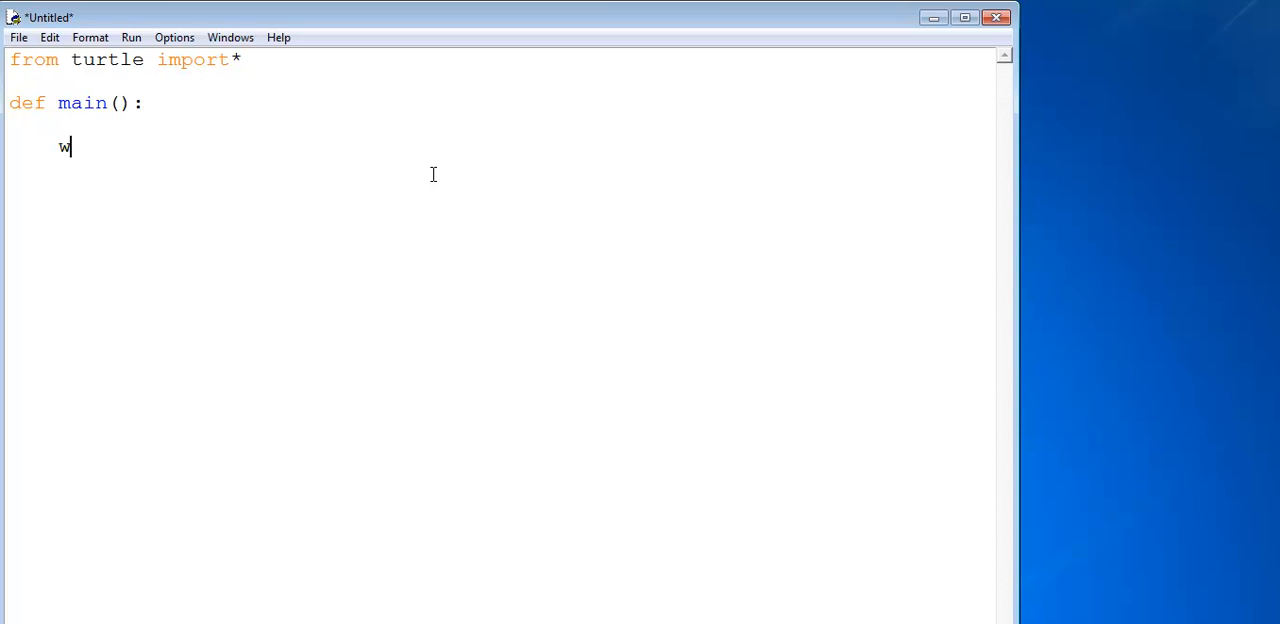
text(riter)
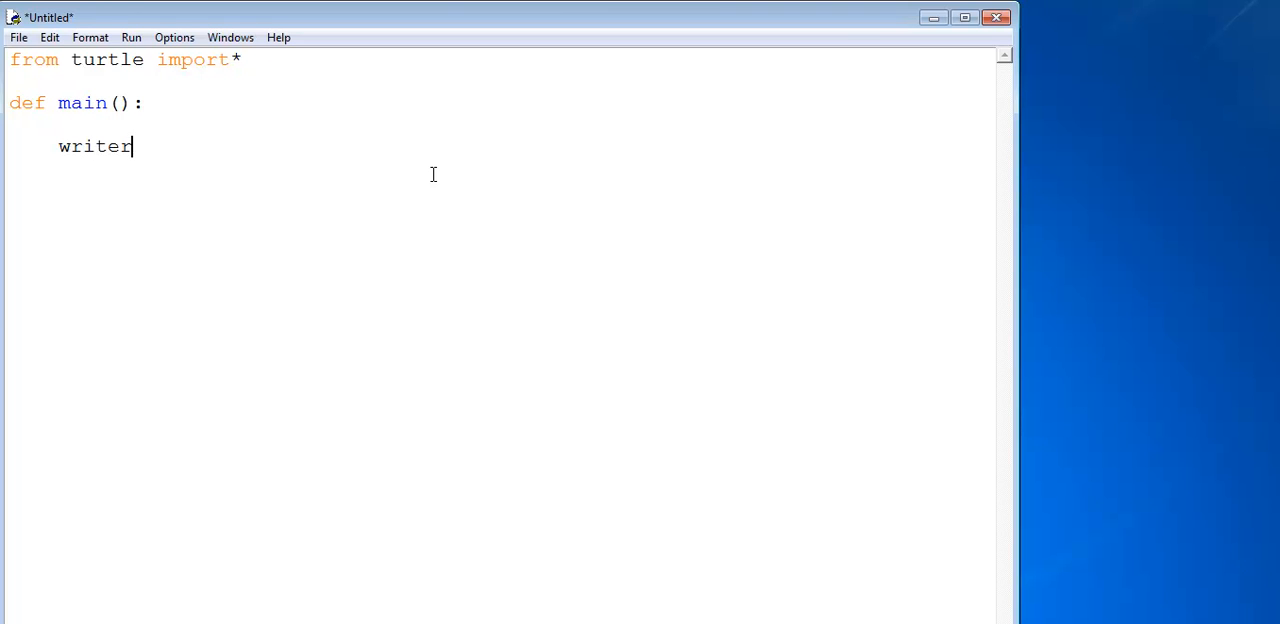
text(=)
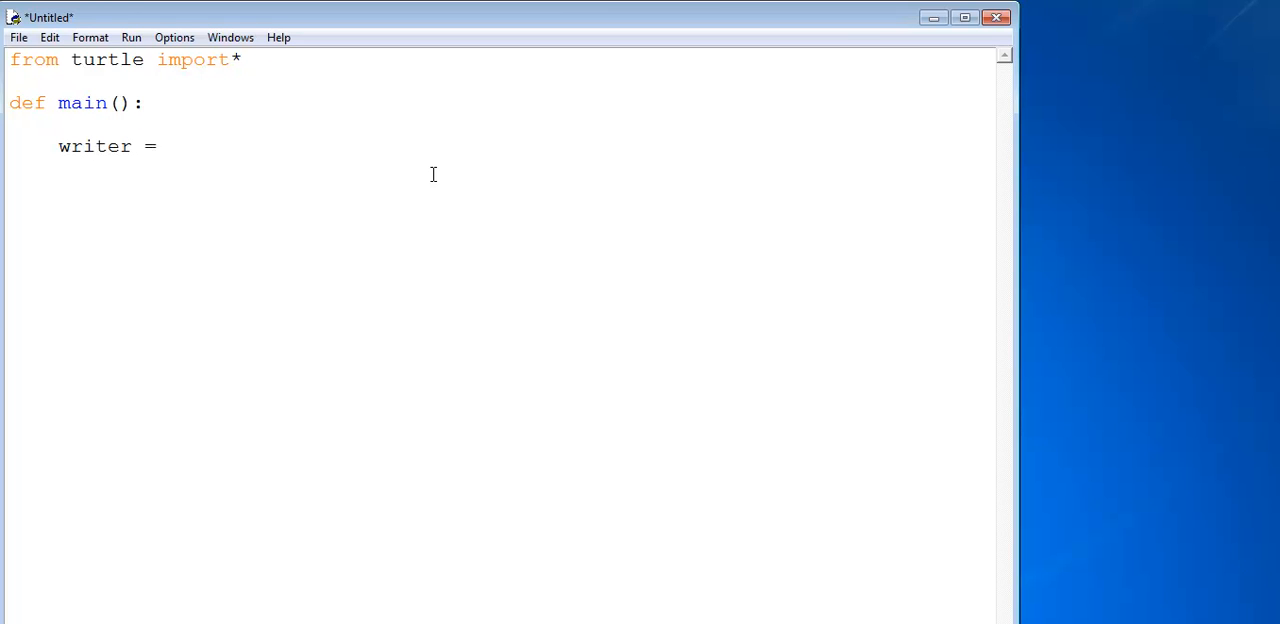
text(Tu)
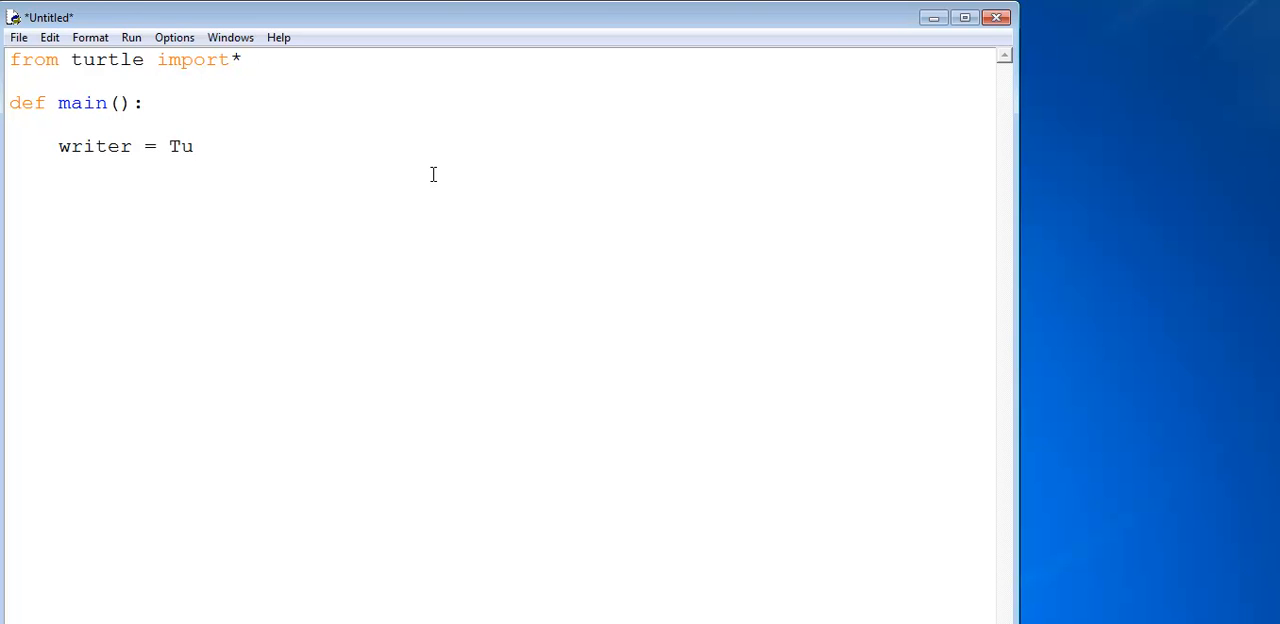
text(t)
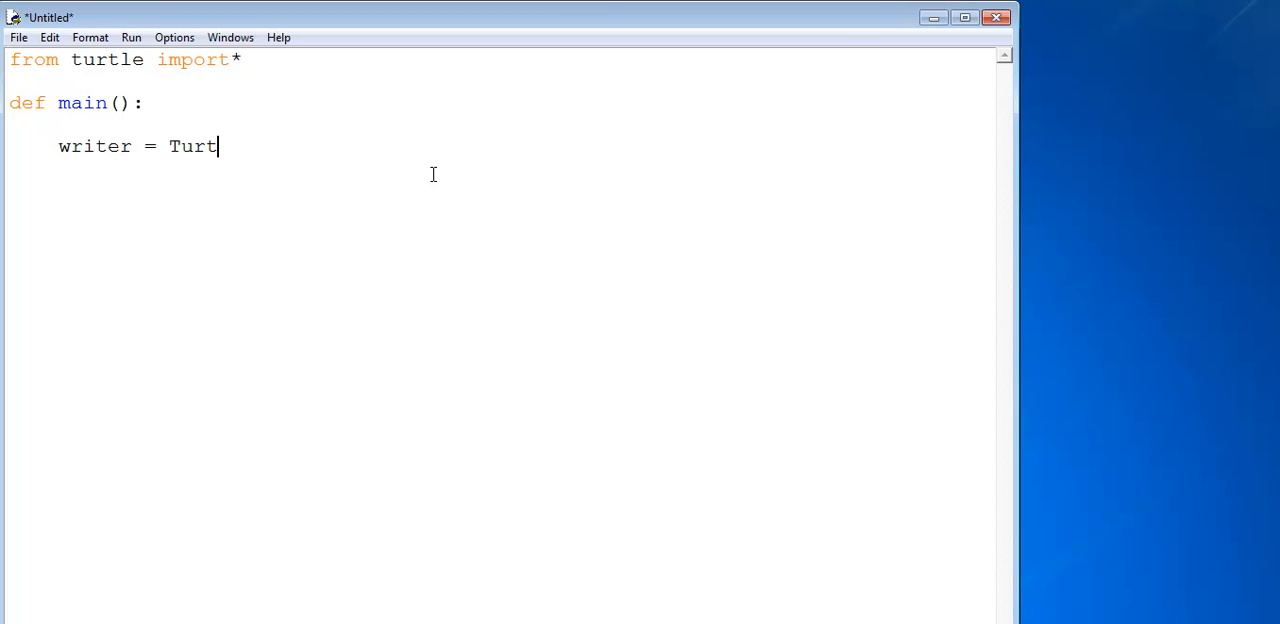
text(le)
text(w)
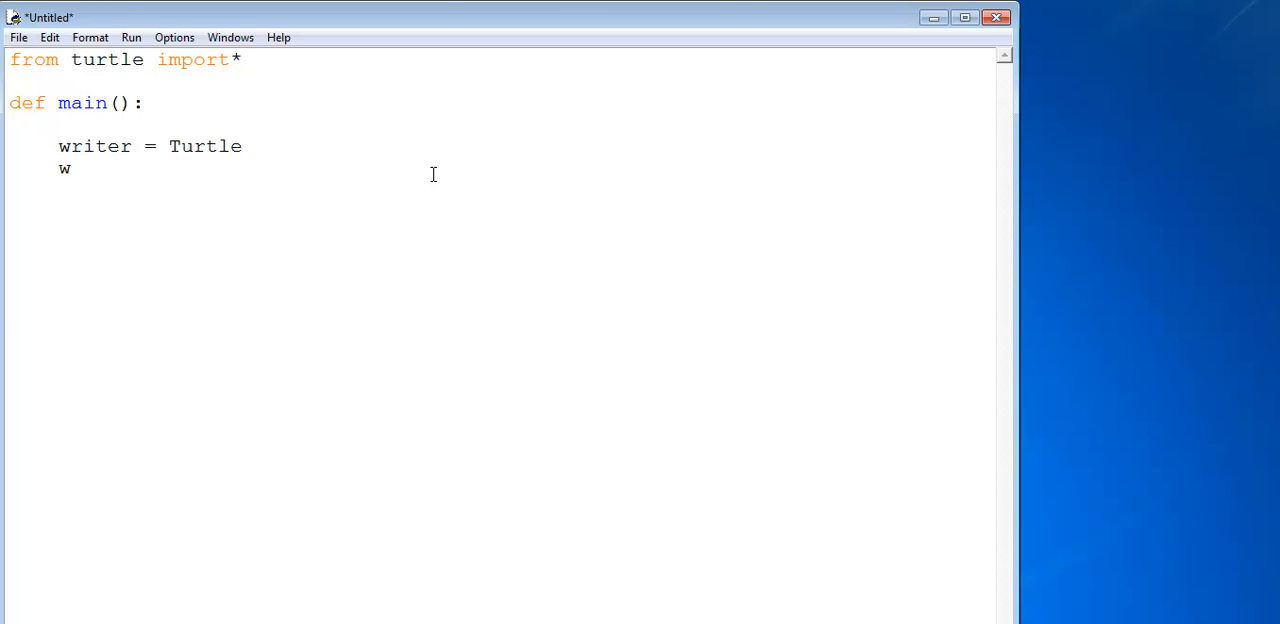
Hide the writer turtle with 'writer.ht()'
text(riter)
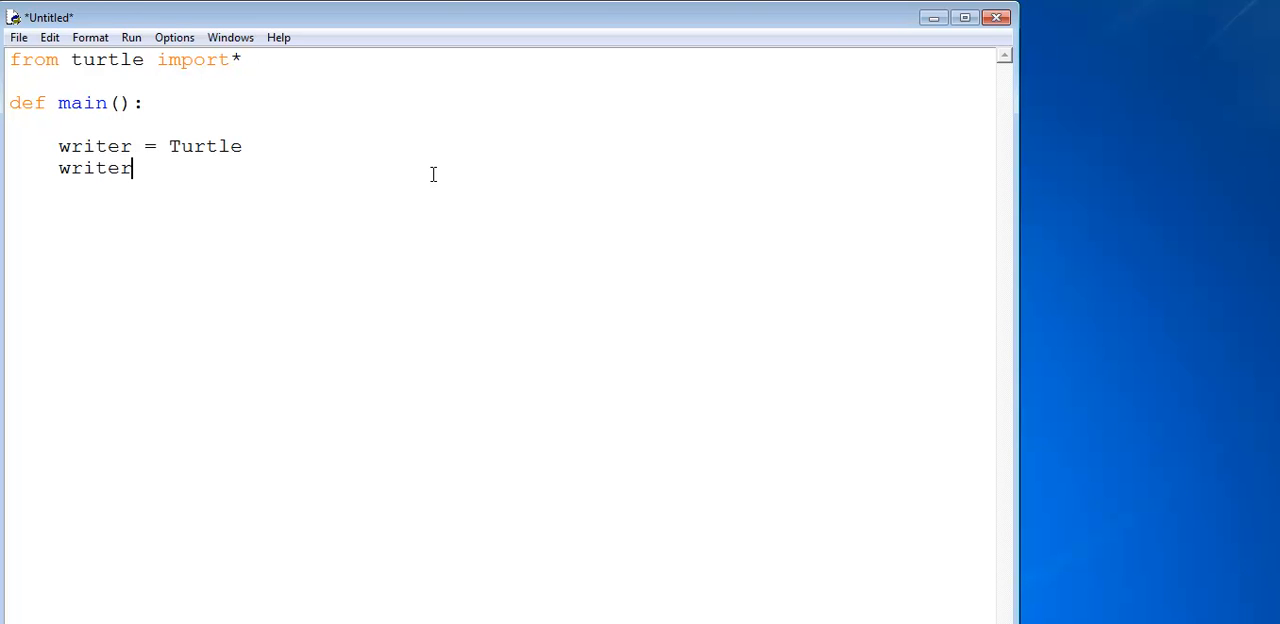
text(.ht)
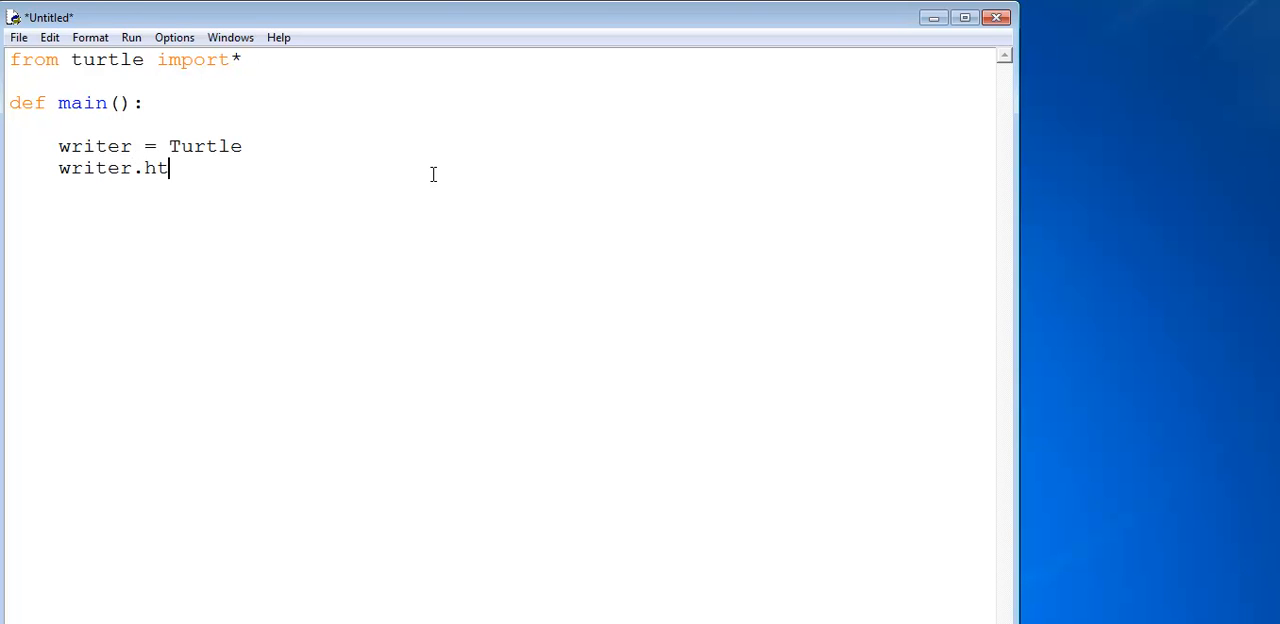
text(())
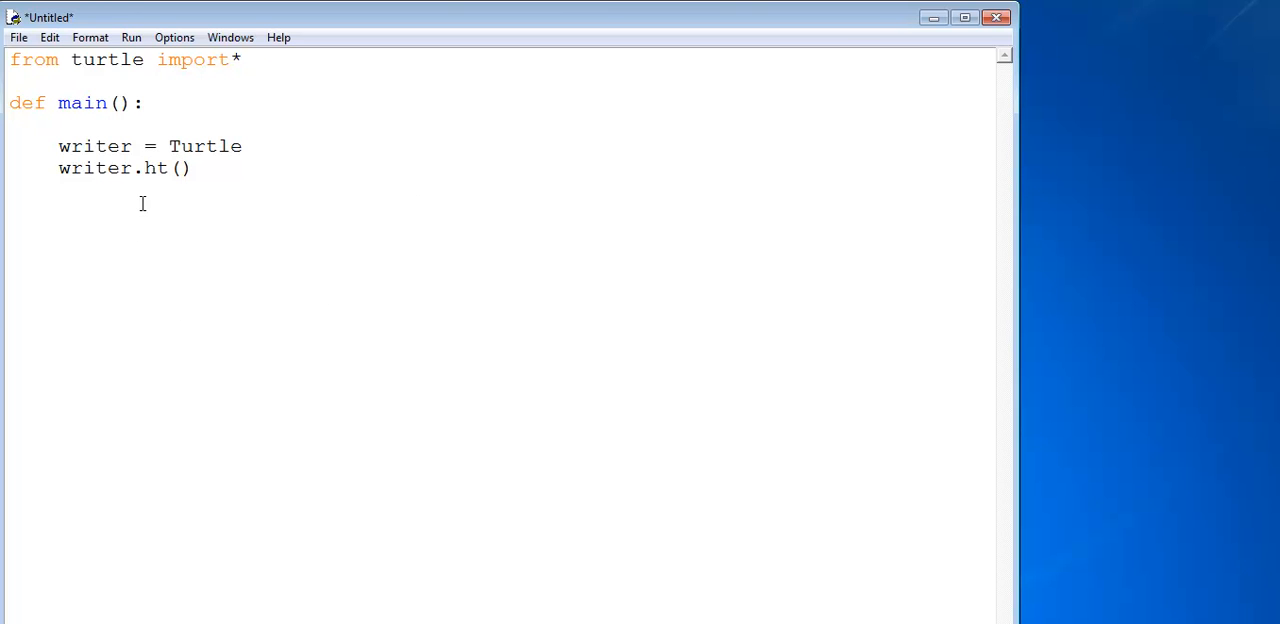
Set the writer's pen colour to black with writer.pencolor("black")
double_click(96, 168)
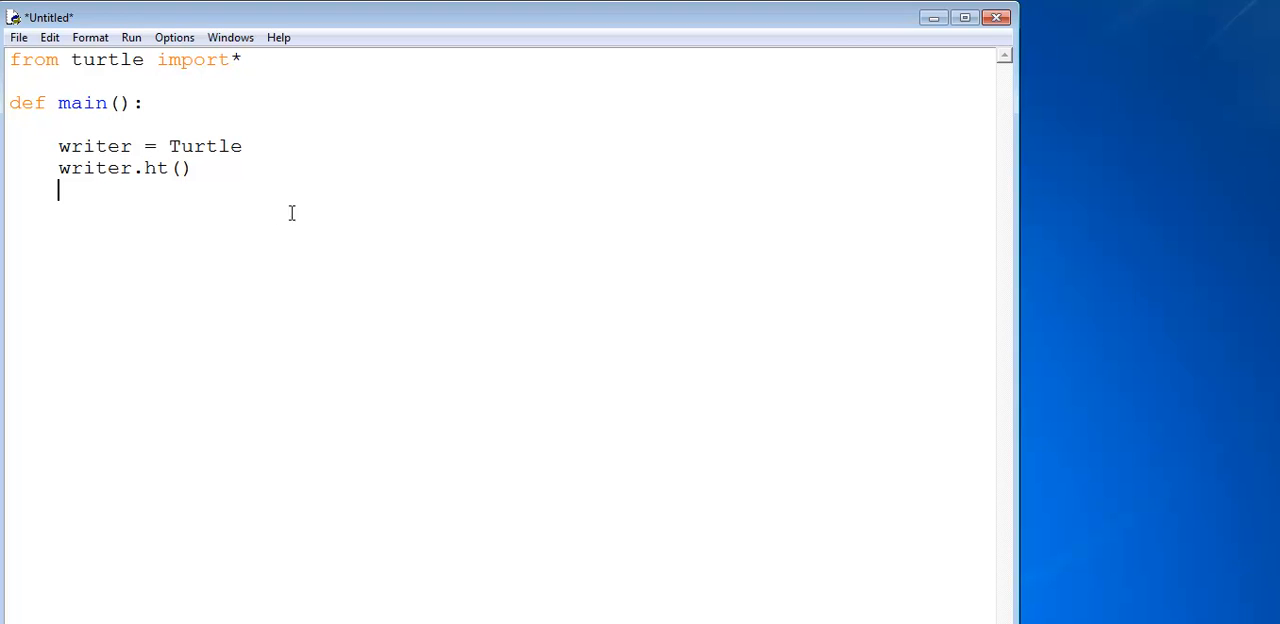
text(writer.)
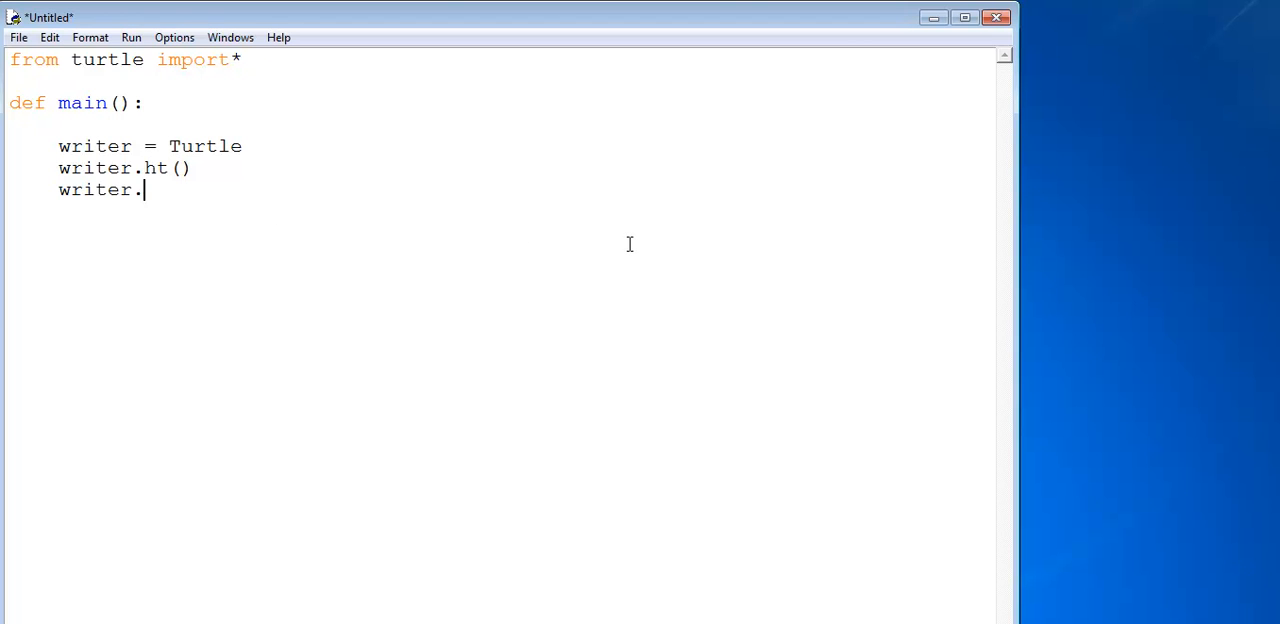
text(pencolor)
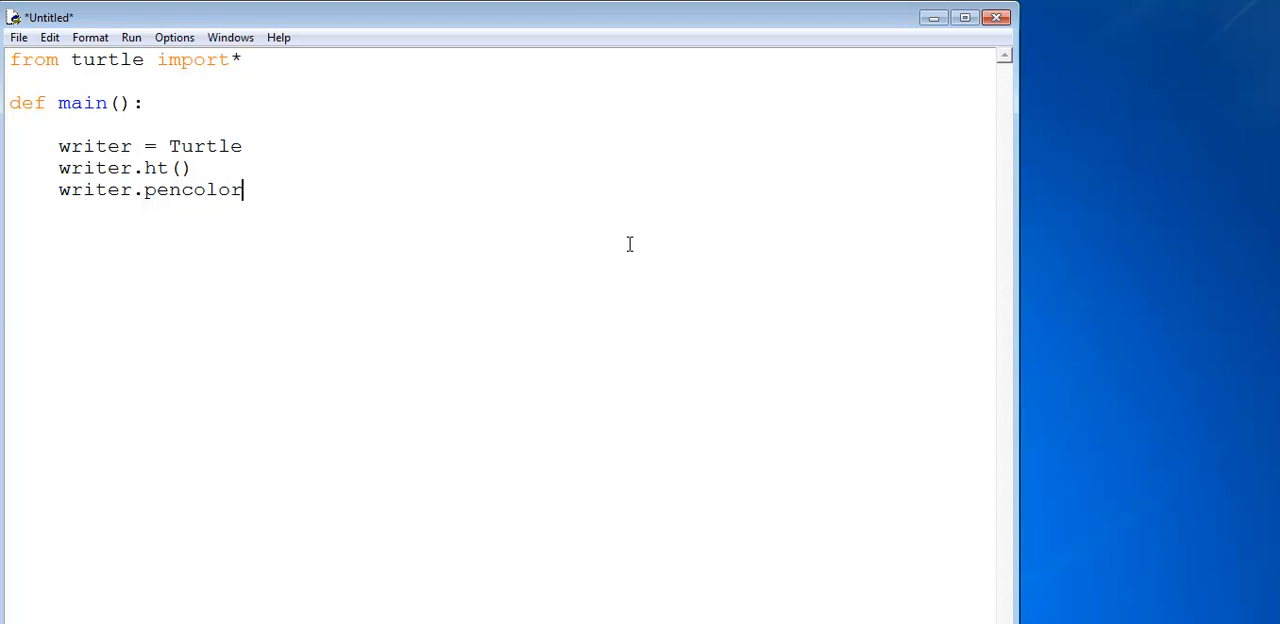
text((")
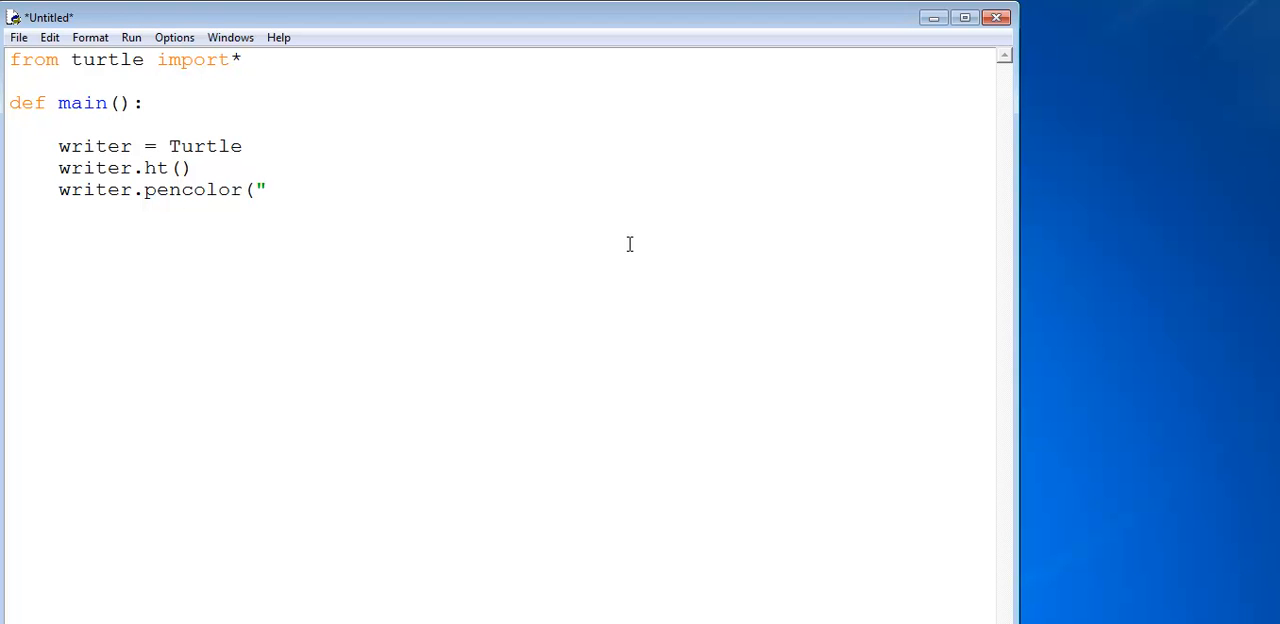
text(black)
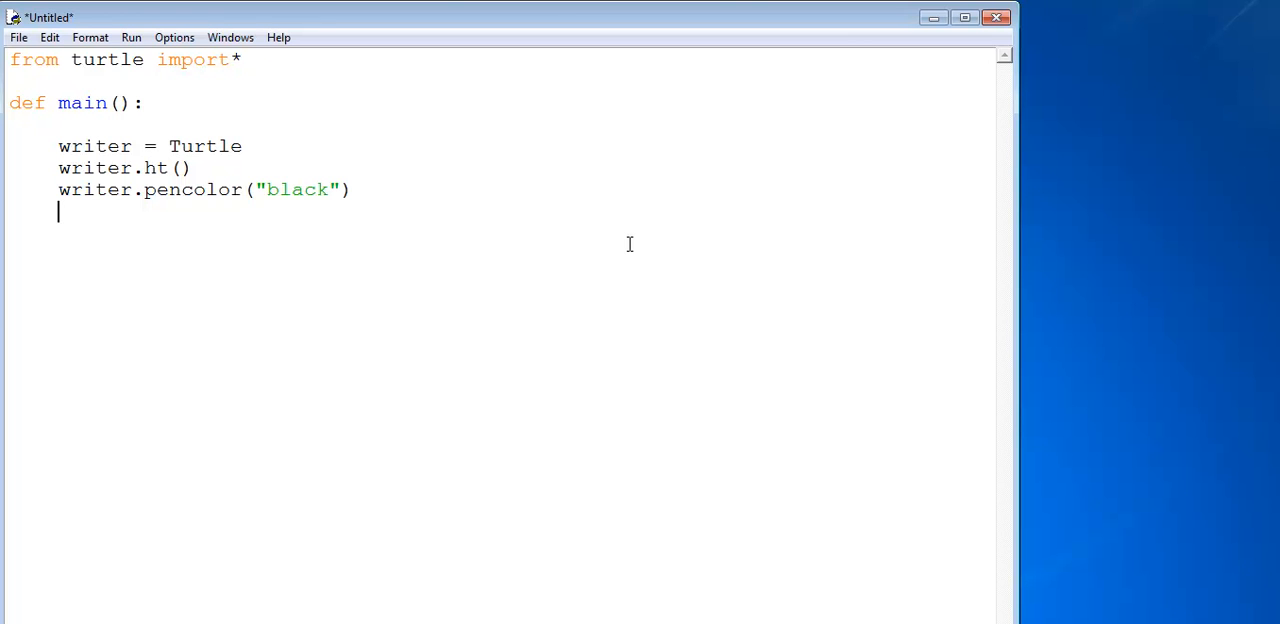
Write 'Rainbow Colour' centred in bold italic Arial 56 with writer.write(...)
text(writer.)
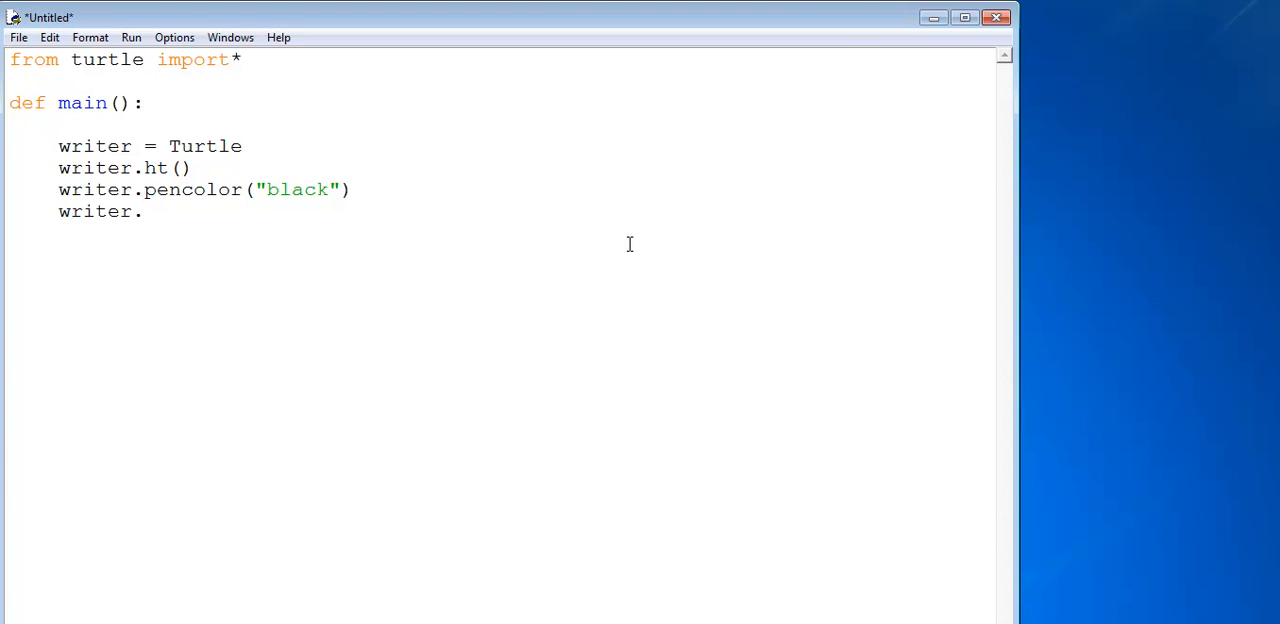
text(writ)
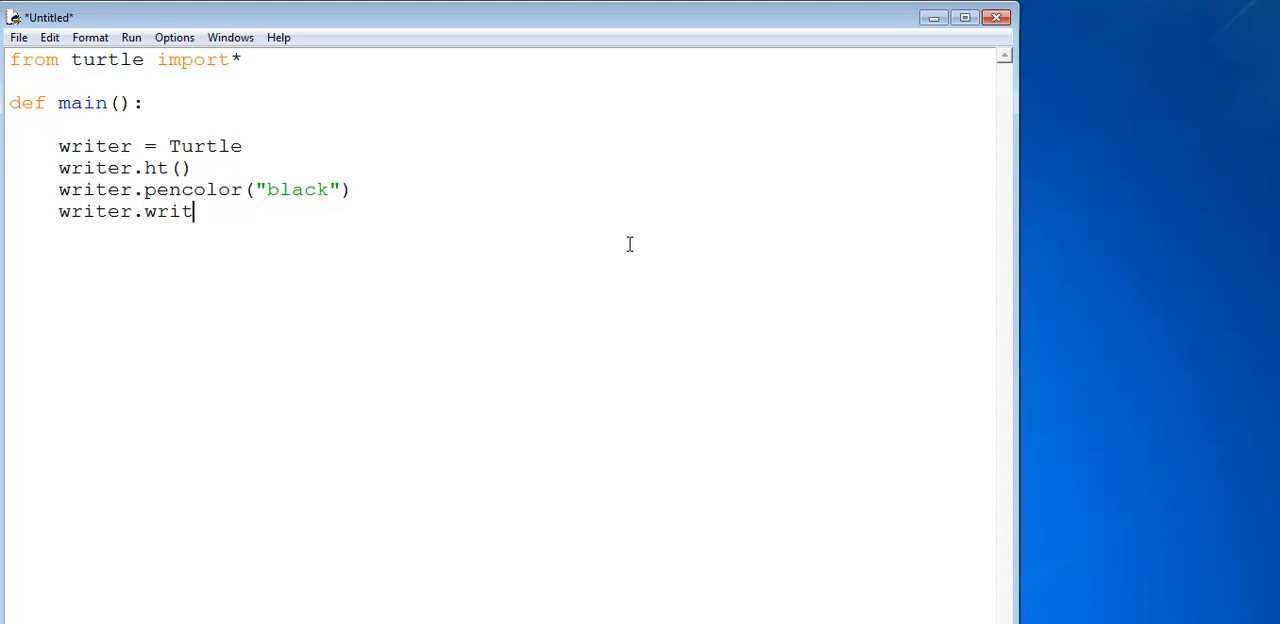
text(e)
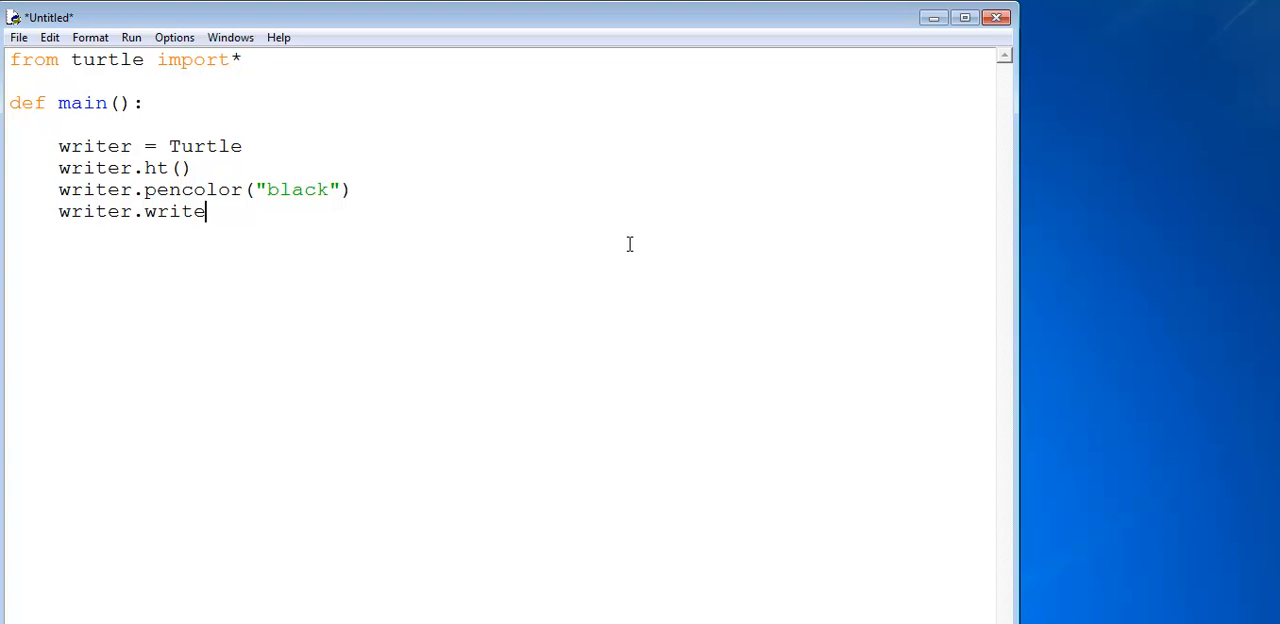
text((")
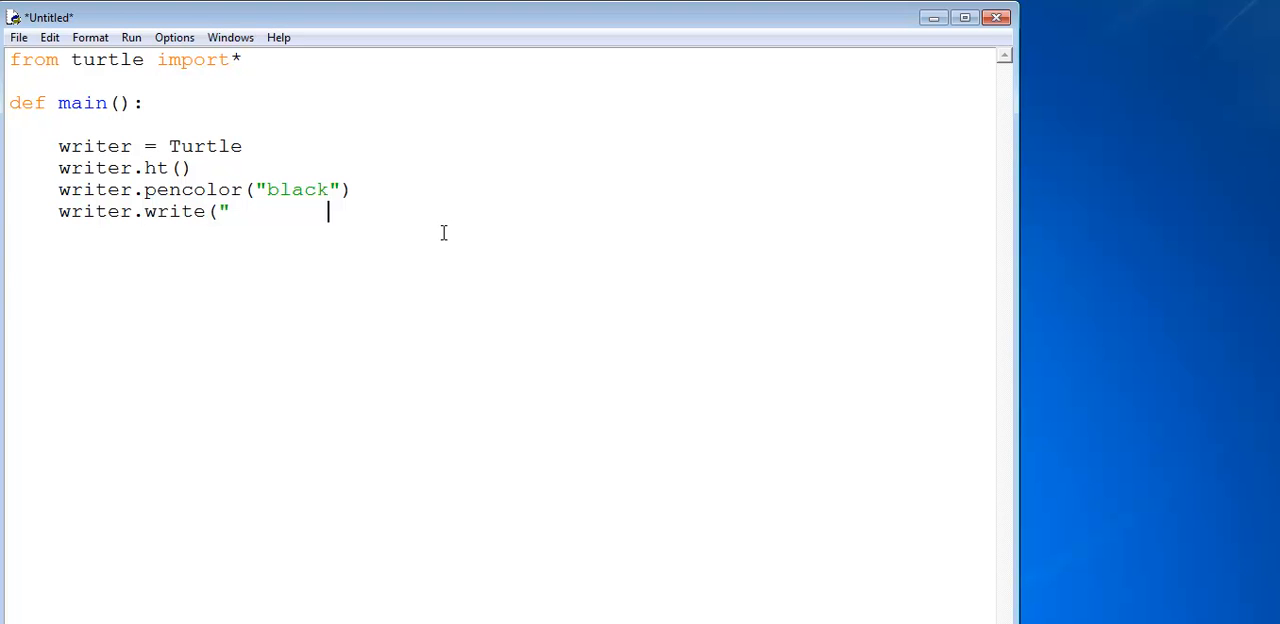
text(Ra)
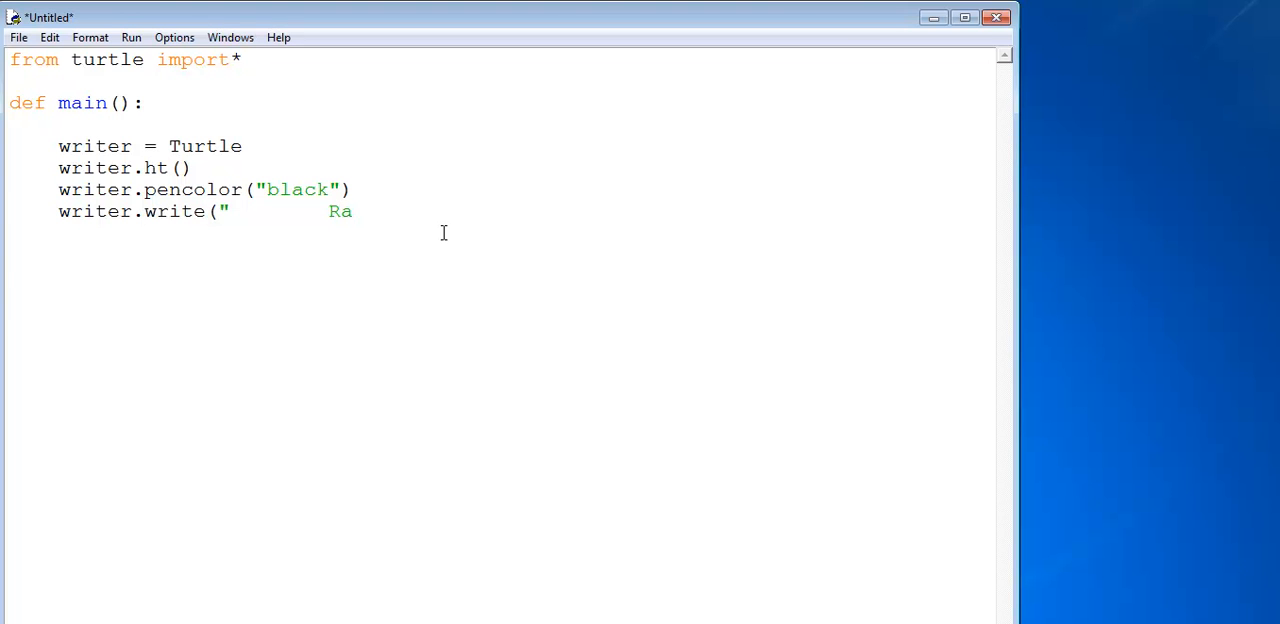
text(incolo)
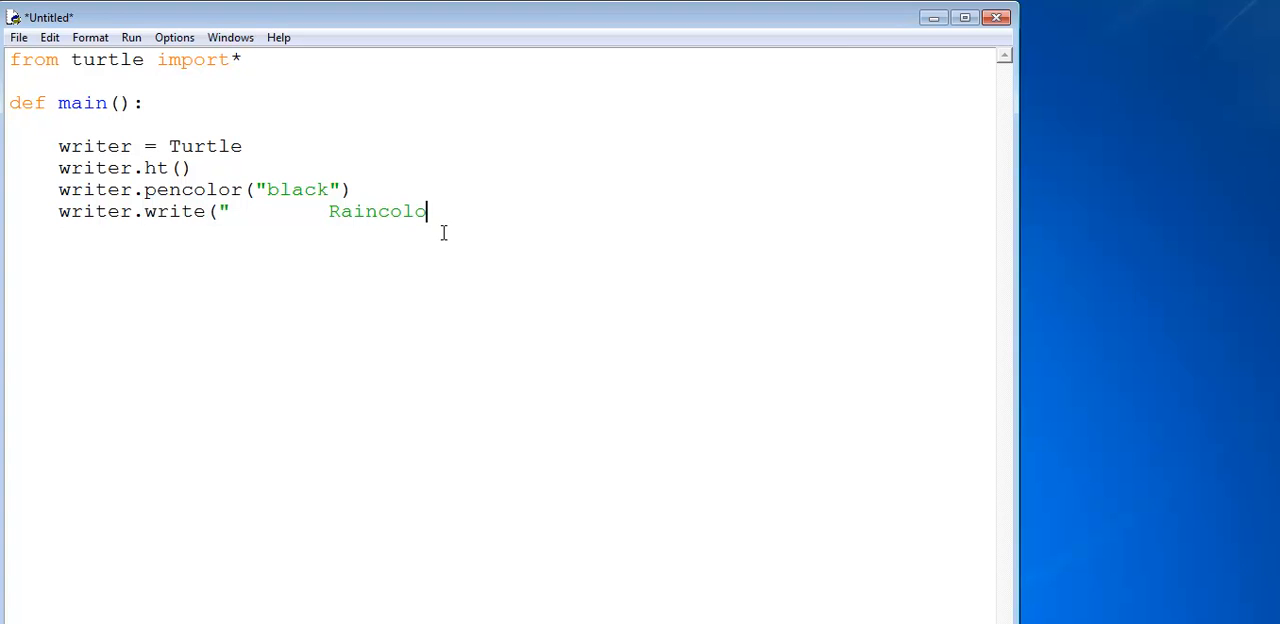
text(ur)
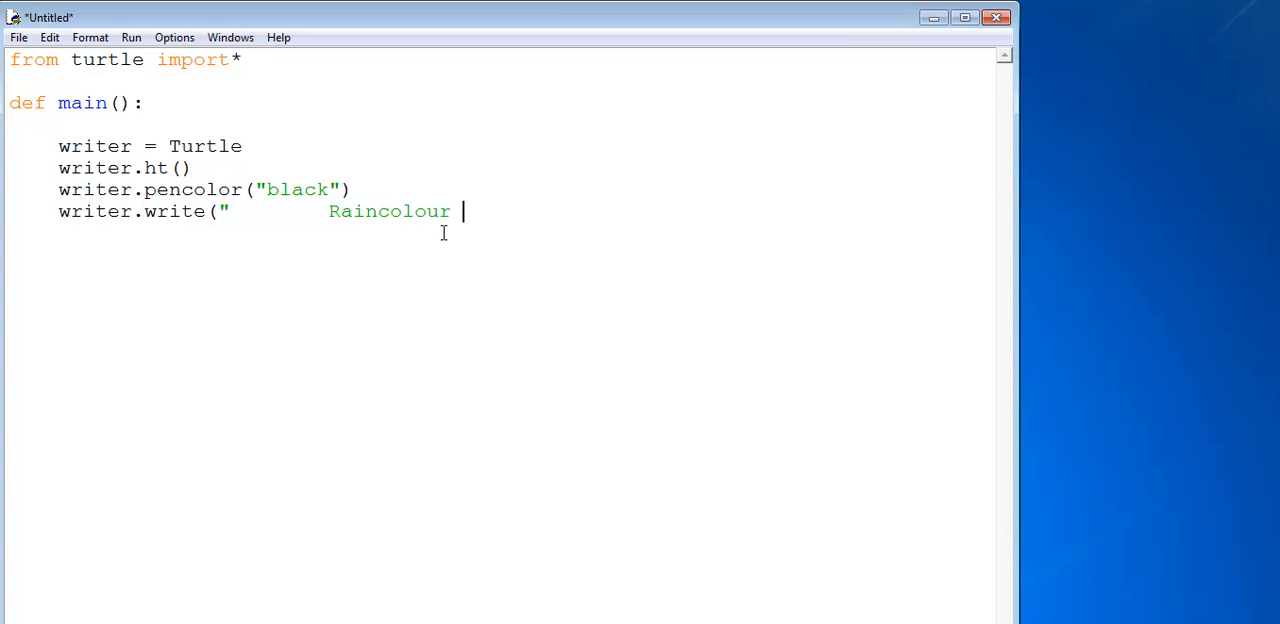
mouse_move(392, 200)
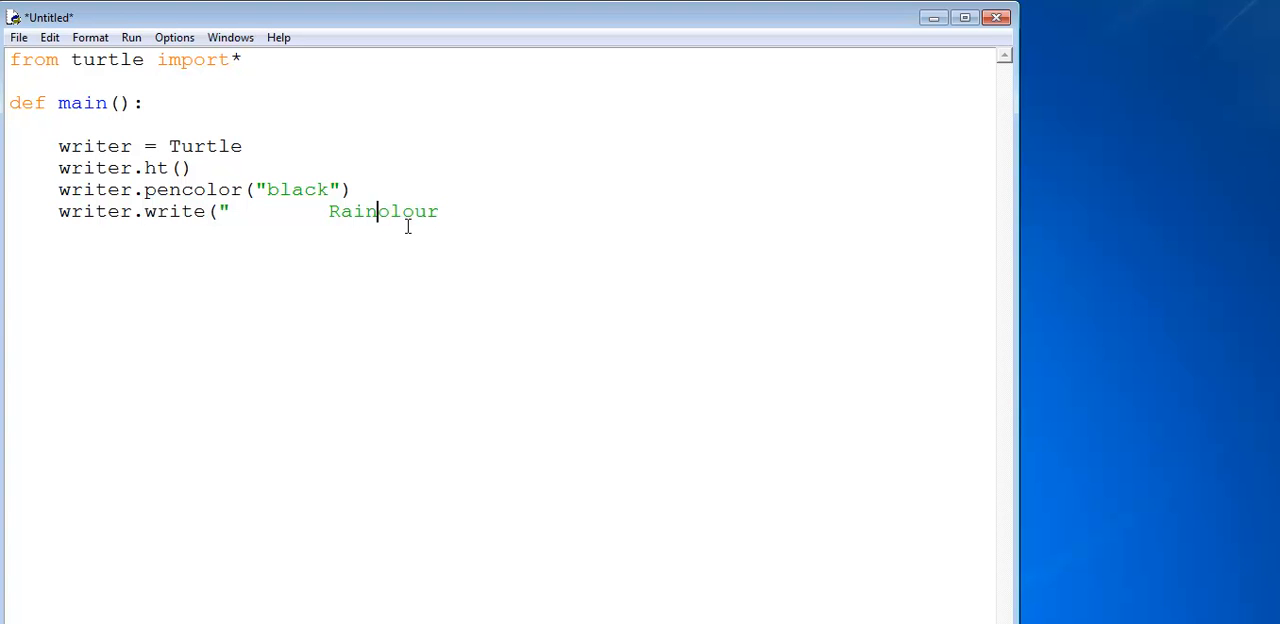
text(Co)
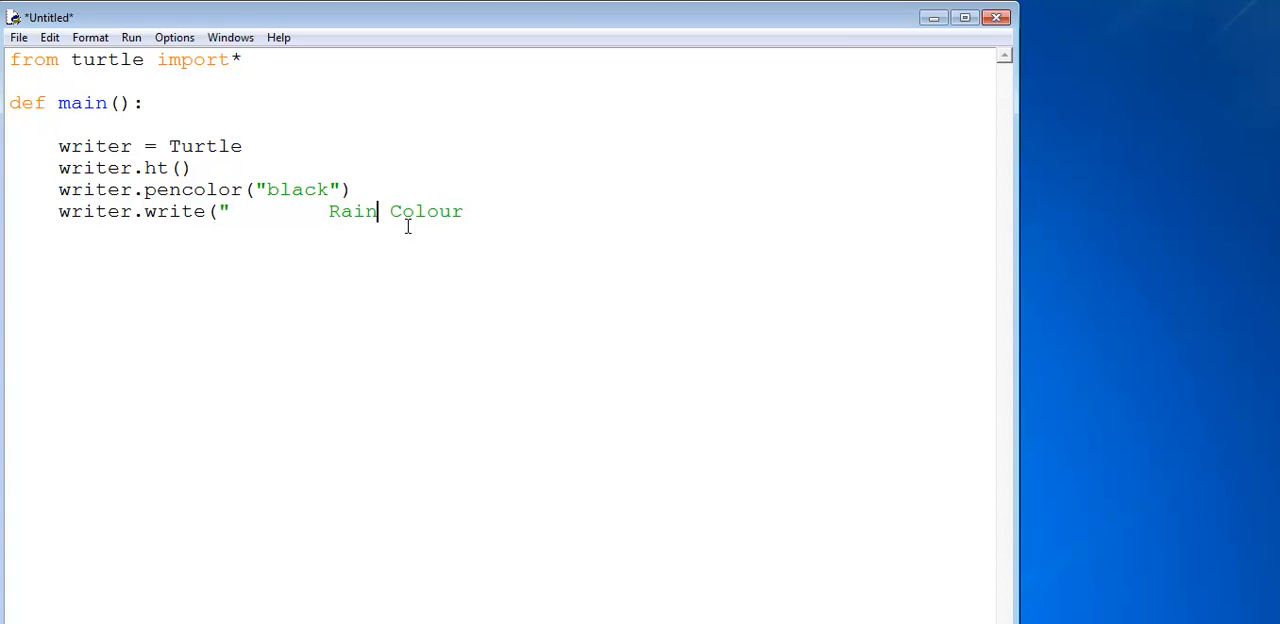
text(bow)
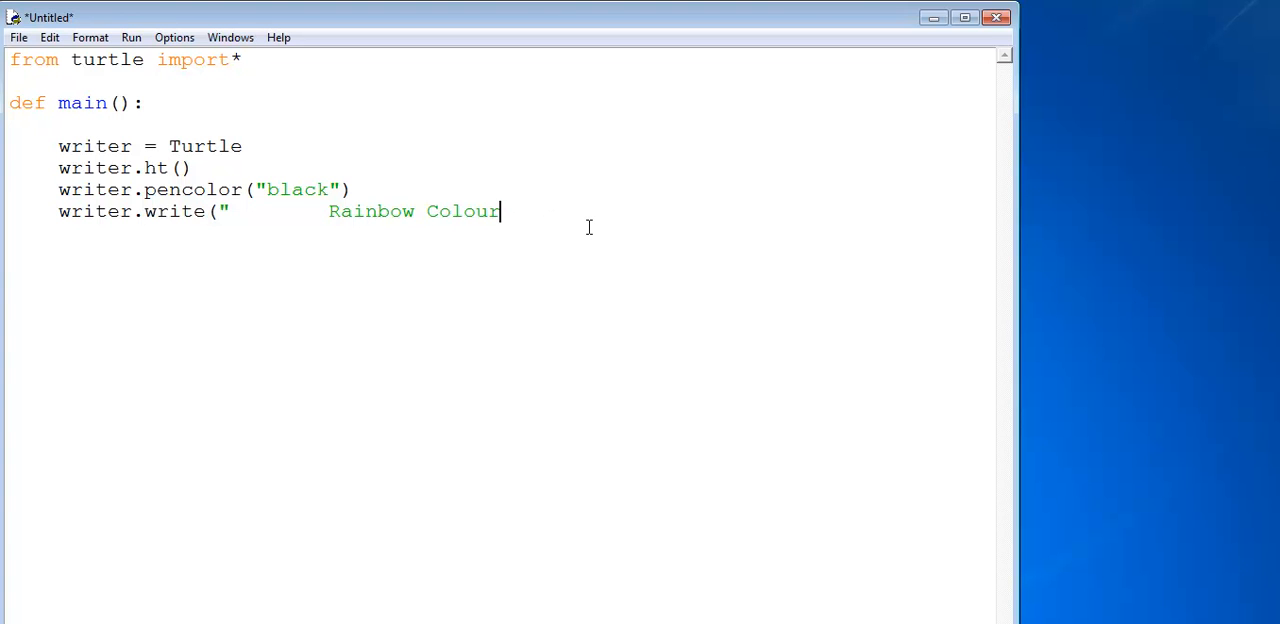
text(",)
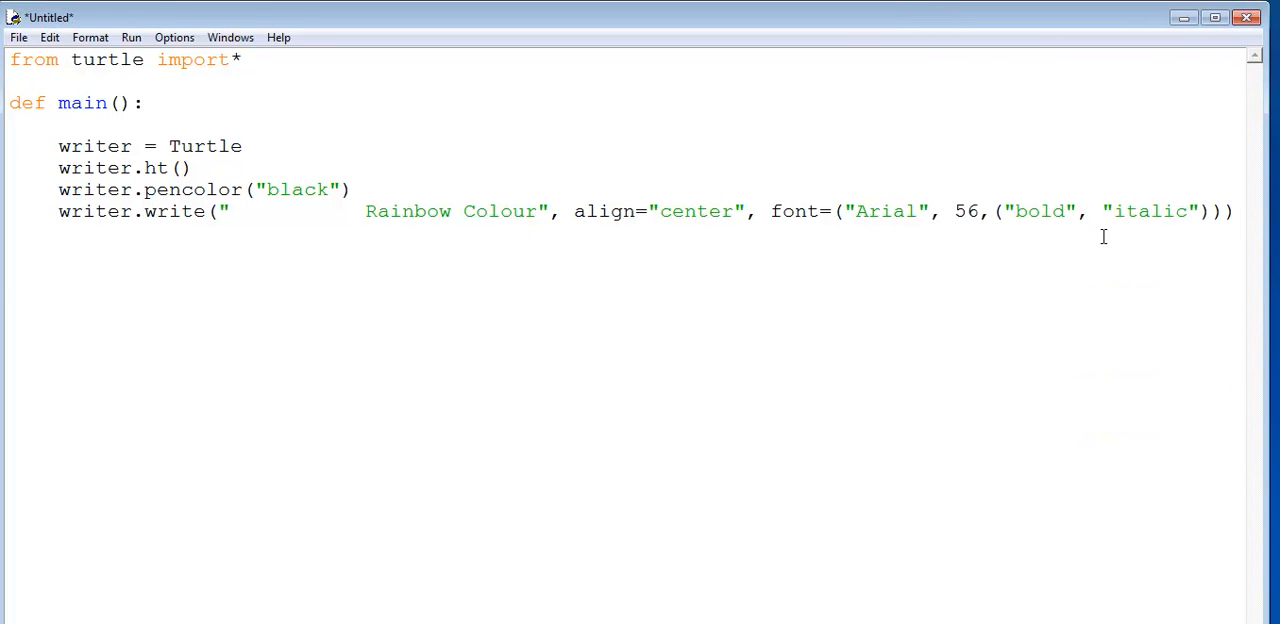
mouse_move(262, 190)
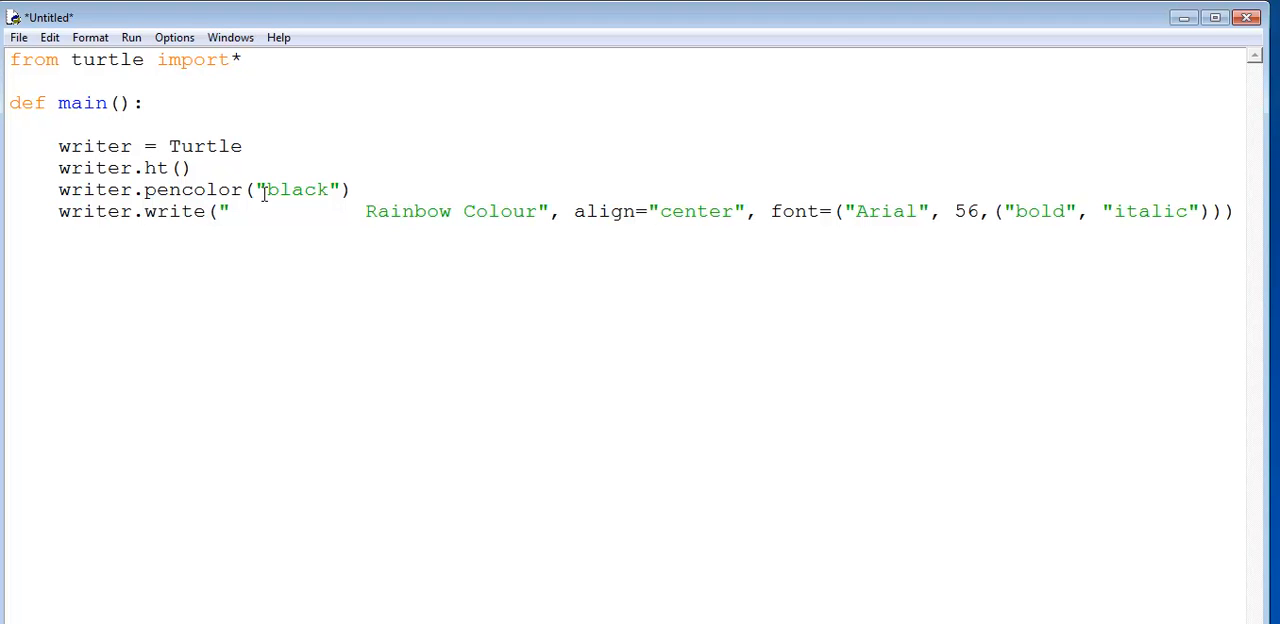
double_click(450, 212)
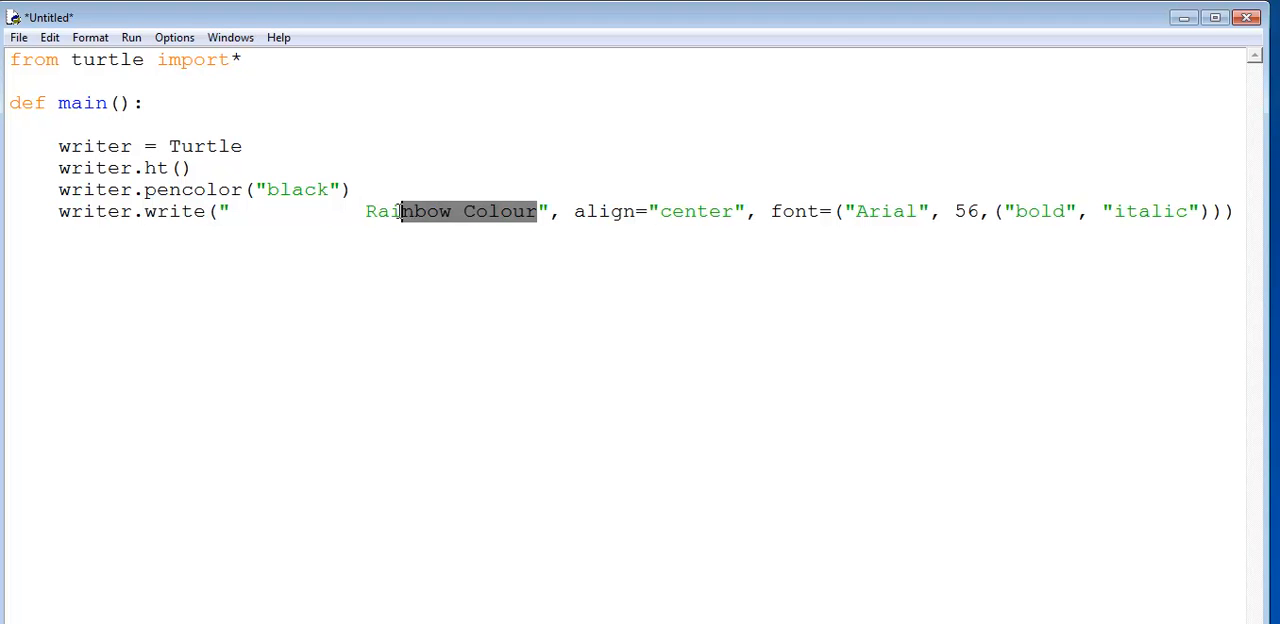
click(882, 202)
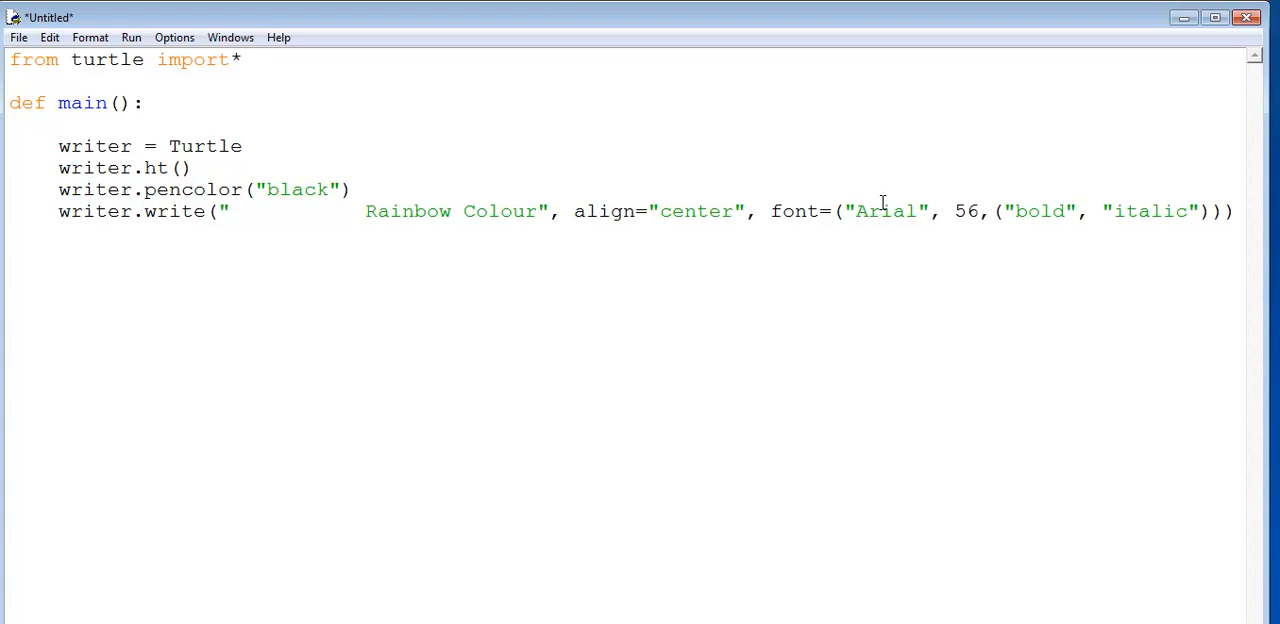
mouse_move(1028, 210)
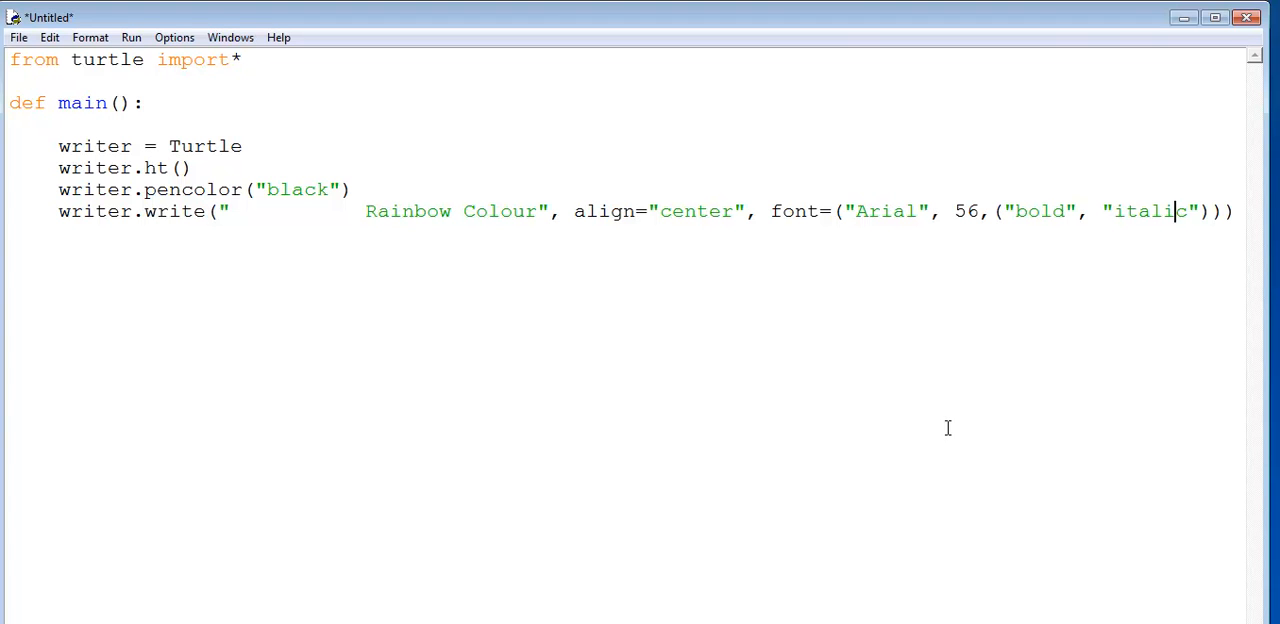
mouse_move(1076, 280)
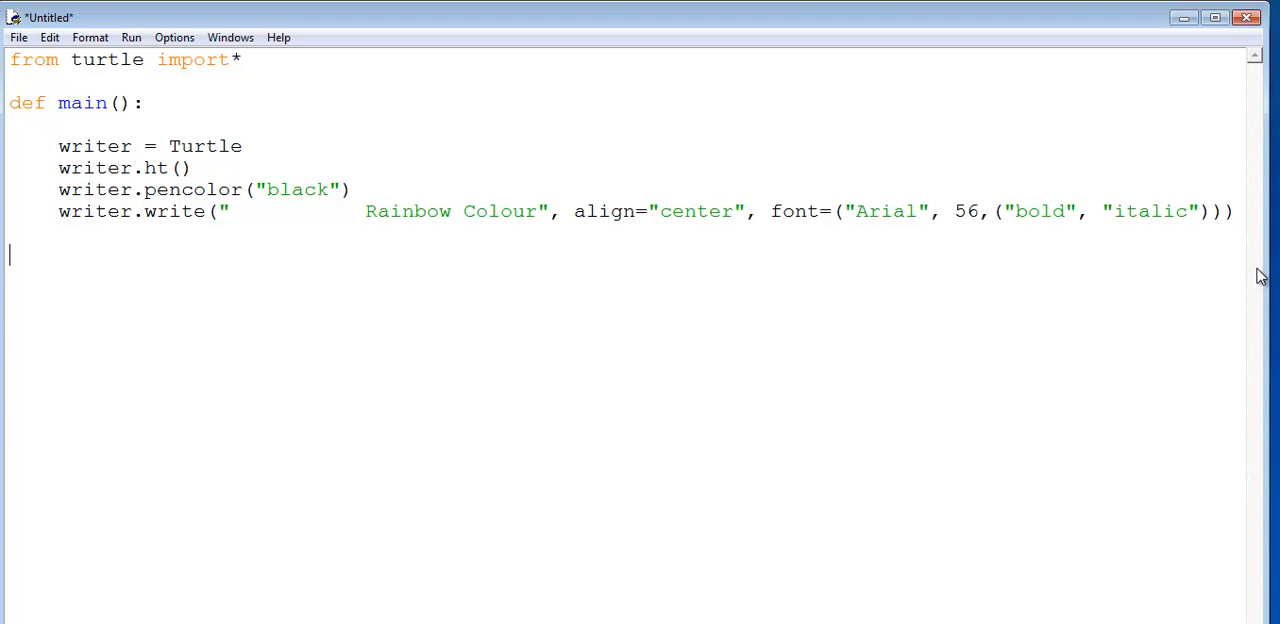
Add the if __name__ == "__main__": guard calling main() and mainloop()
text(if __name == "__main__":)
text(mainloo)
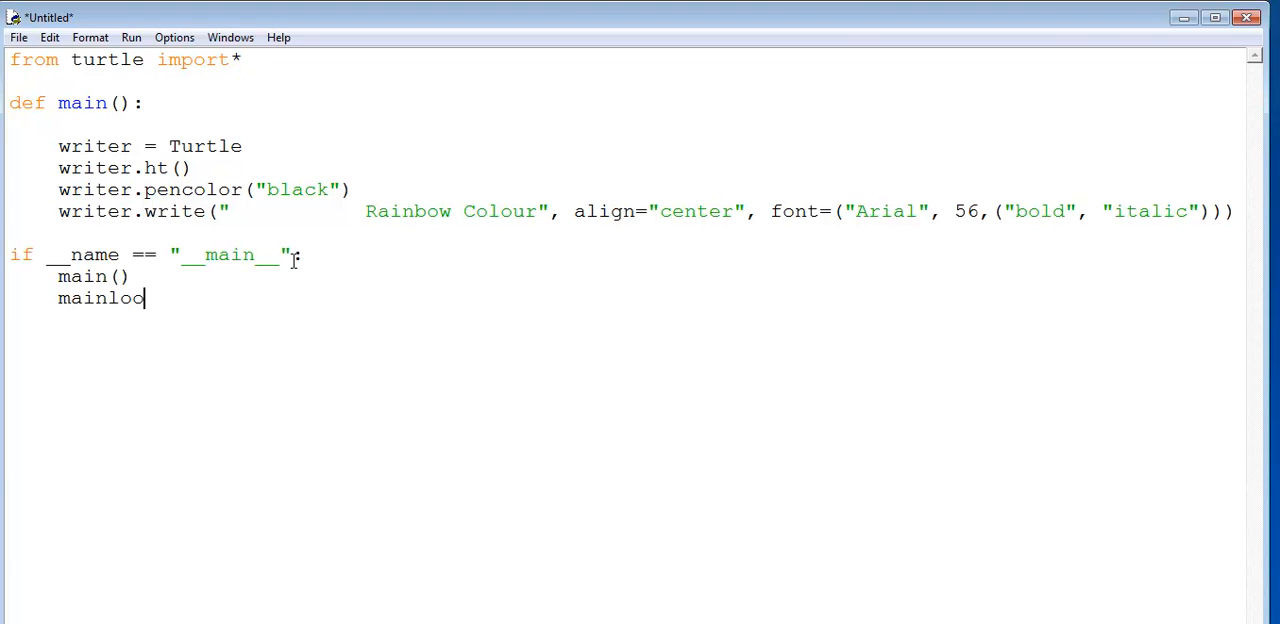
text(p)
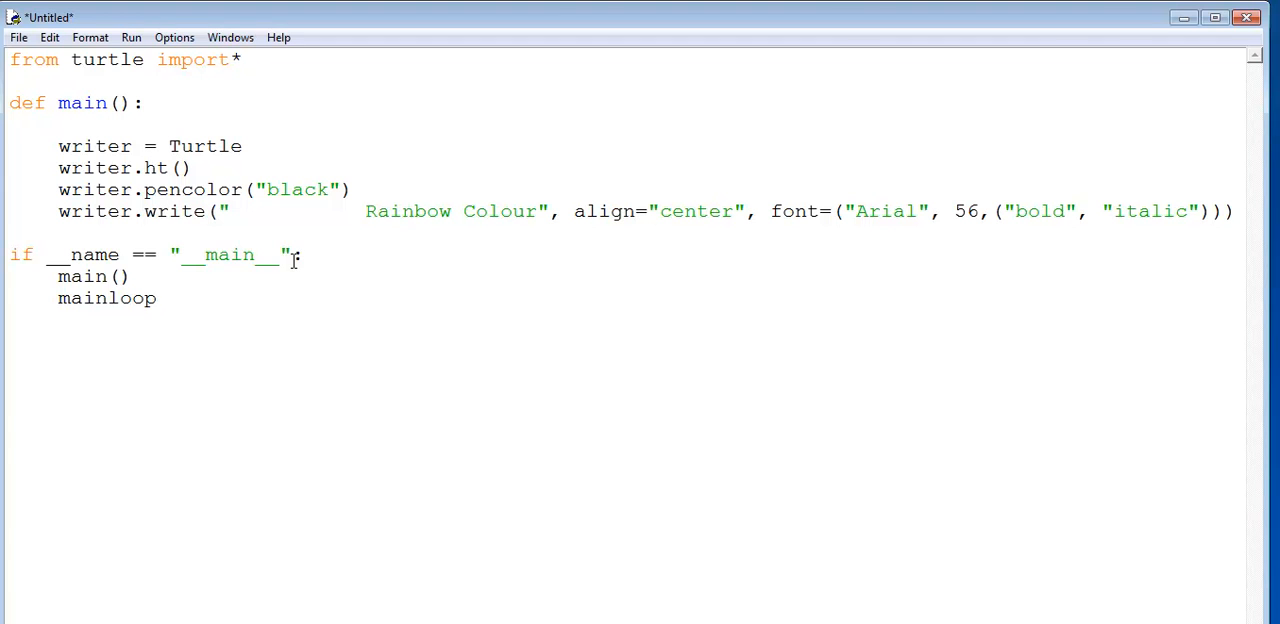
text(())
text(__)
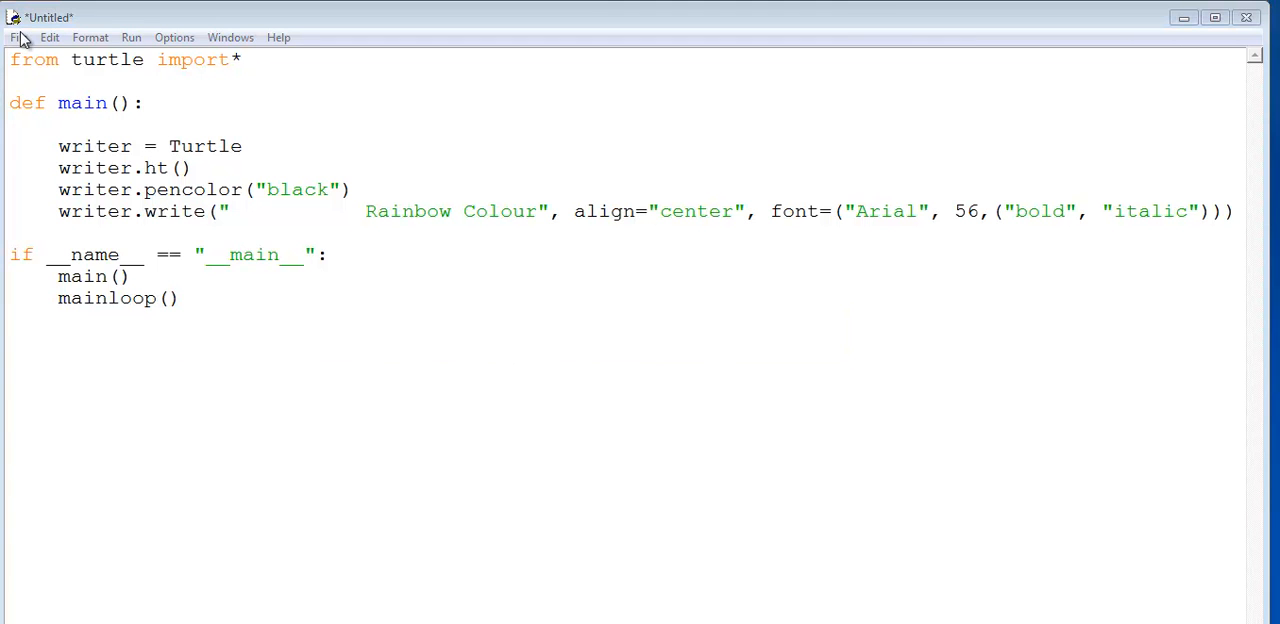
Save the script as 'Rainbow' in the Desk_Top_Py folder on the desktop
click(16, 36)
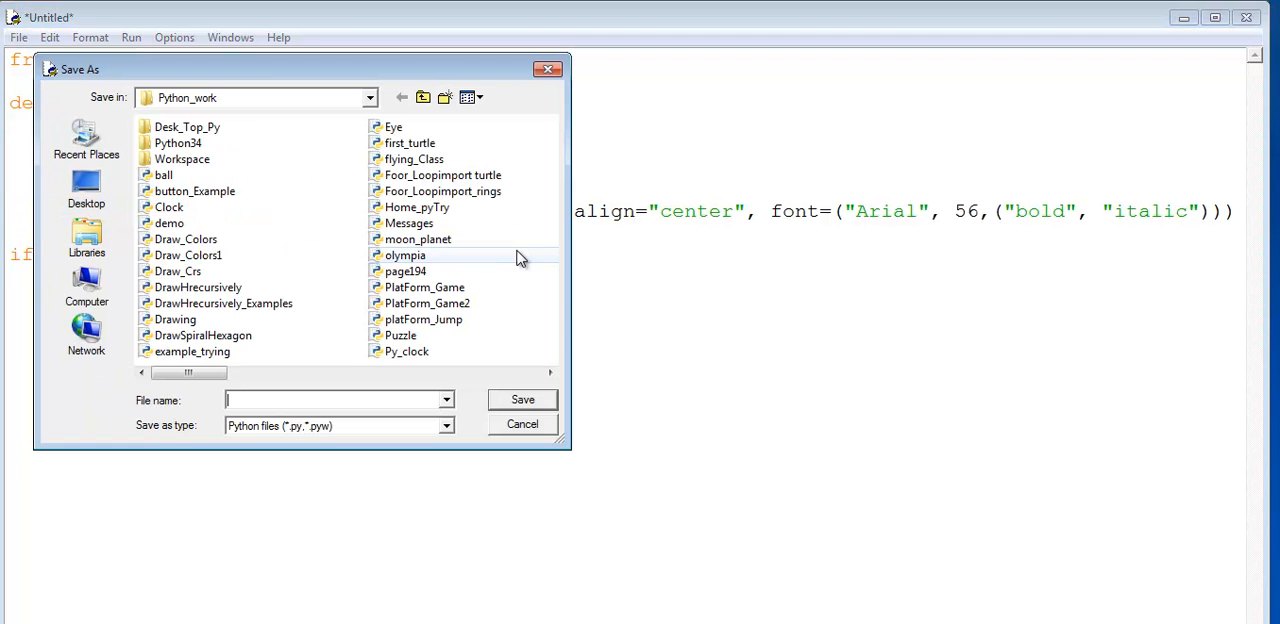
mouse_move(86, 184)
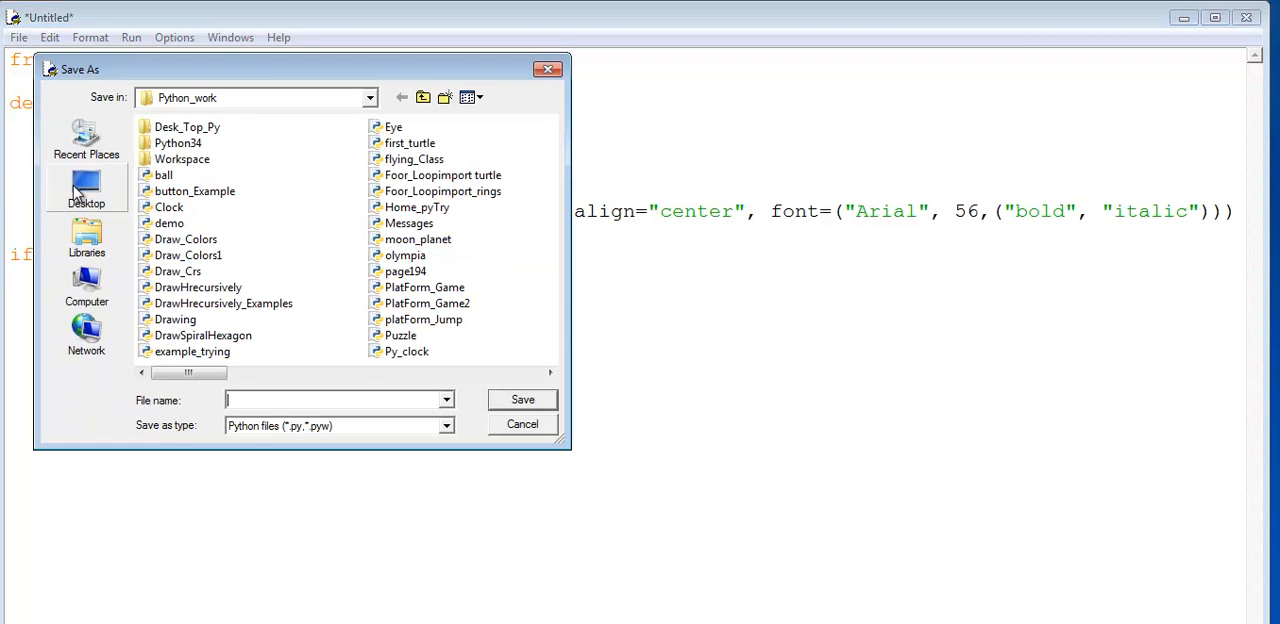
click(86, 190)
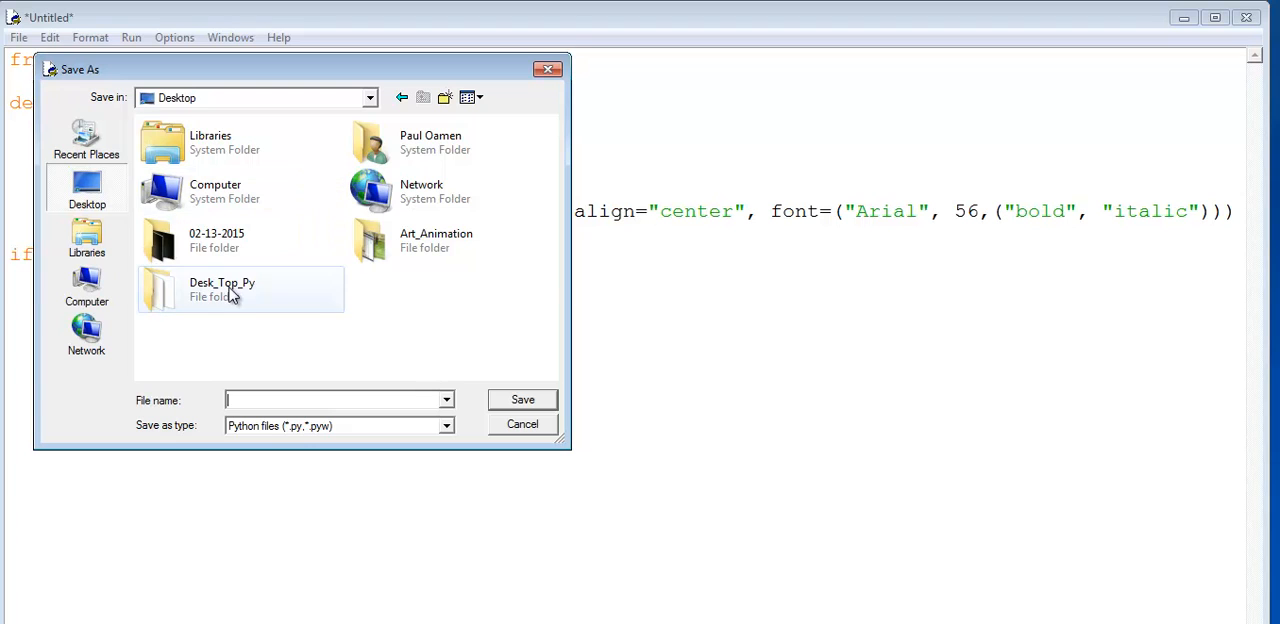
double_click(222, 288)
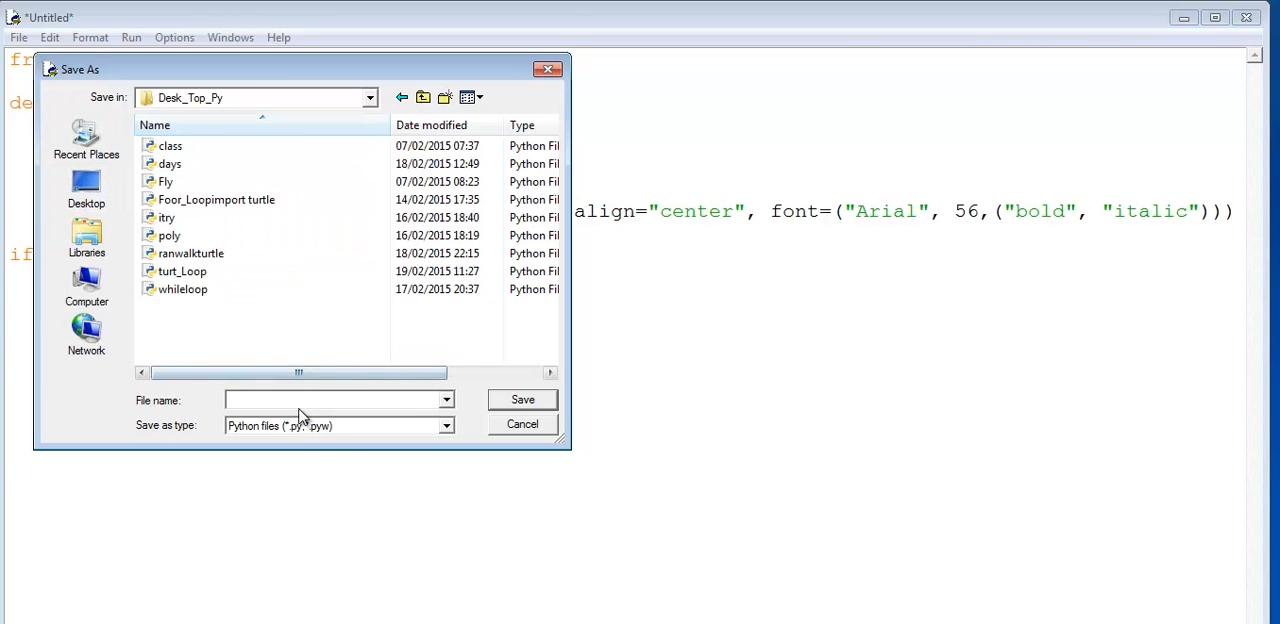
text(Ranwalkturtle.py)
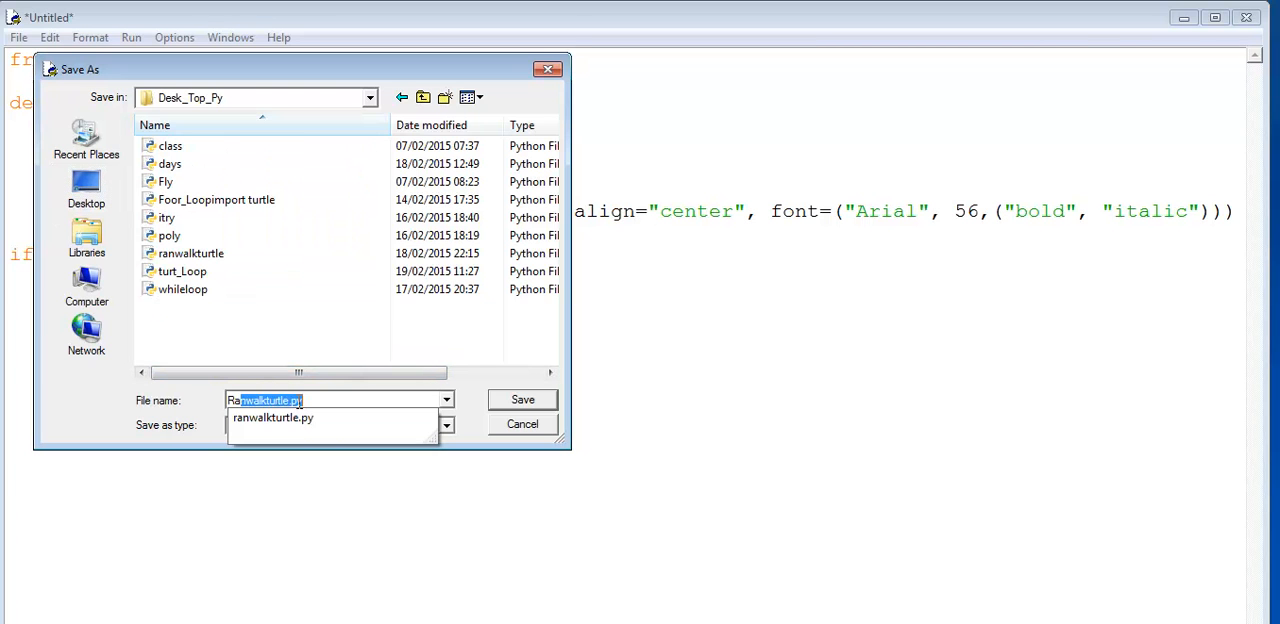
text(Rainbow)
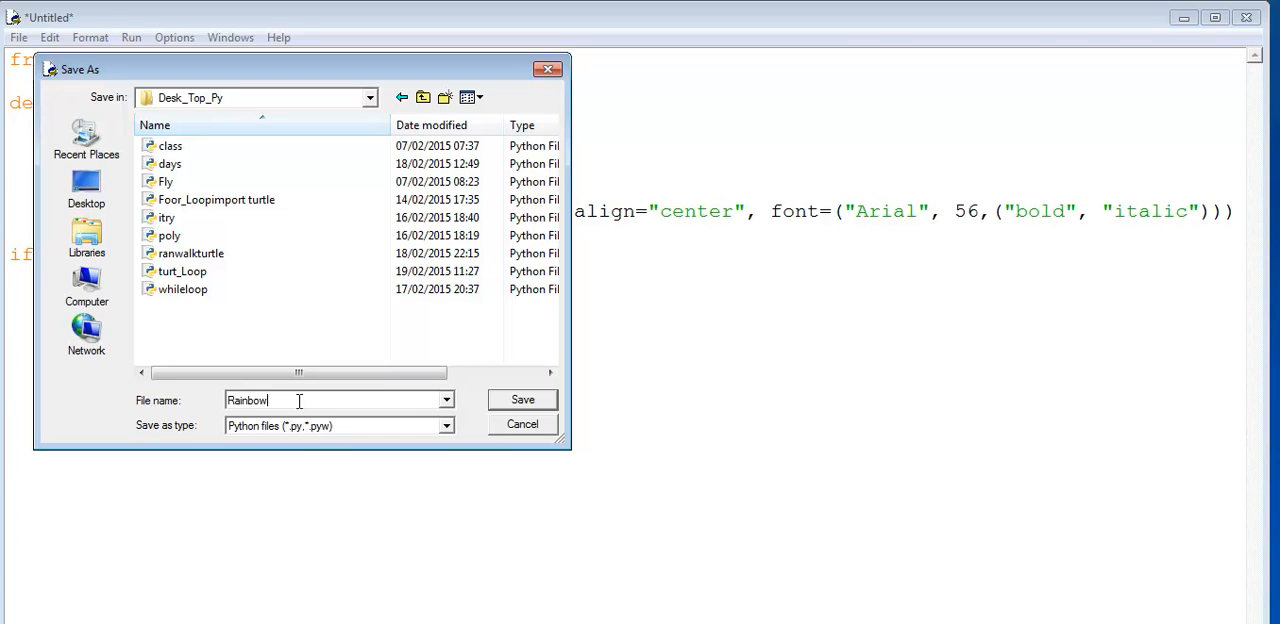
click(522, 398)
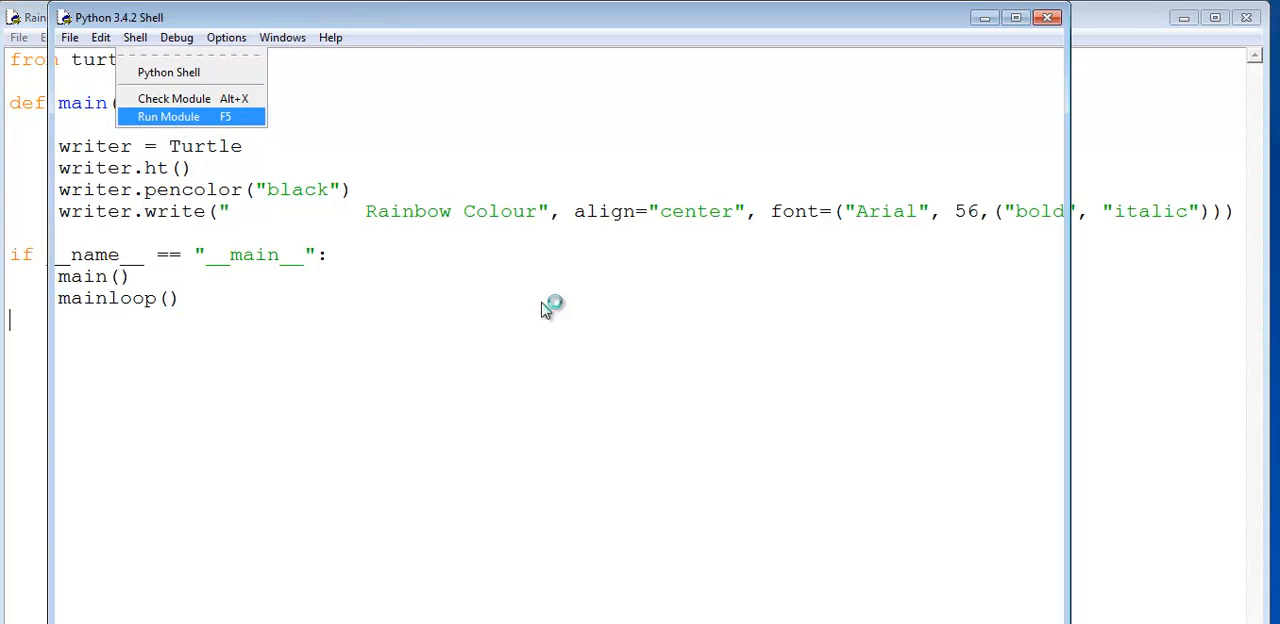
Run the Rainbow script, then return to the editor with a blank line at the top of main()
click(168, 116)
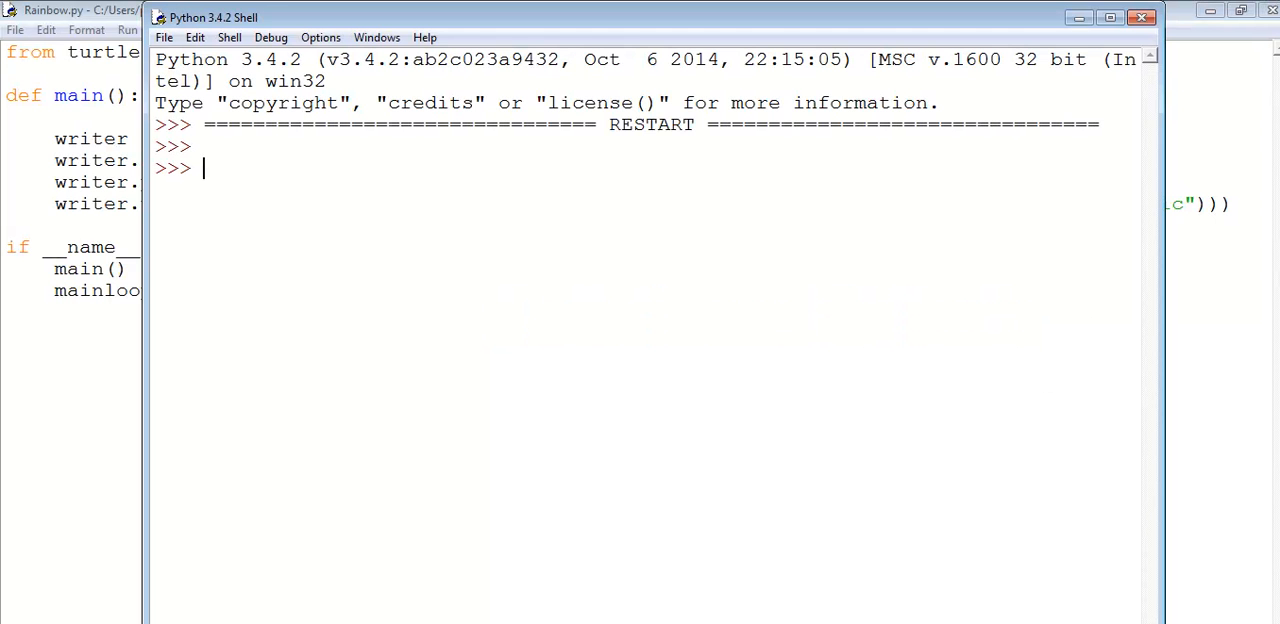
click(70, 10)
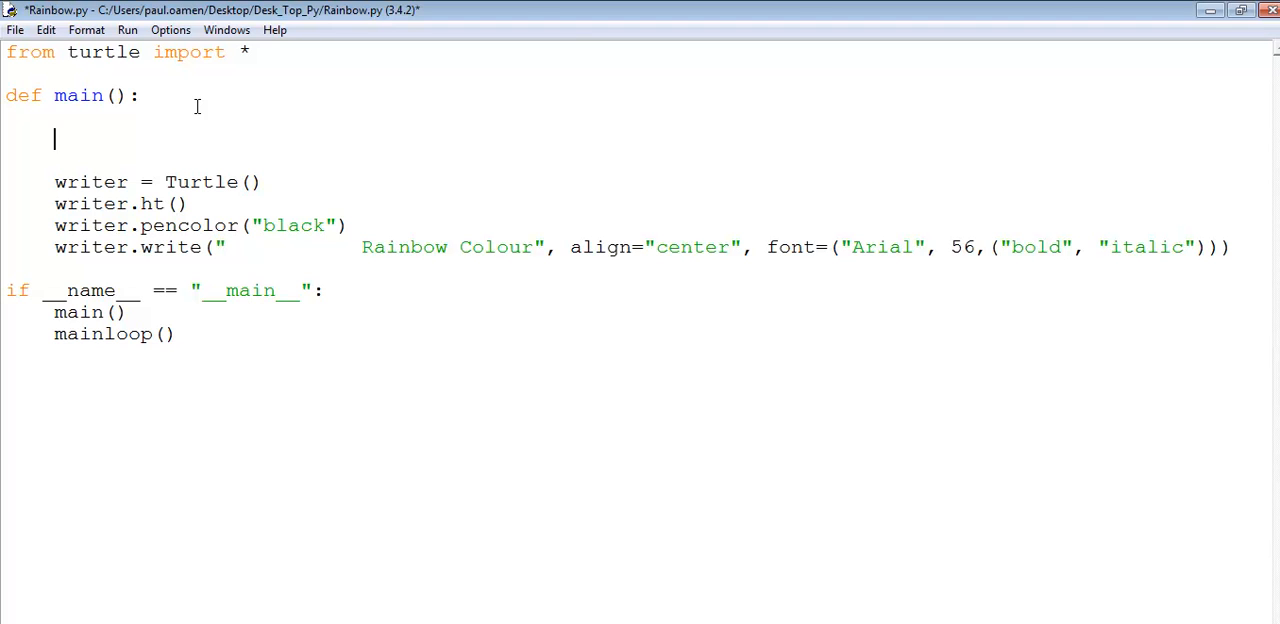
Define rainbow = ("violet","indigo","blue","green","yellow","orange","red") at the top of main()
text(rain)
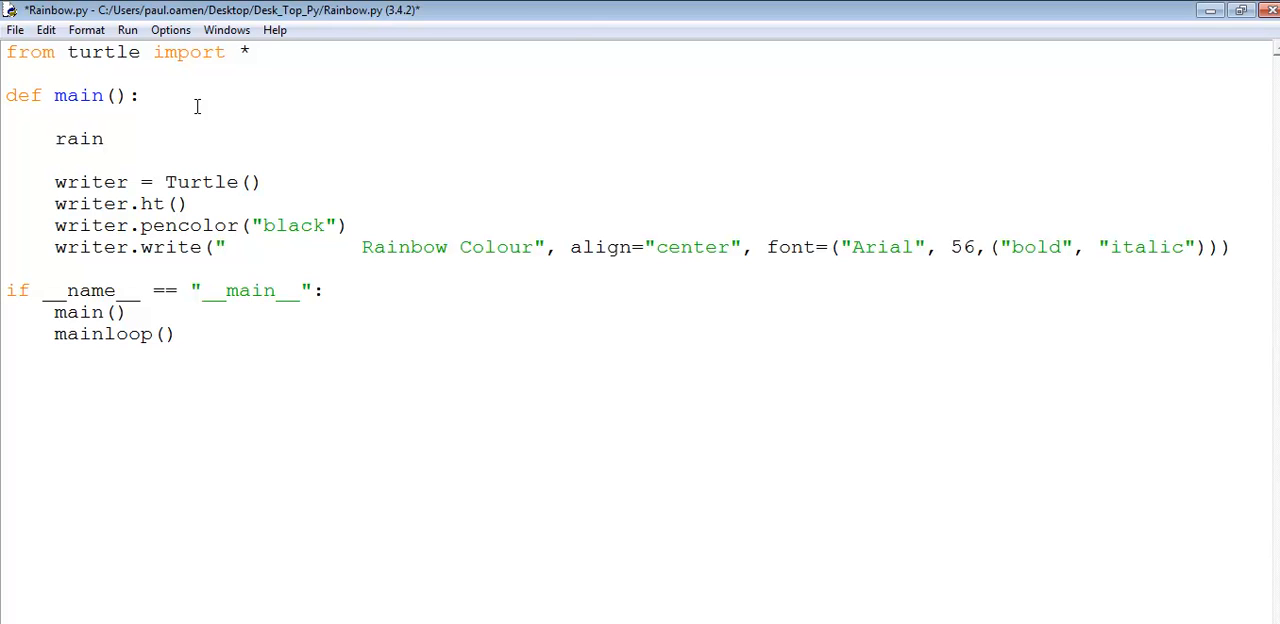
text(bow)
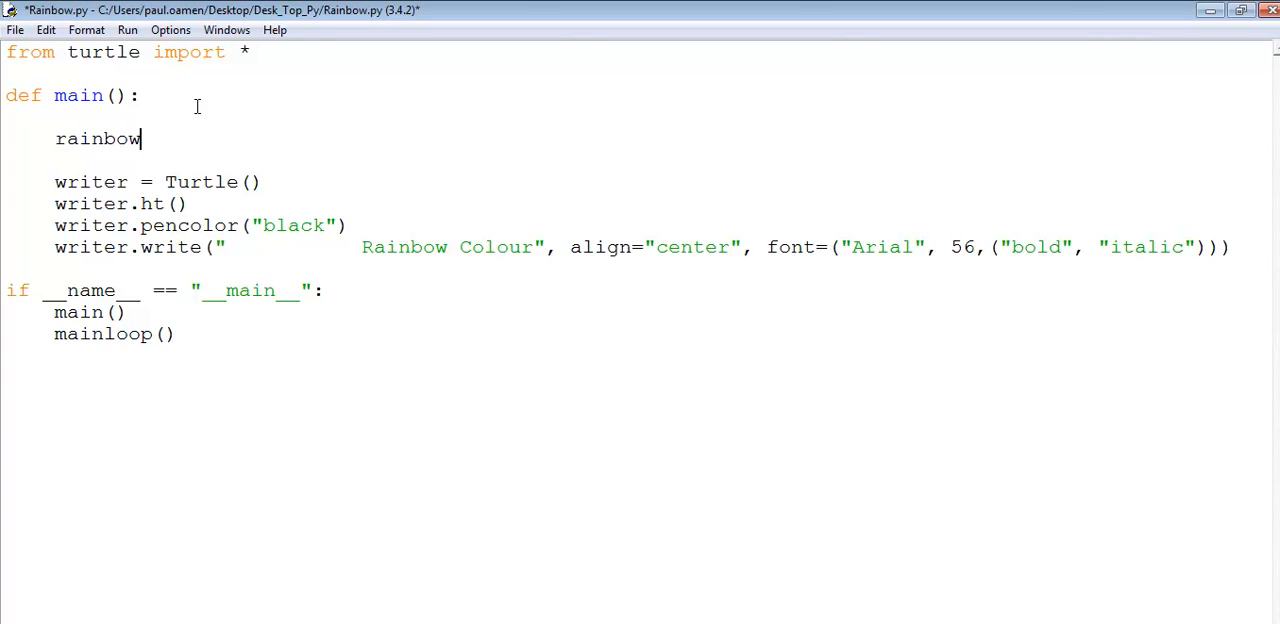
text(=)
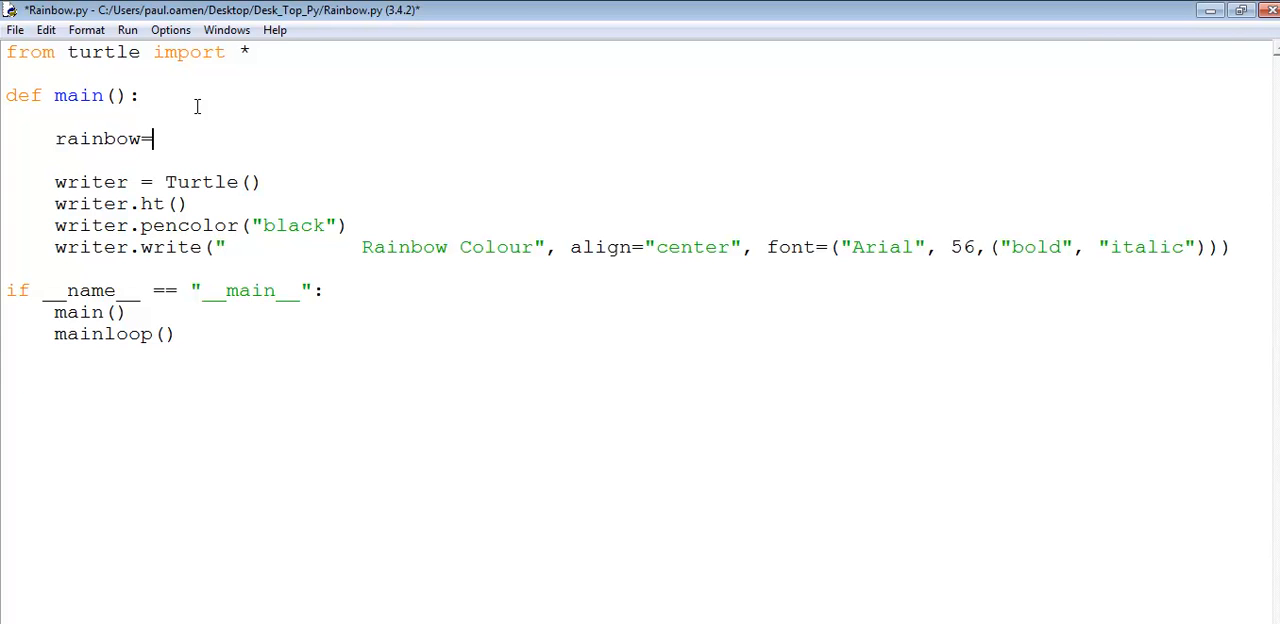
text(()
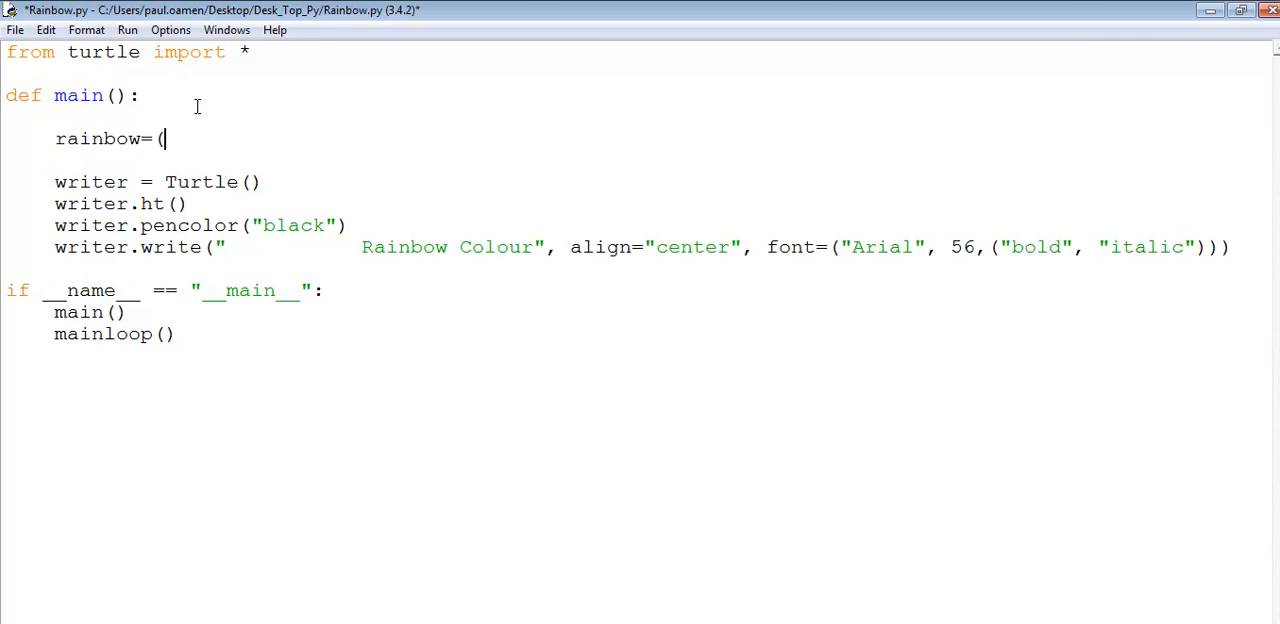
text("")
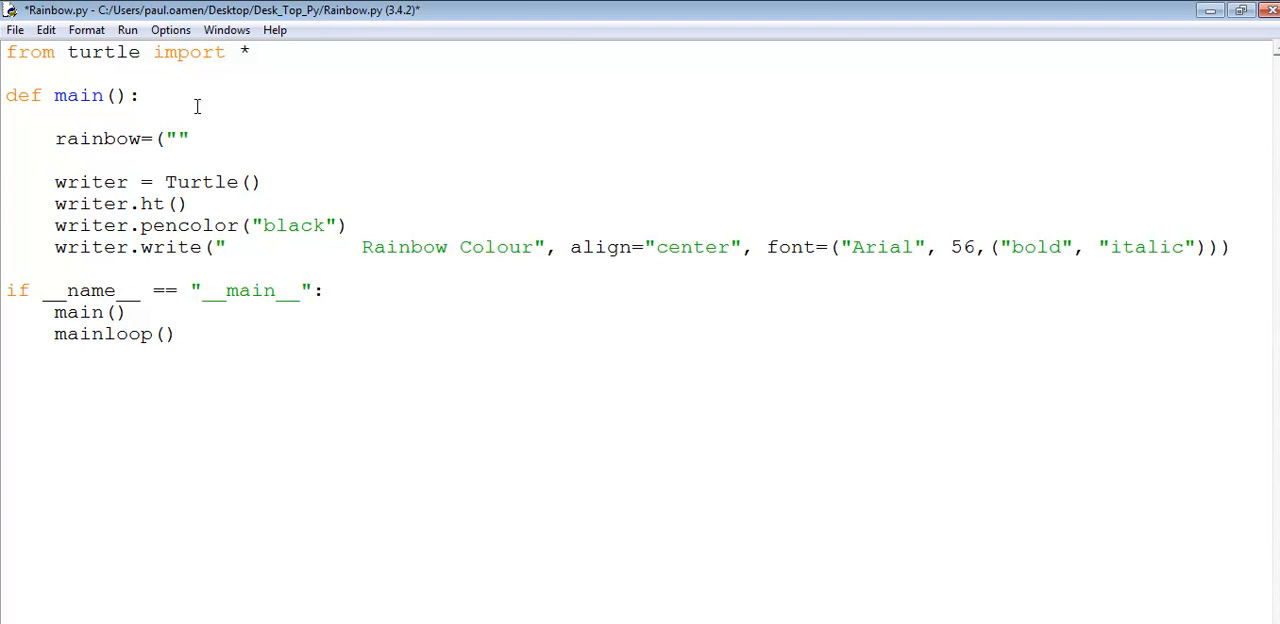
text(,"")
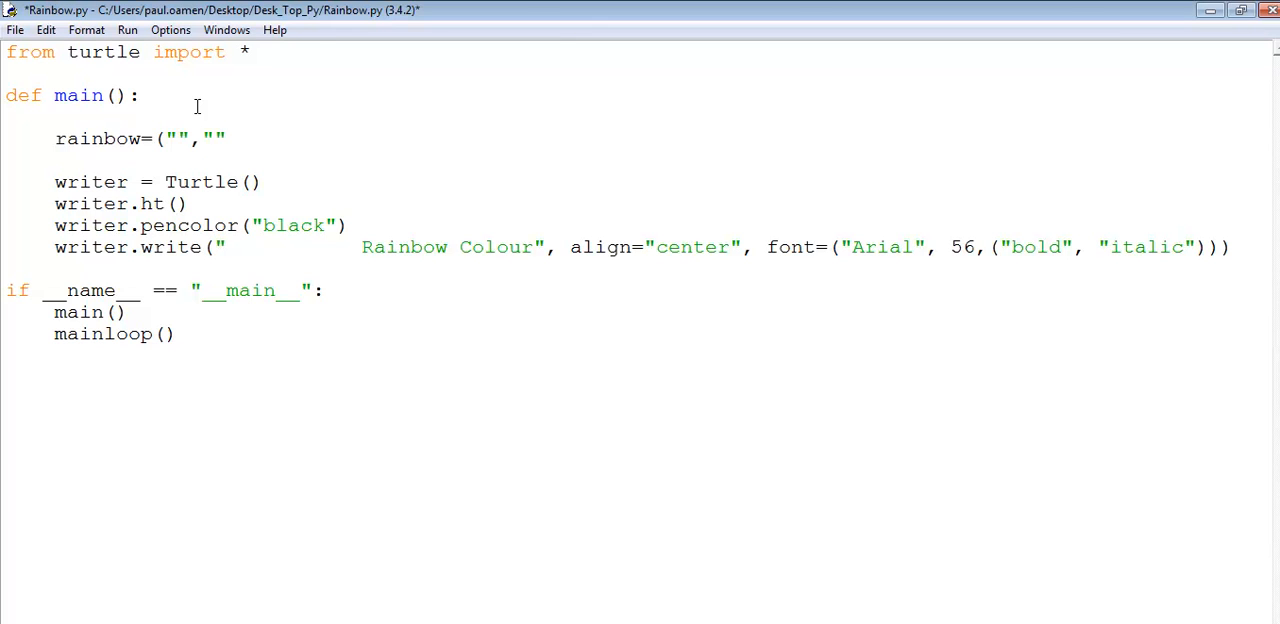
text(,"")
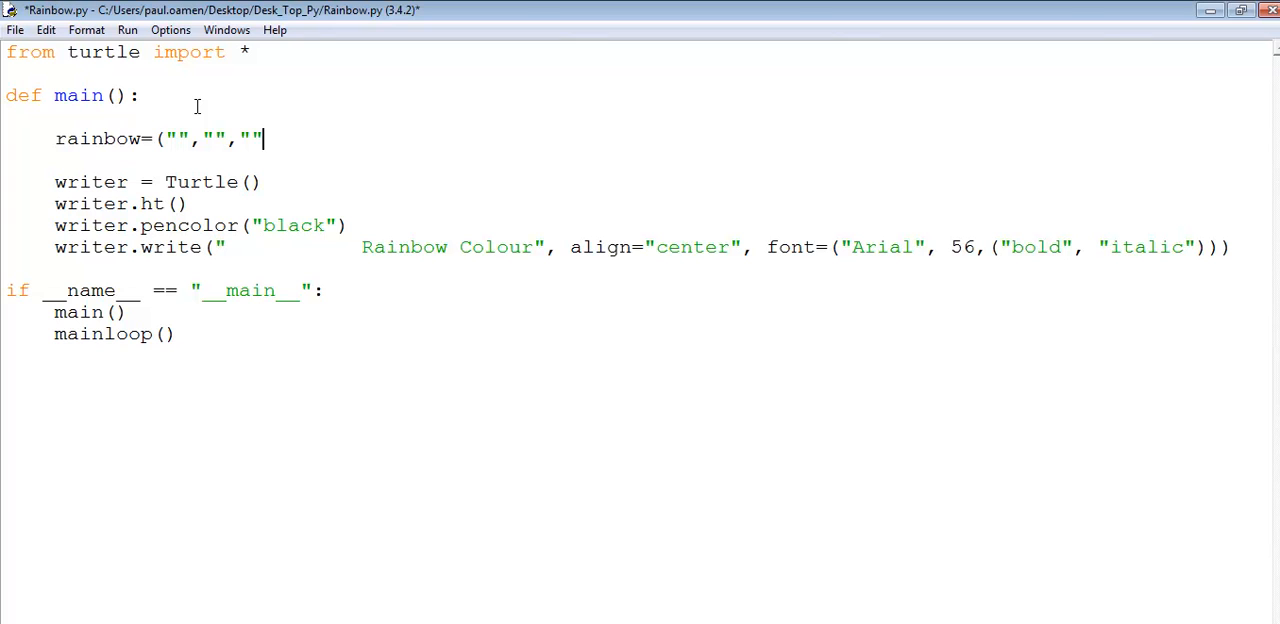
text(,"","",")
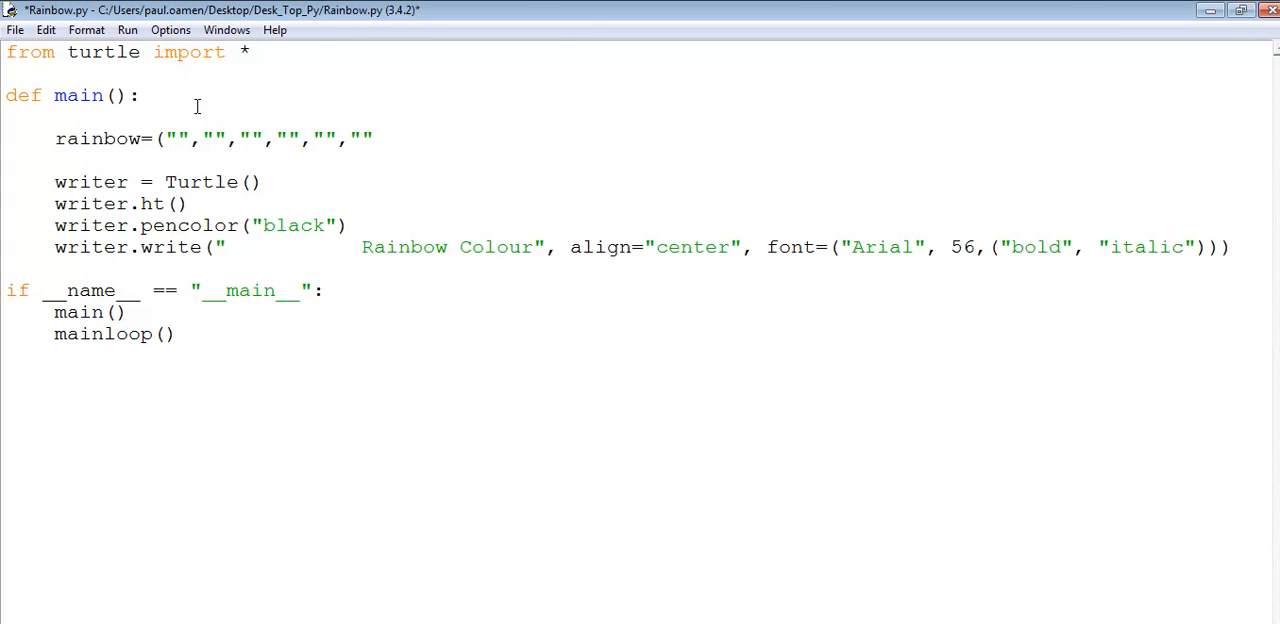
text(,")
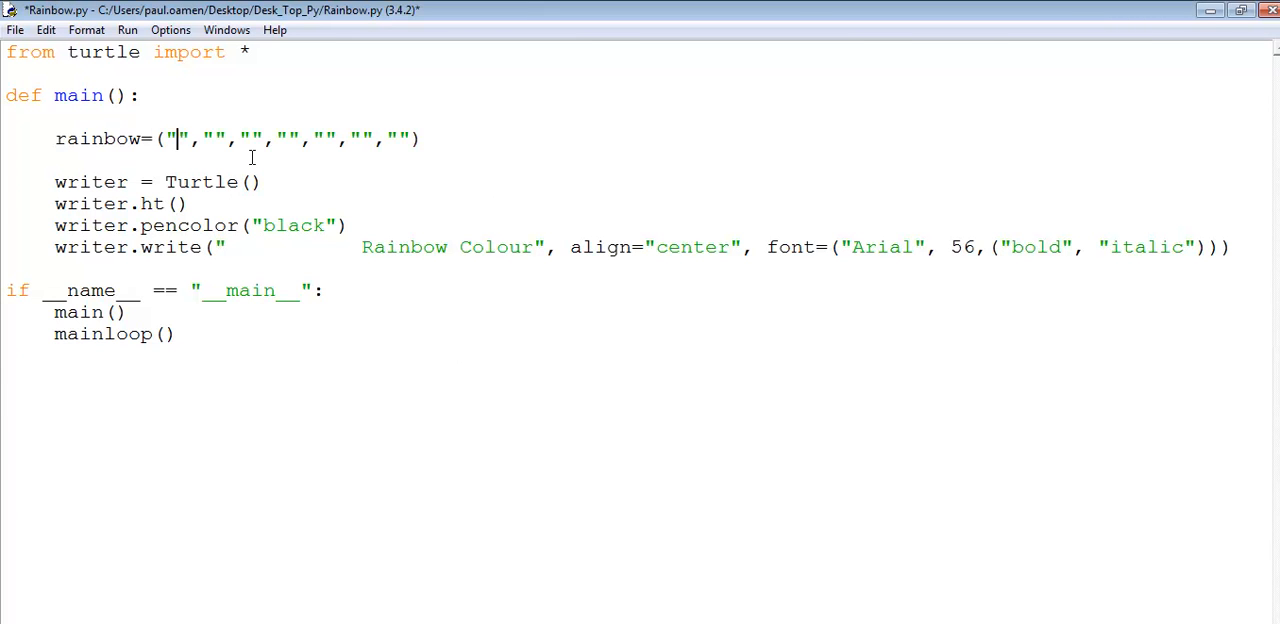
text(violet)
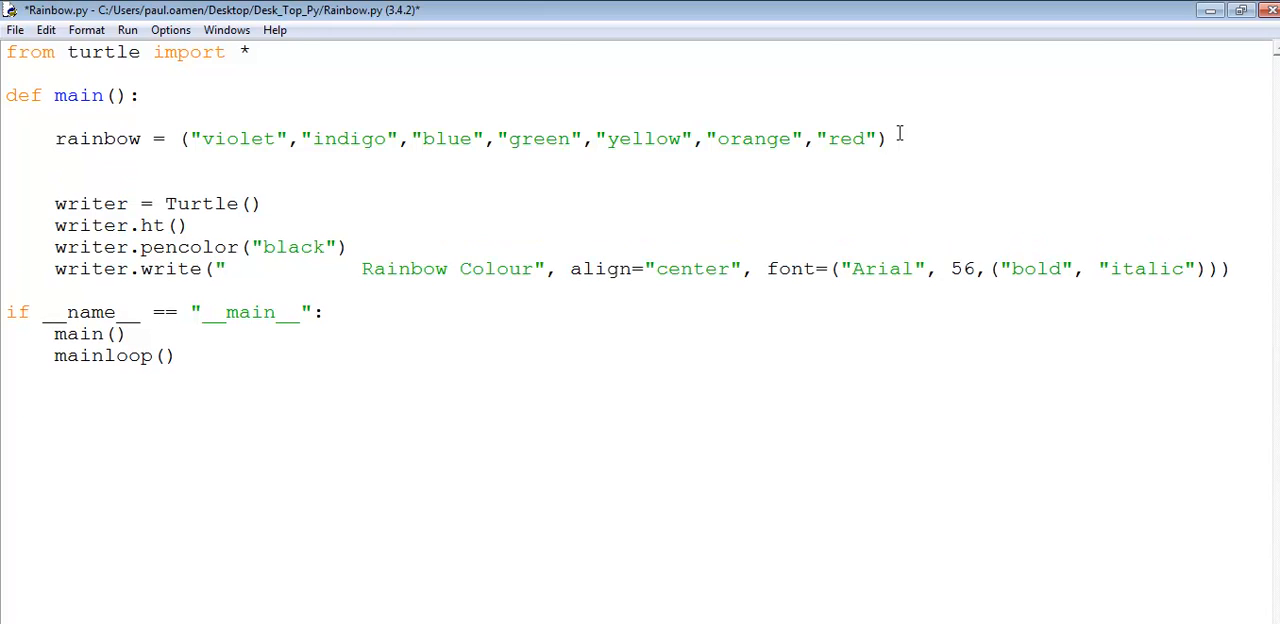
Lift the pen with pu() and move to goto(-320,-195)
text(pu)
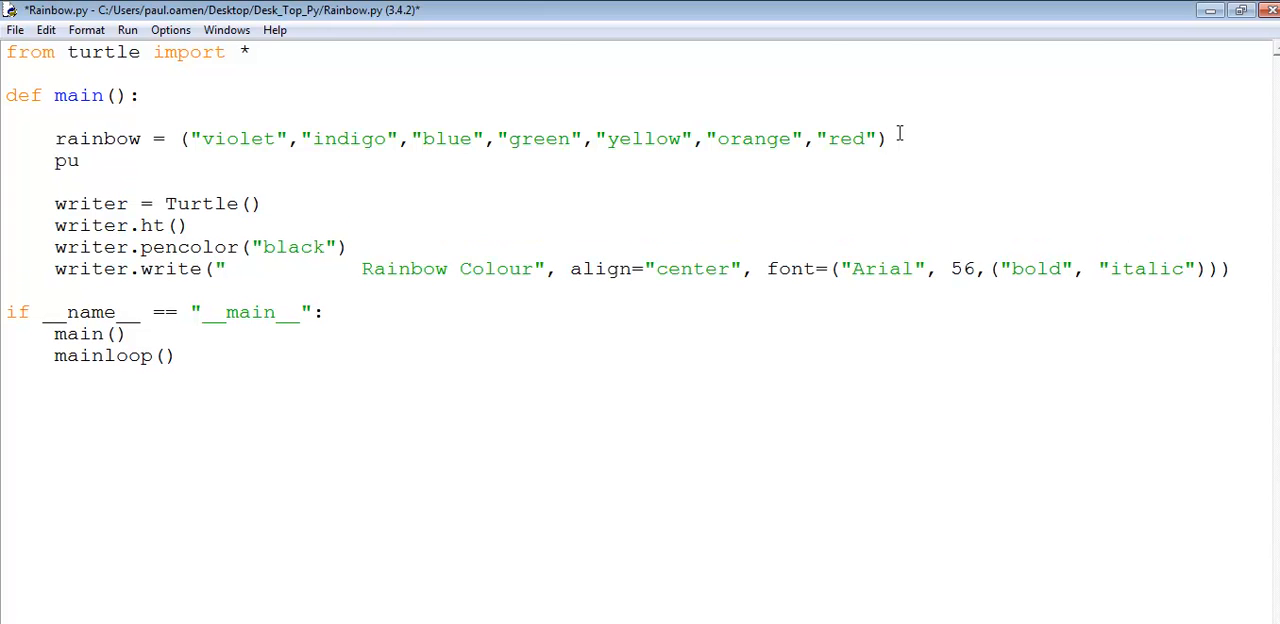
text(())
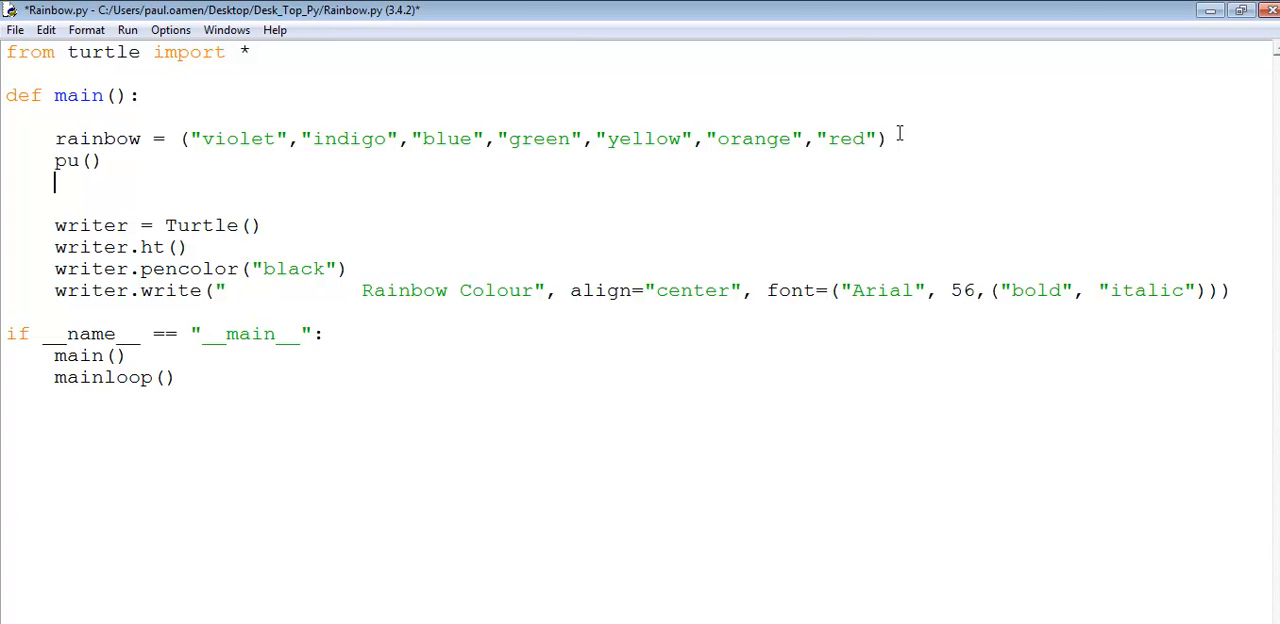
text(go)
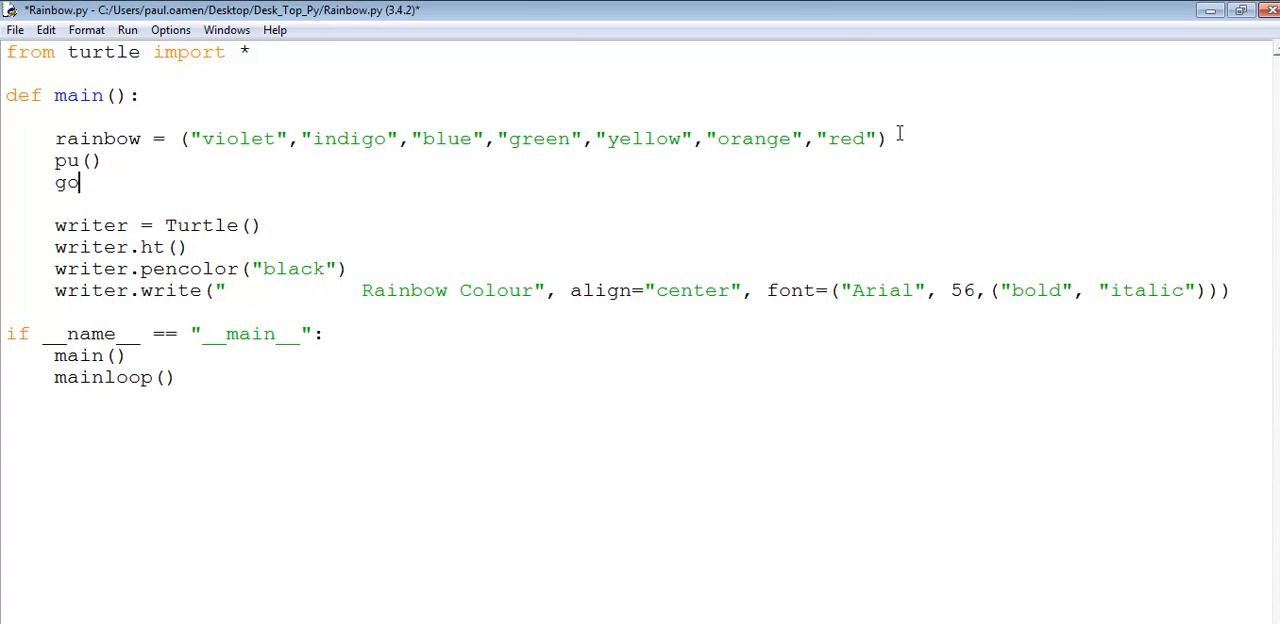
text(to)
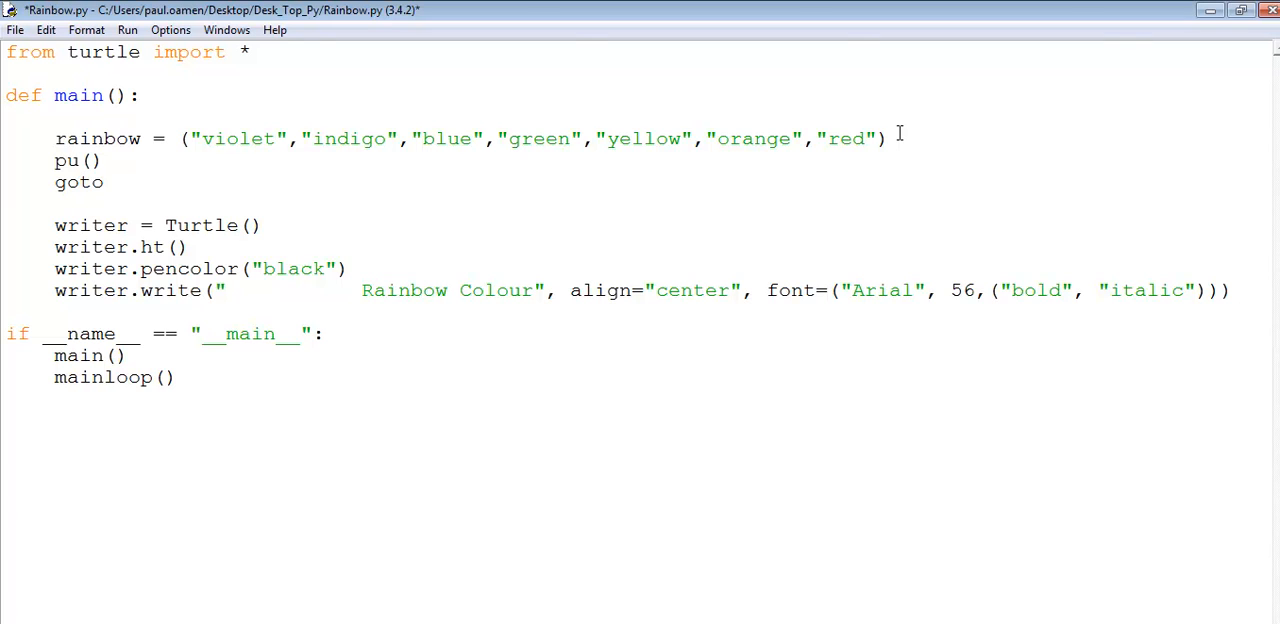
text((-)
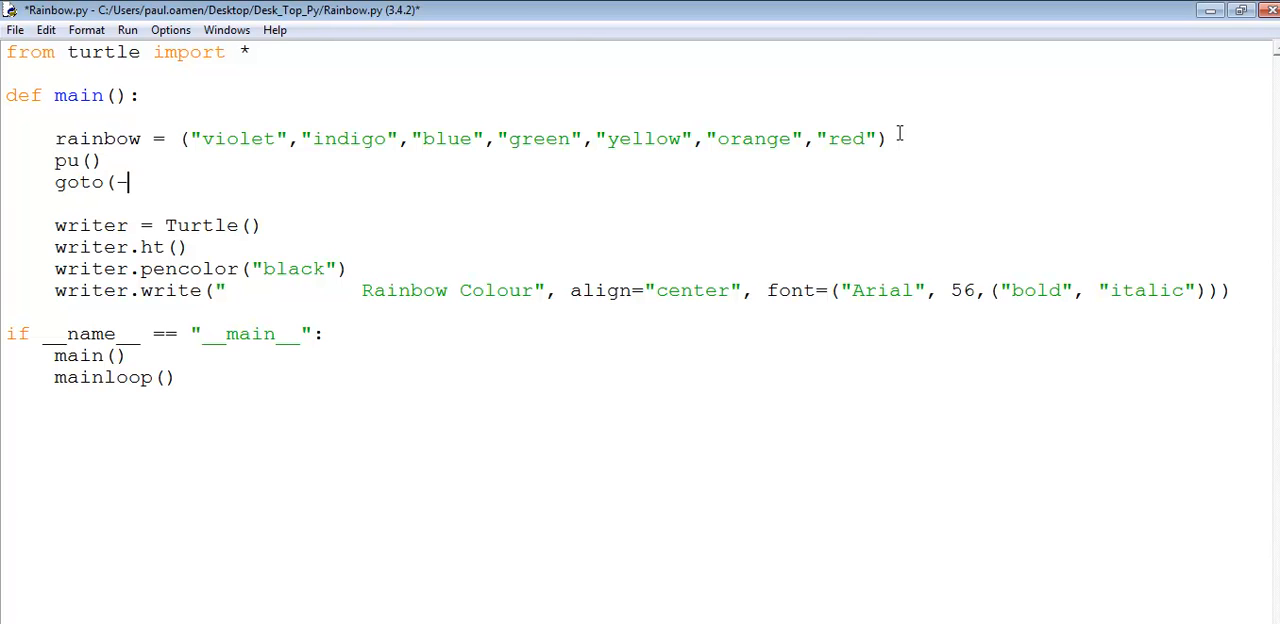
text(320)
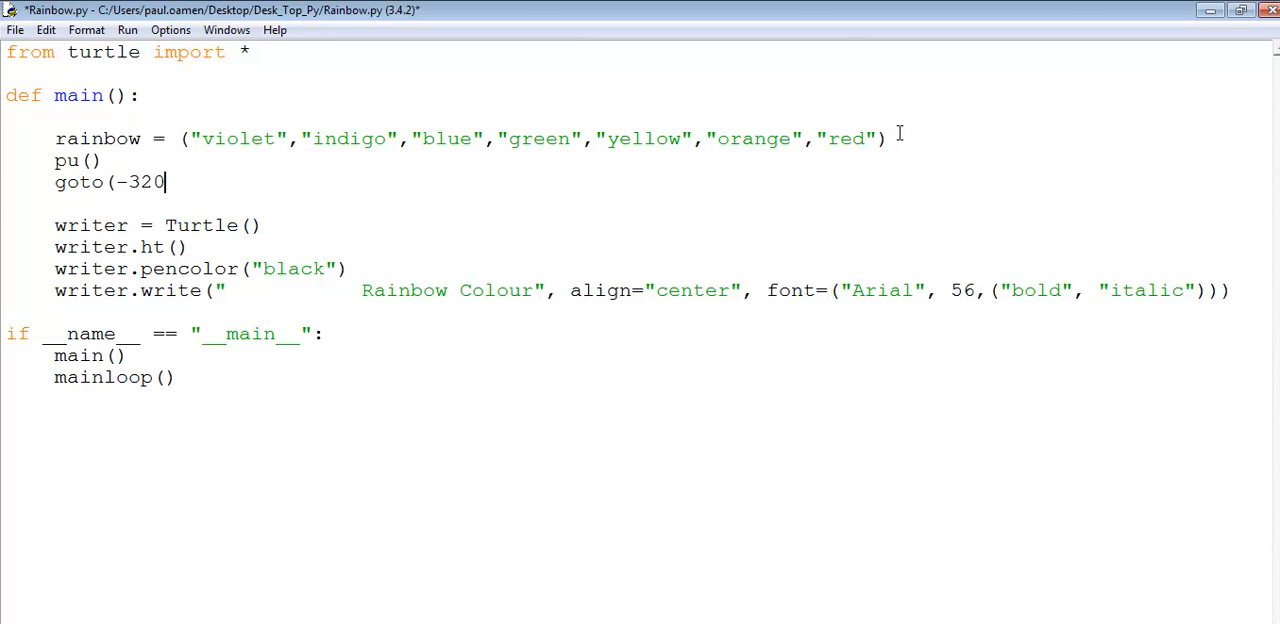
text(,)
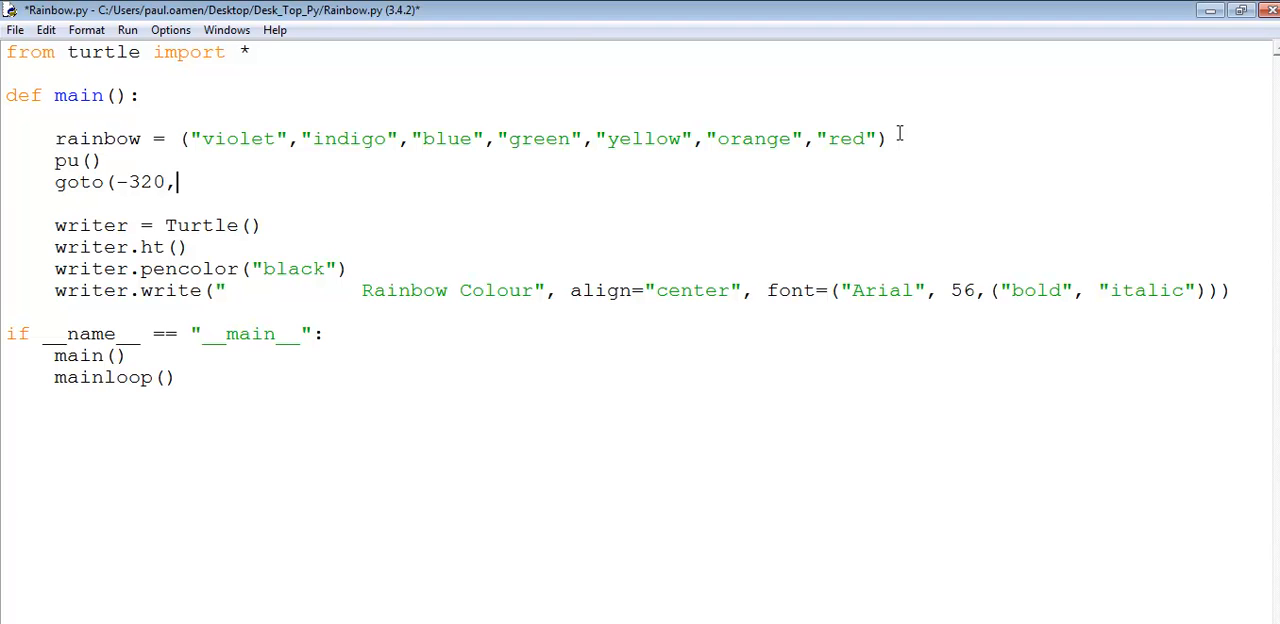
text(-195)
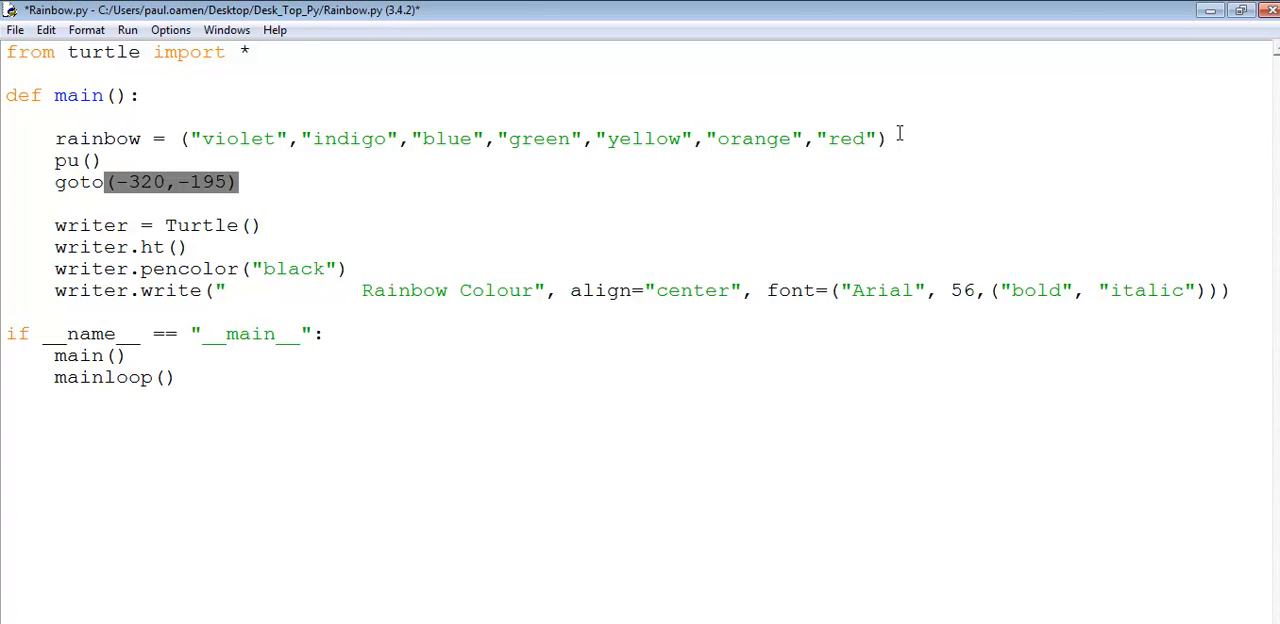
Set the pen width to 70 and begin the colour loop line below it
text(wid)
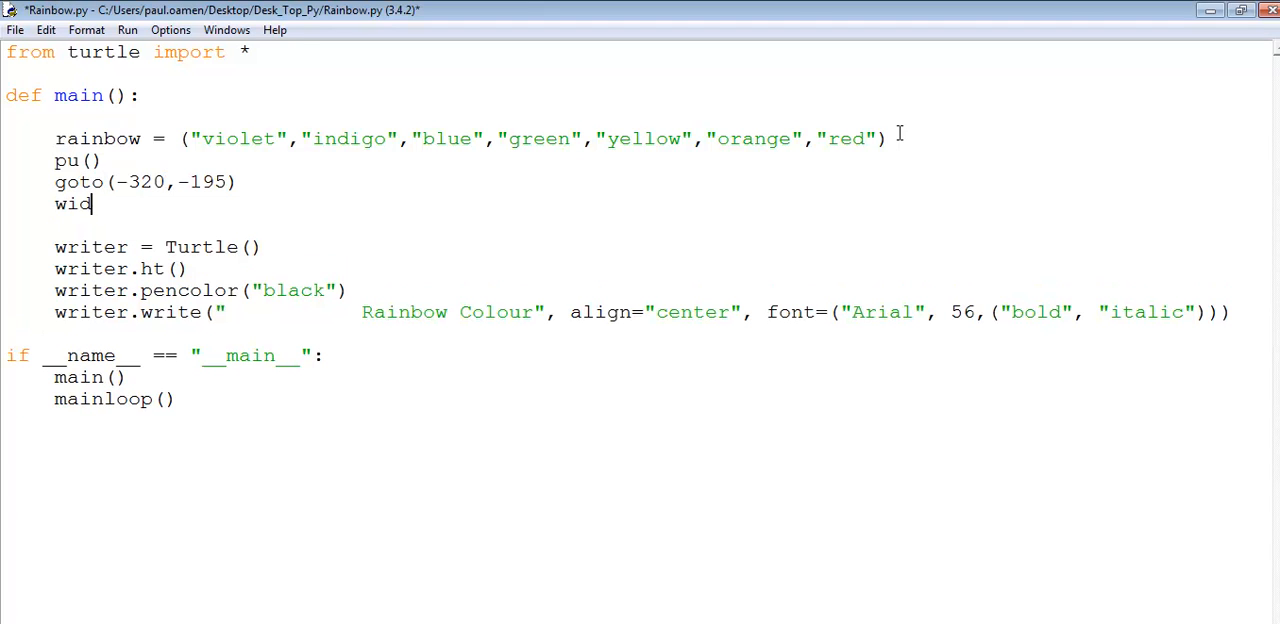
text(th()
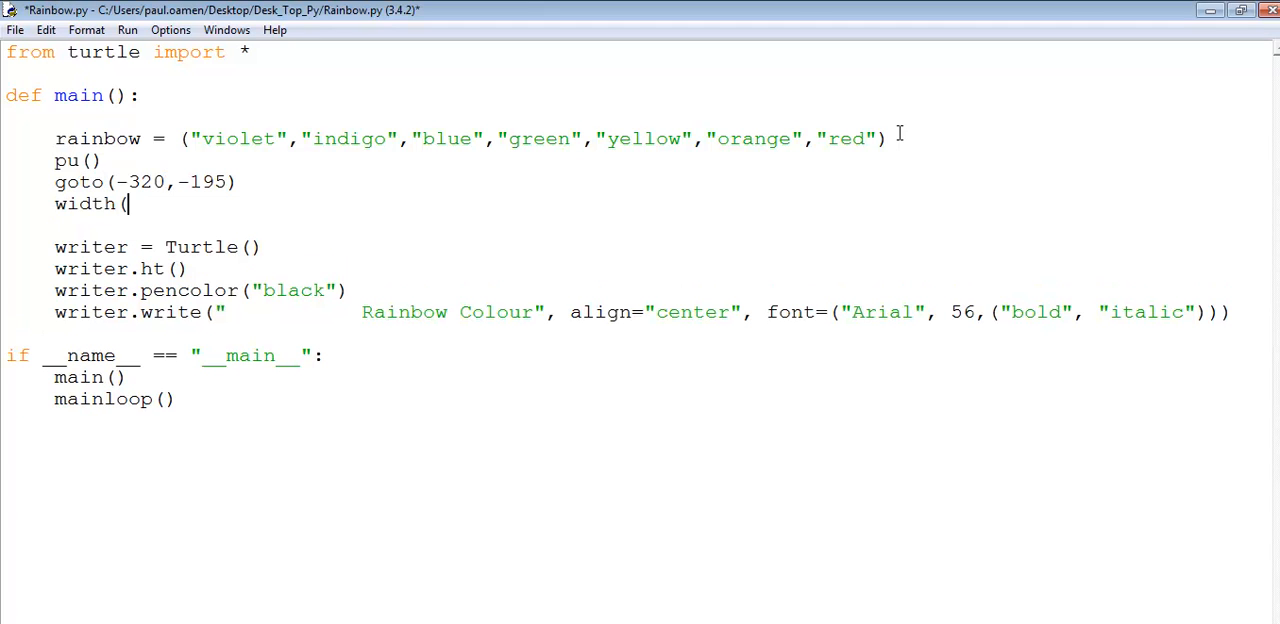
text(70))
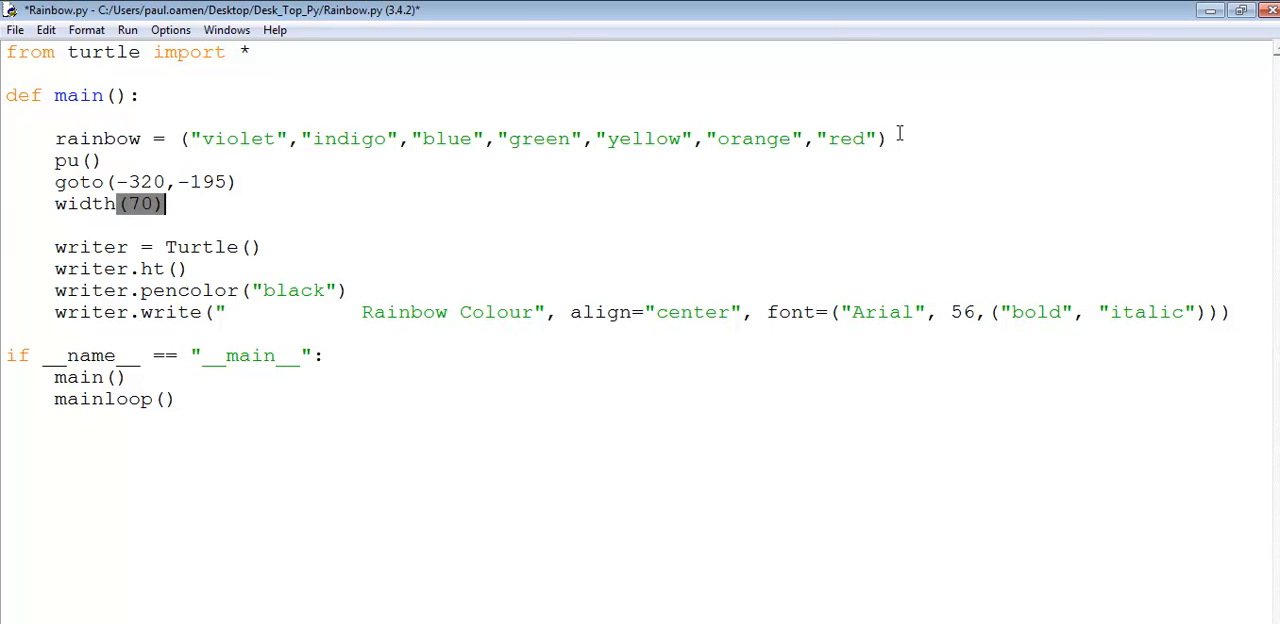
click(192, 204)
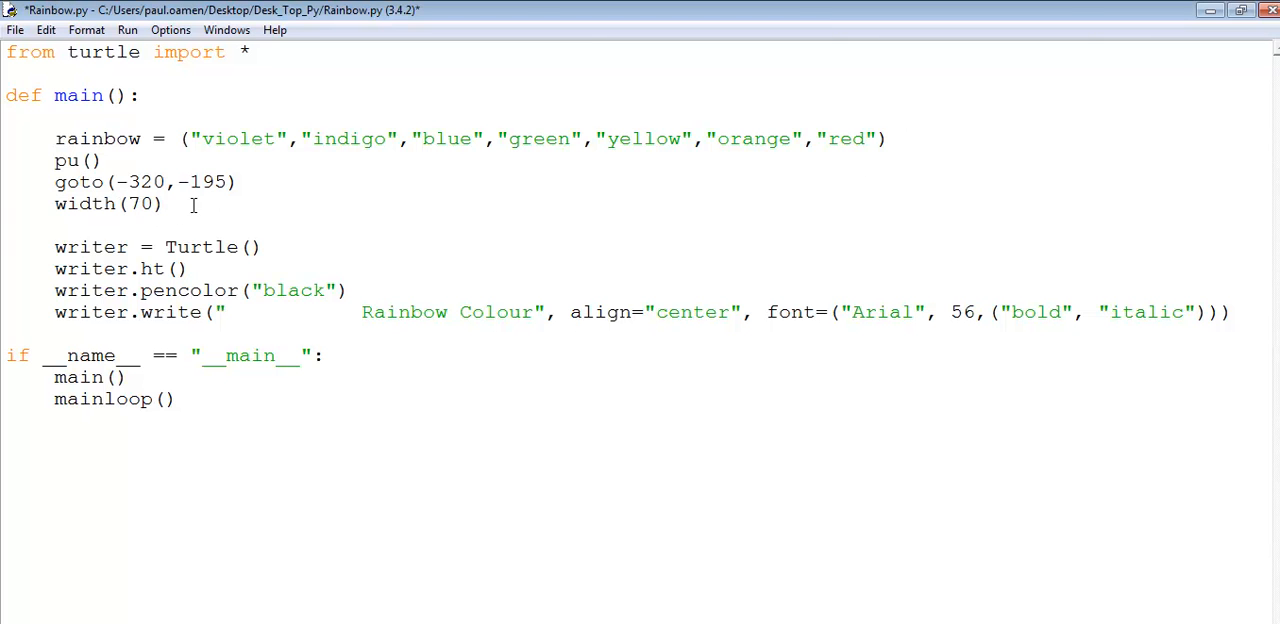
text(f)
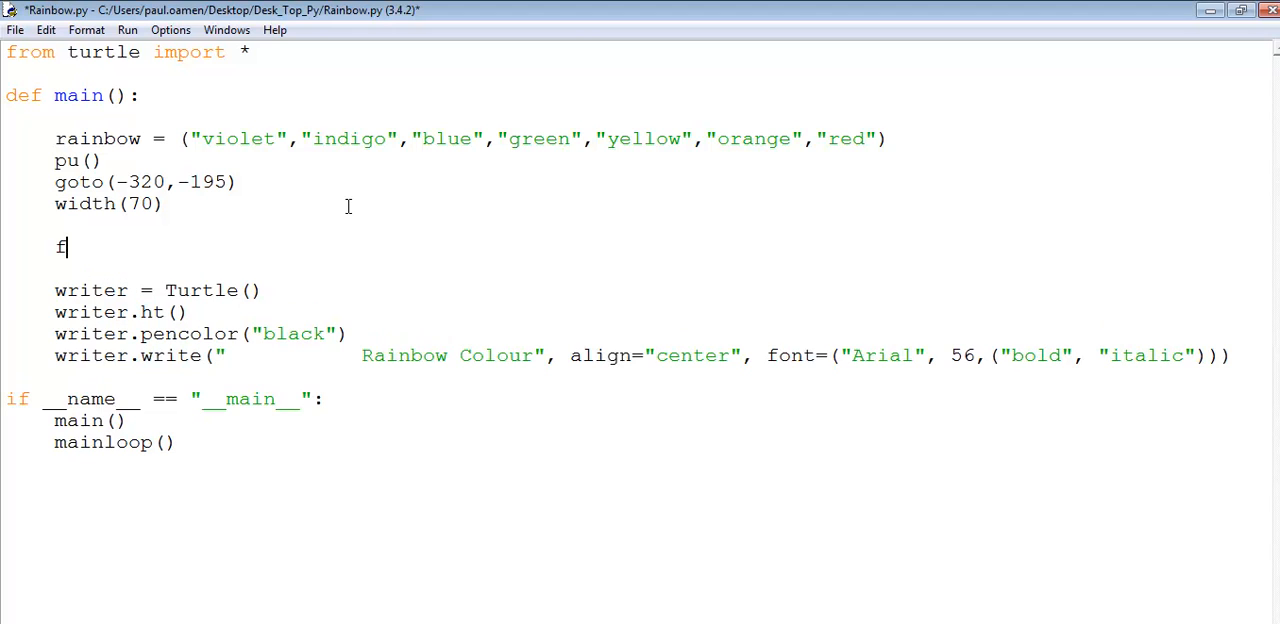
Write 'for i in rainbow:' with color(i) and down in its body
text(or i in)
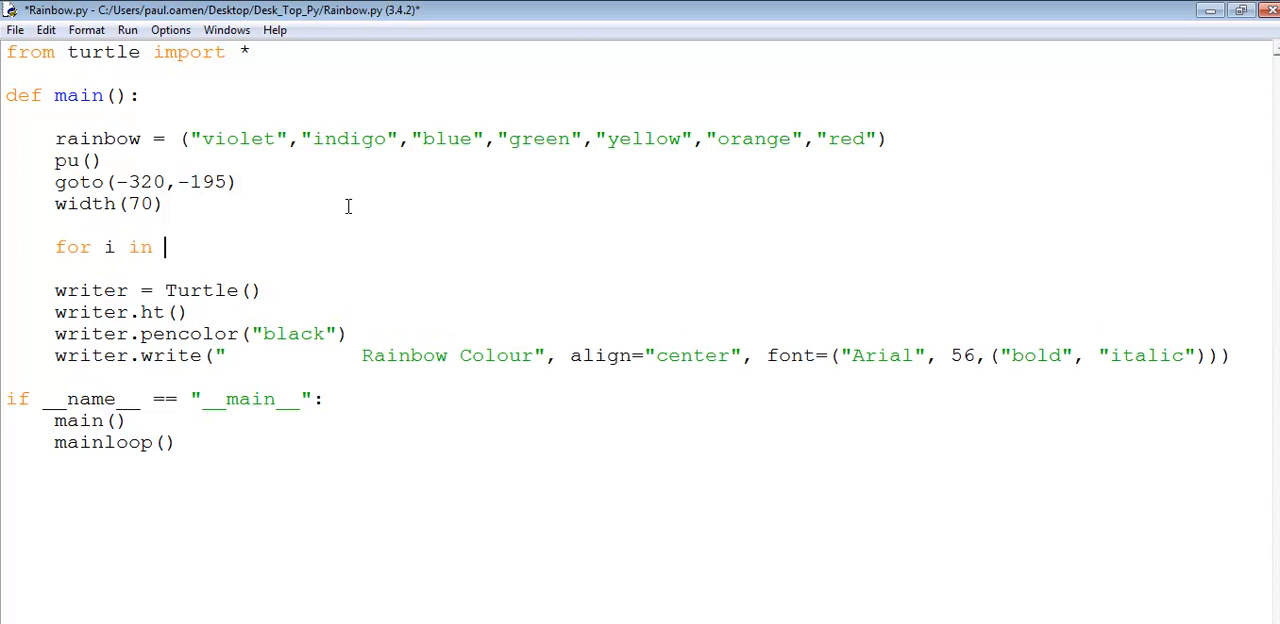
double_click(98, 138)
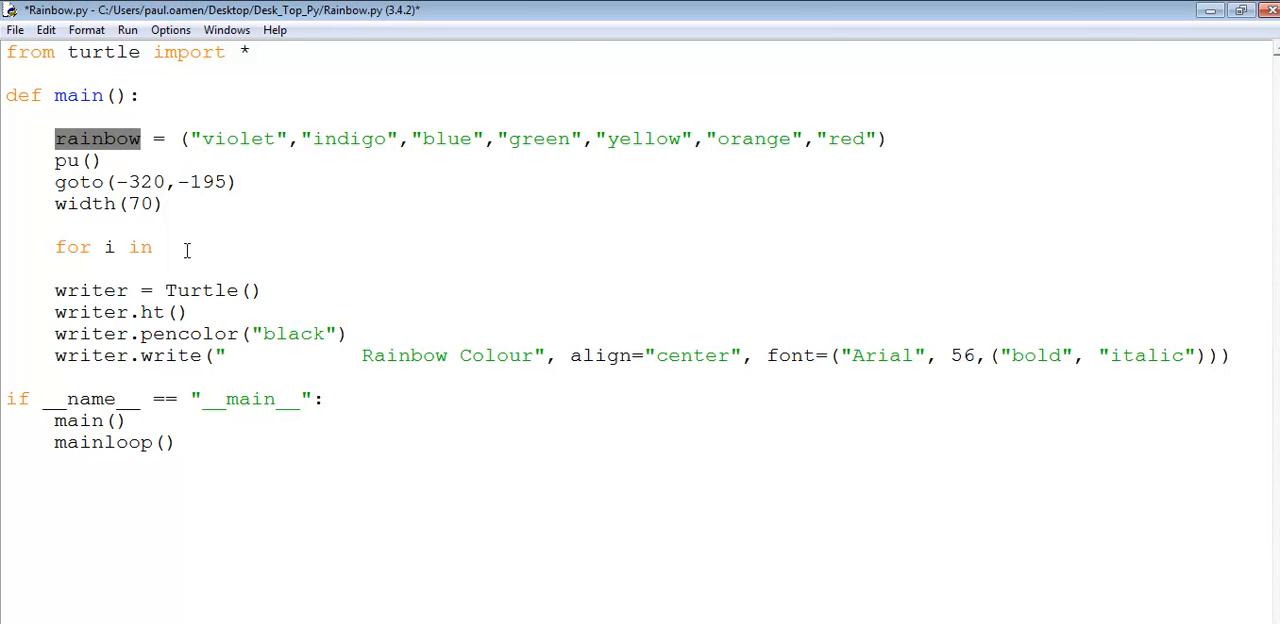
text(rainbow)
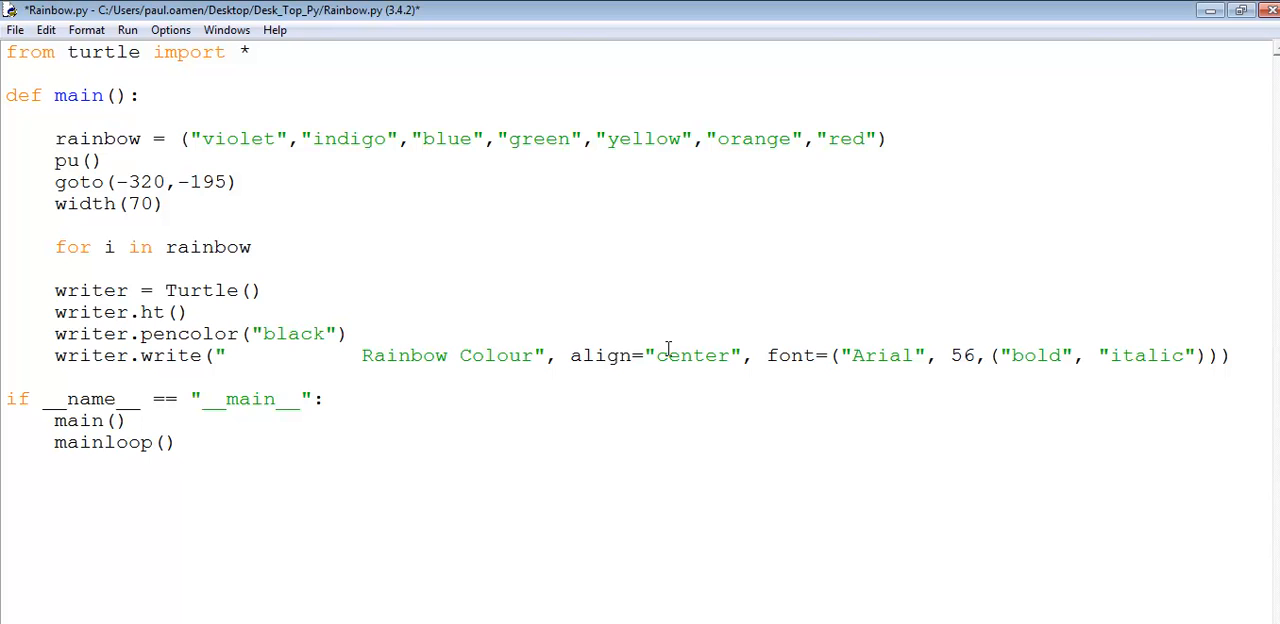
text(:)
text(c)
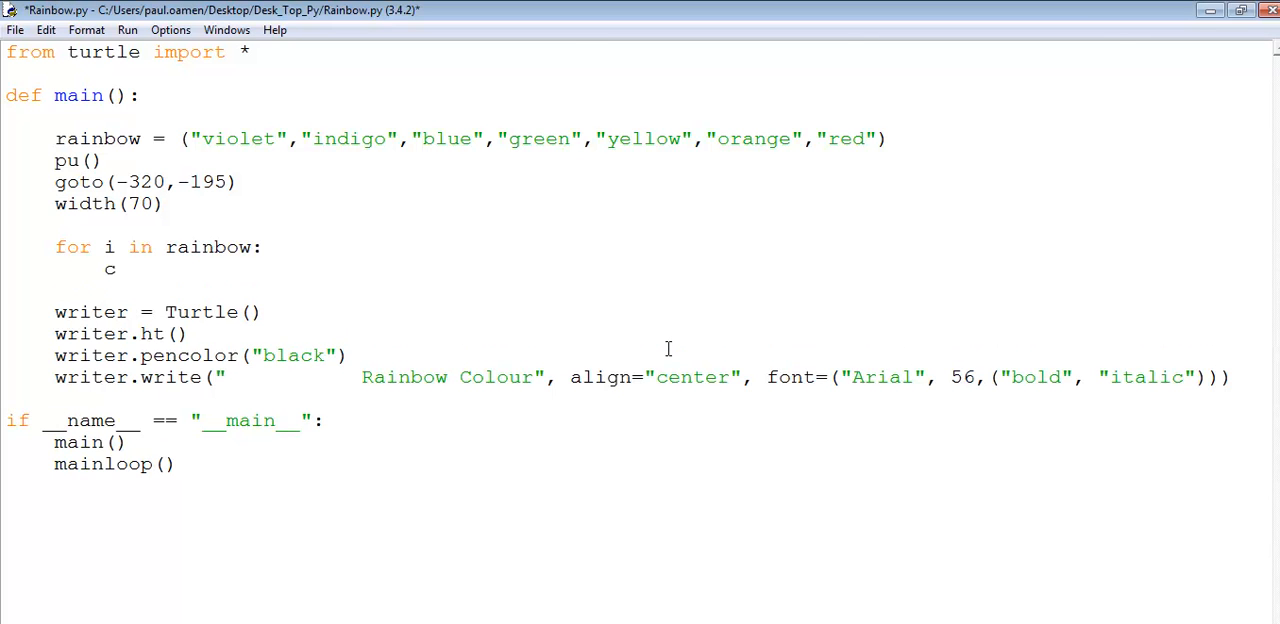
text(olor()
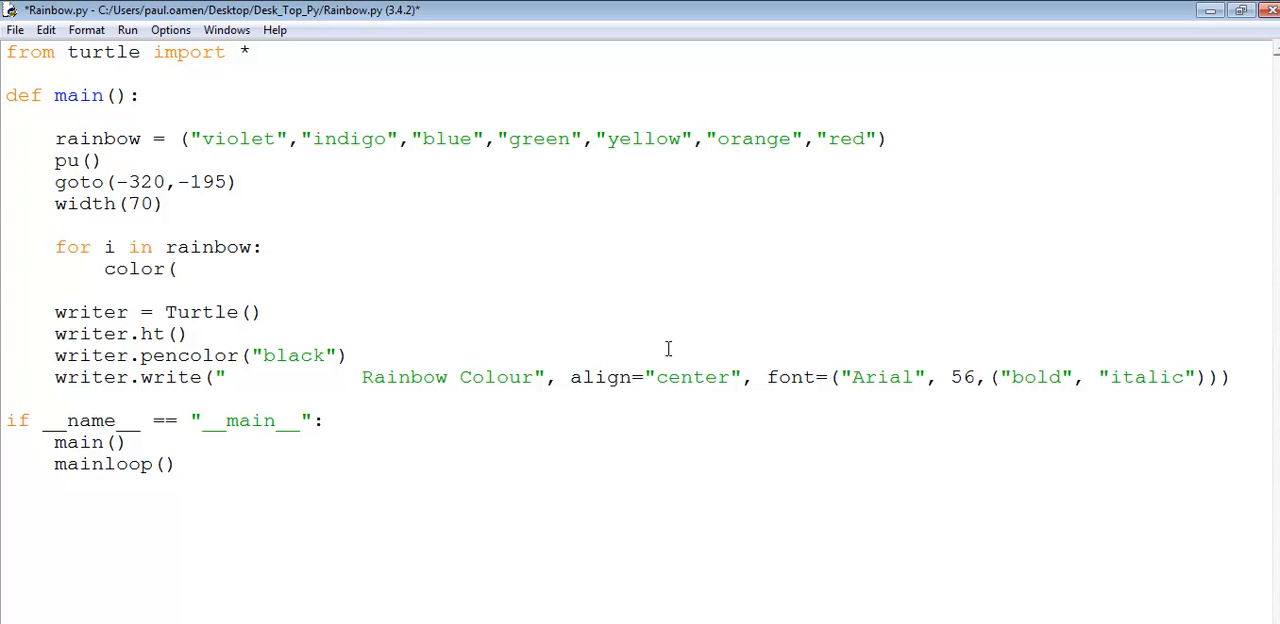
text(i))
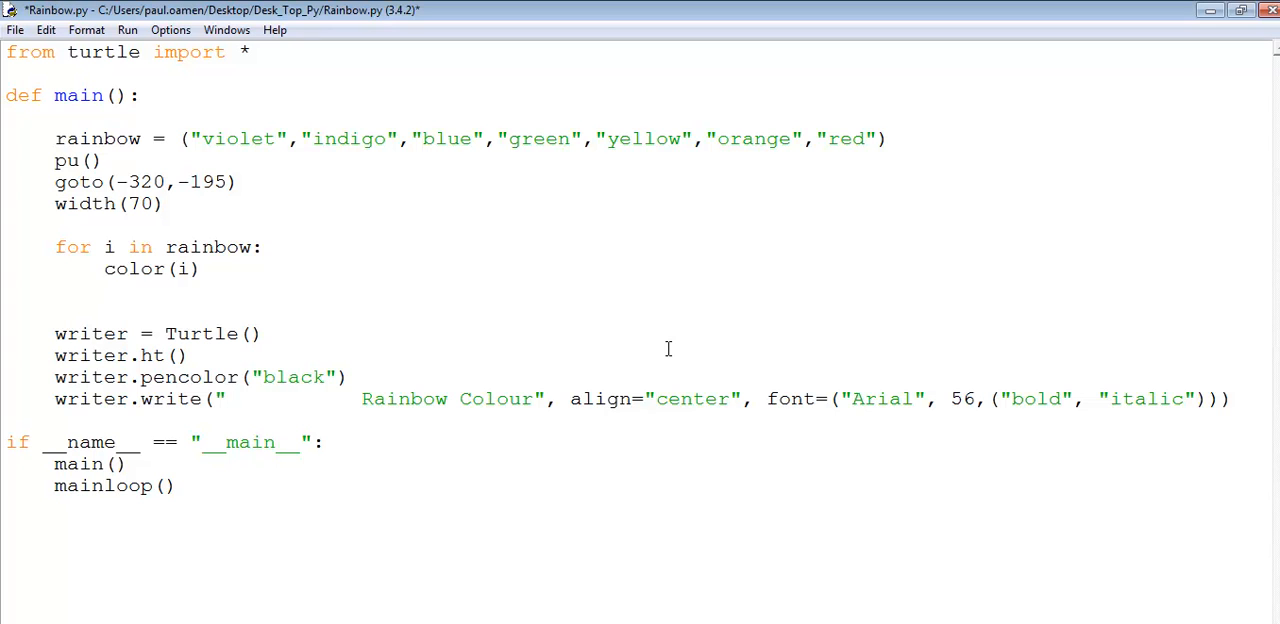
text(down()
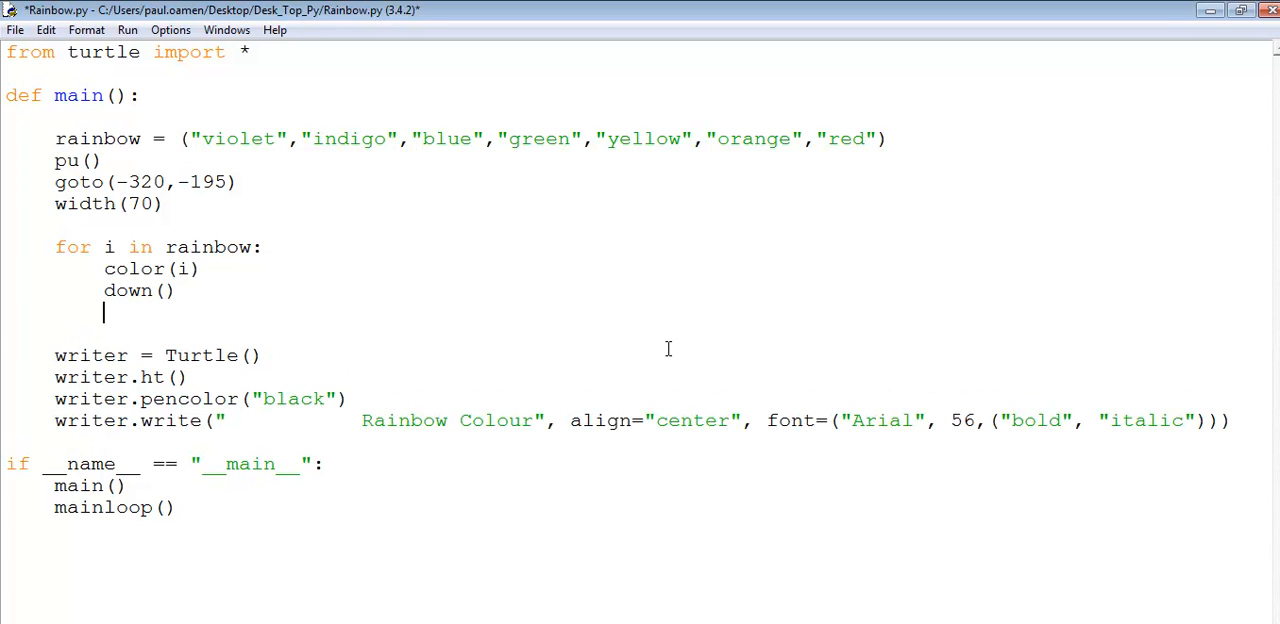
Draw each bar with fd(840), lift the pen and return with bk(840)
text(fd()
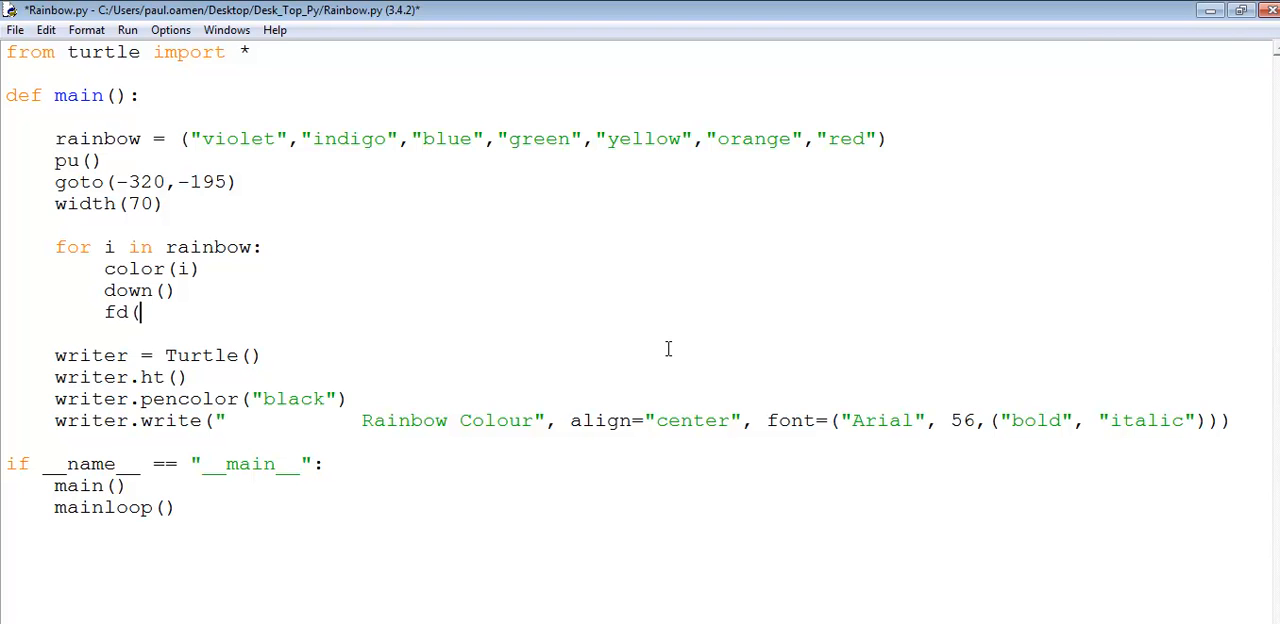
text(840)
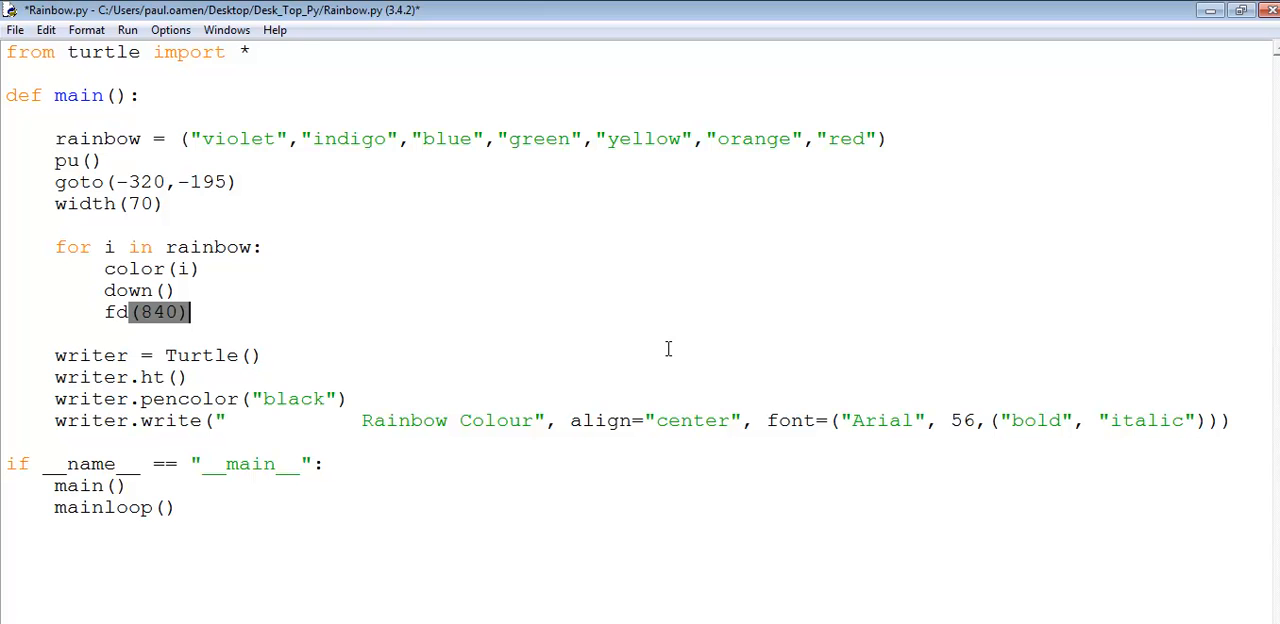
text(up)
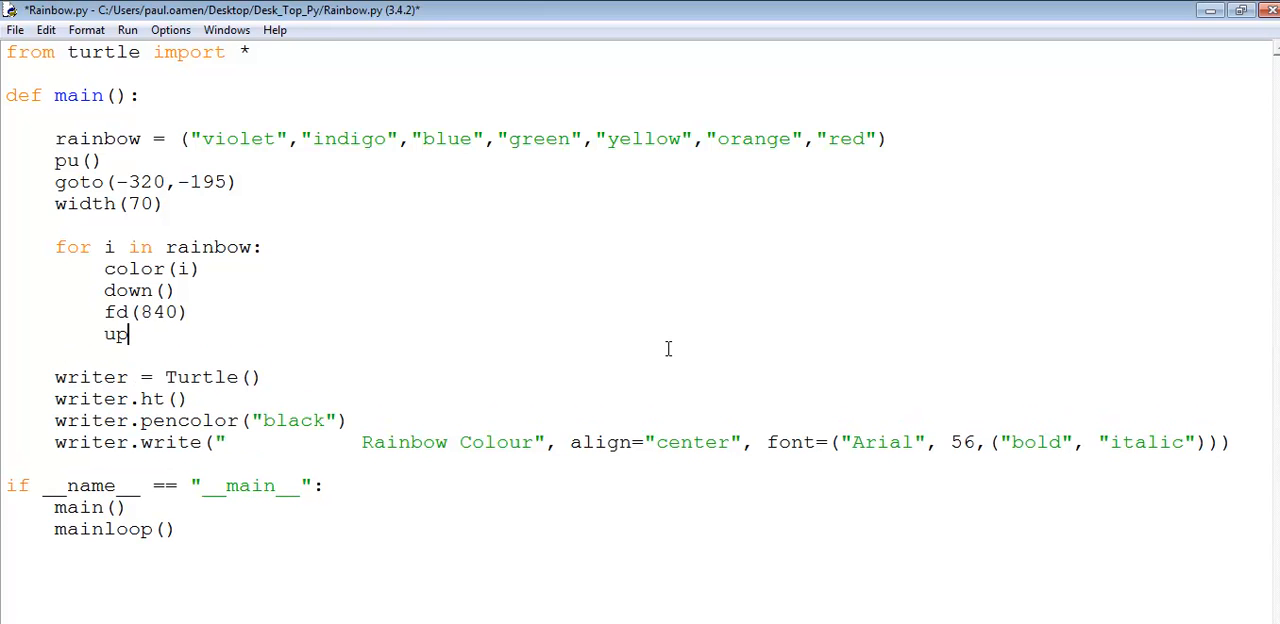
text(b)
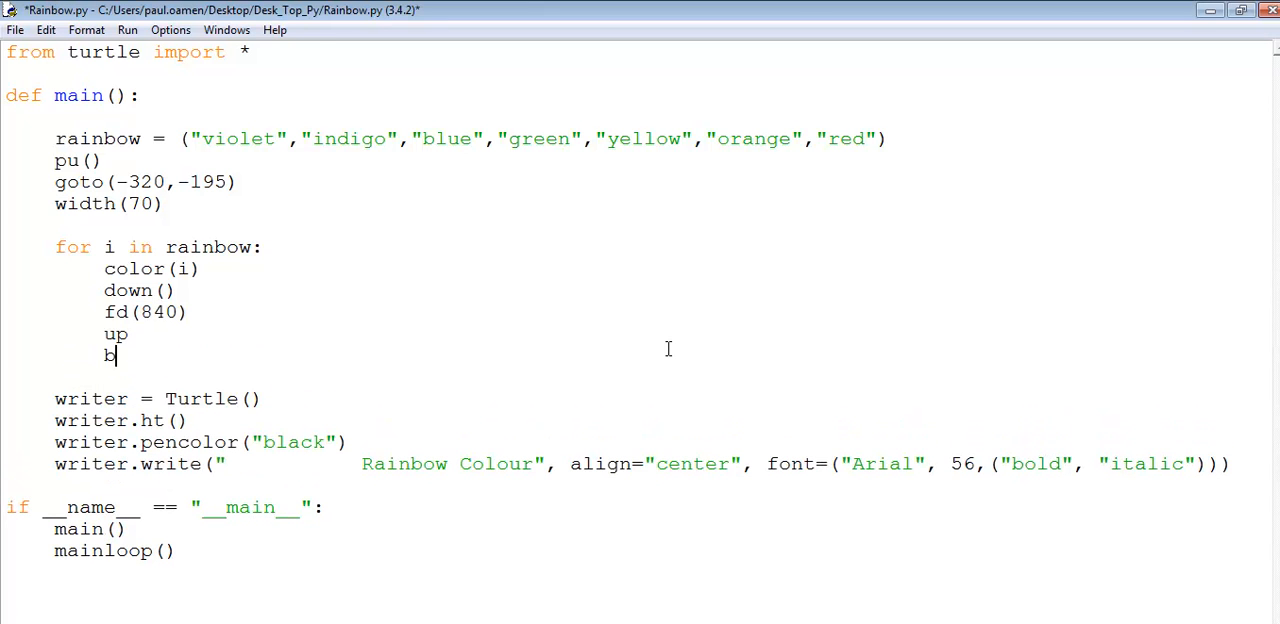
text(k()
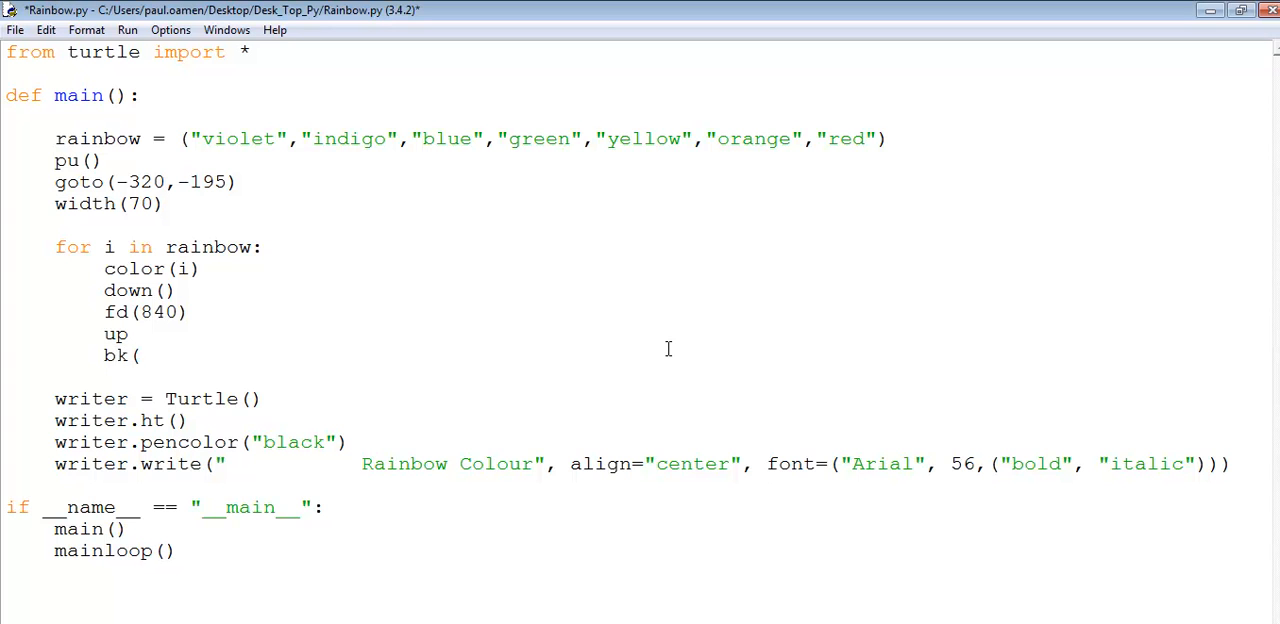
text((840))
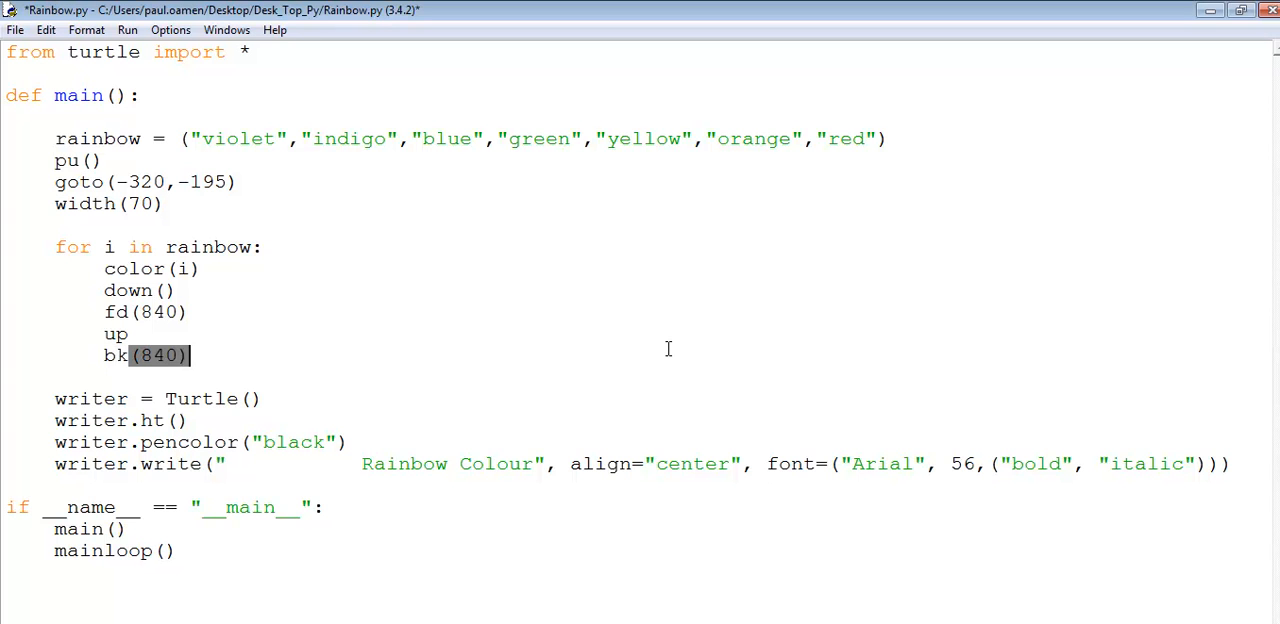
Move up for the next bar with lt(90), fd(66), rt(90)
text(lt)
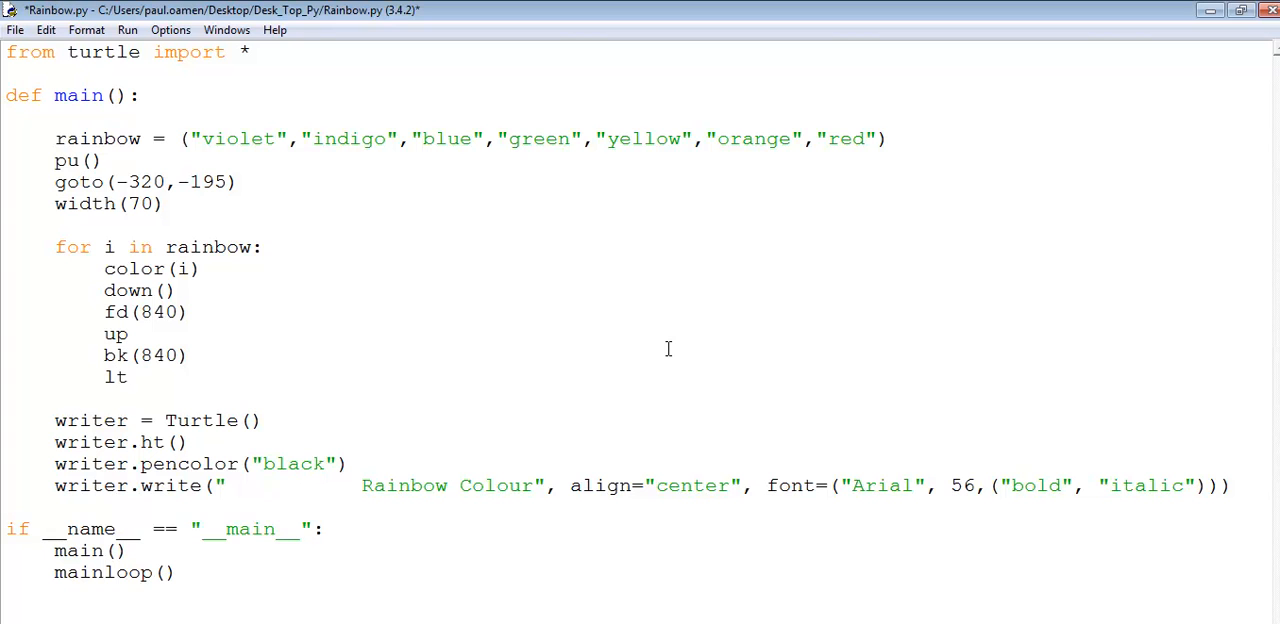
text((90)
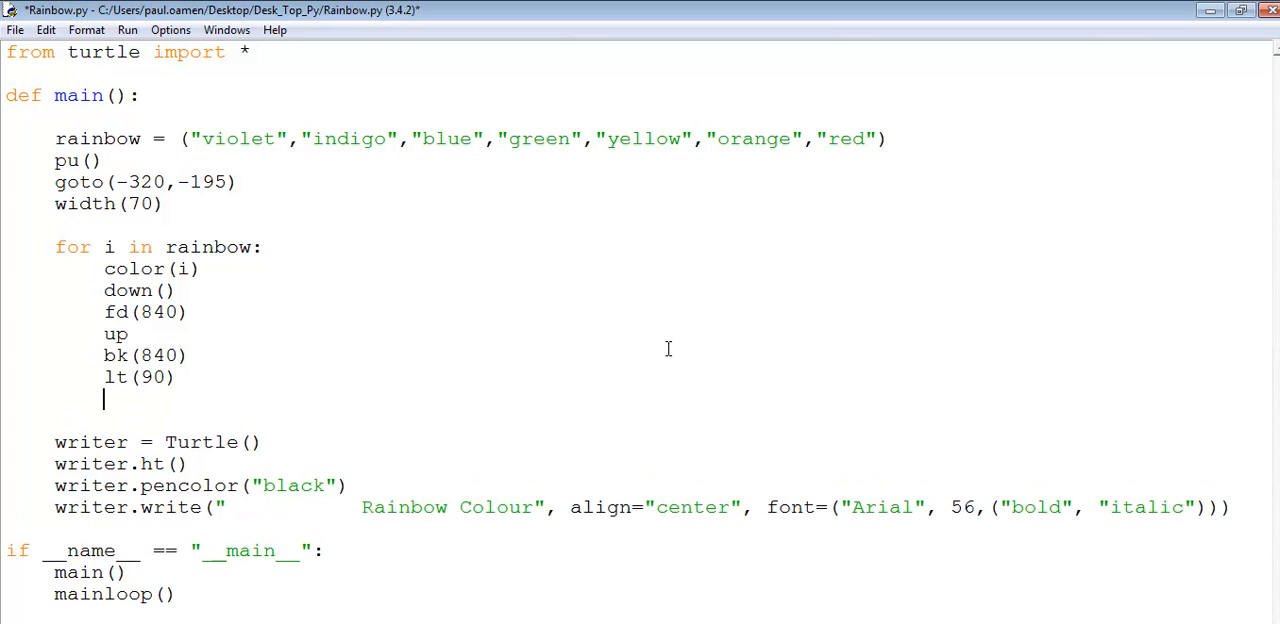
text(fd(66))
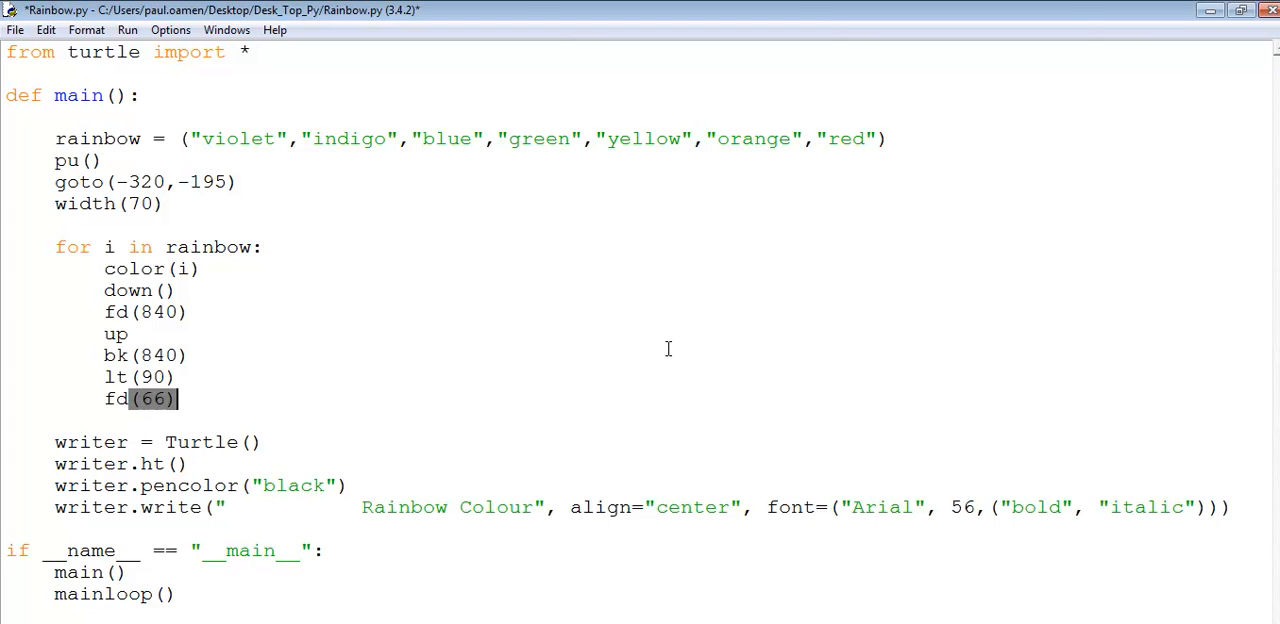
key(Return)
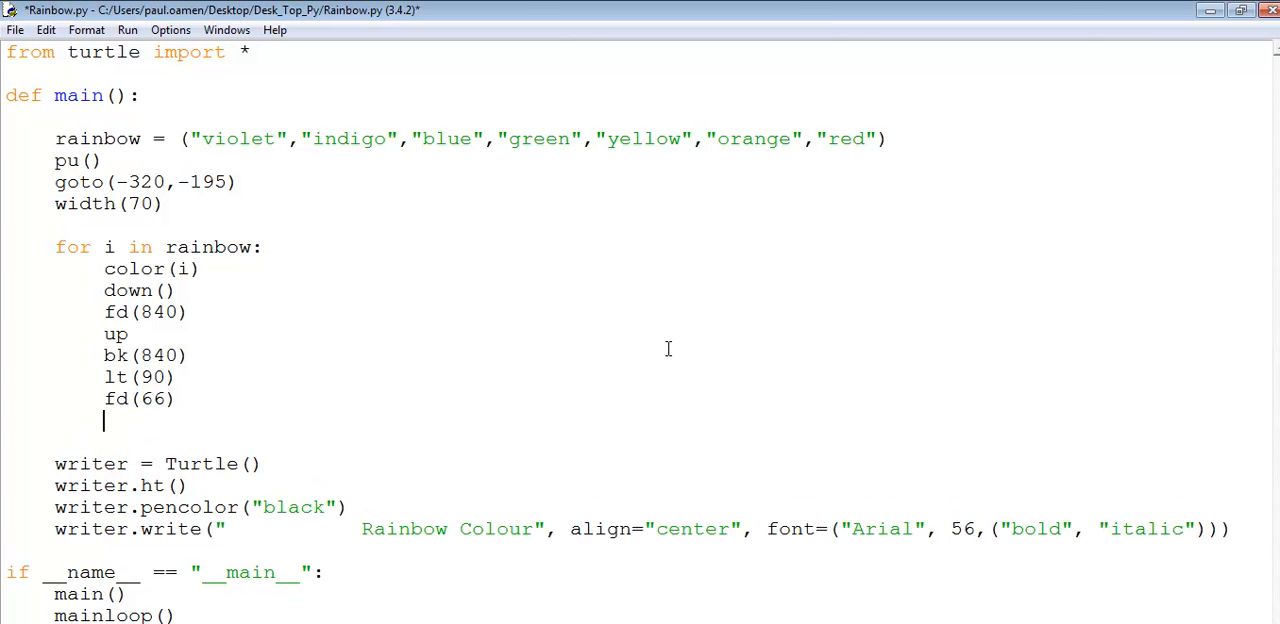
text(rt)
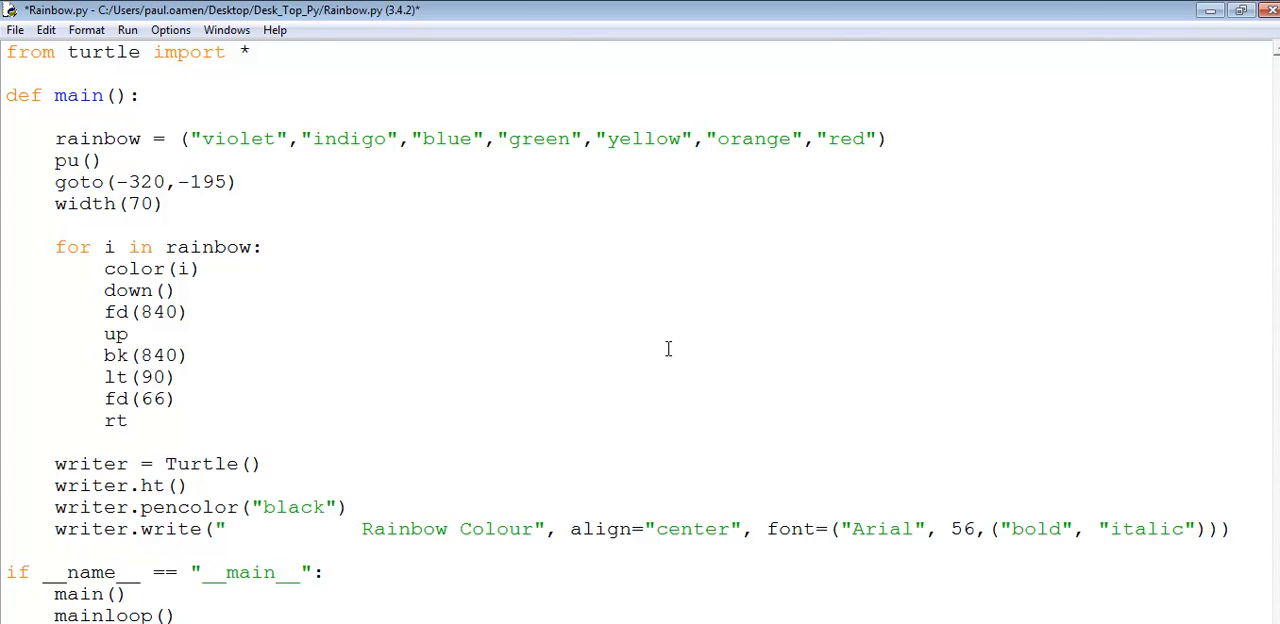
text((90))
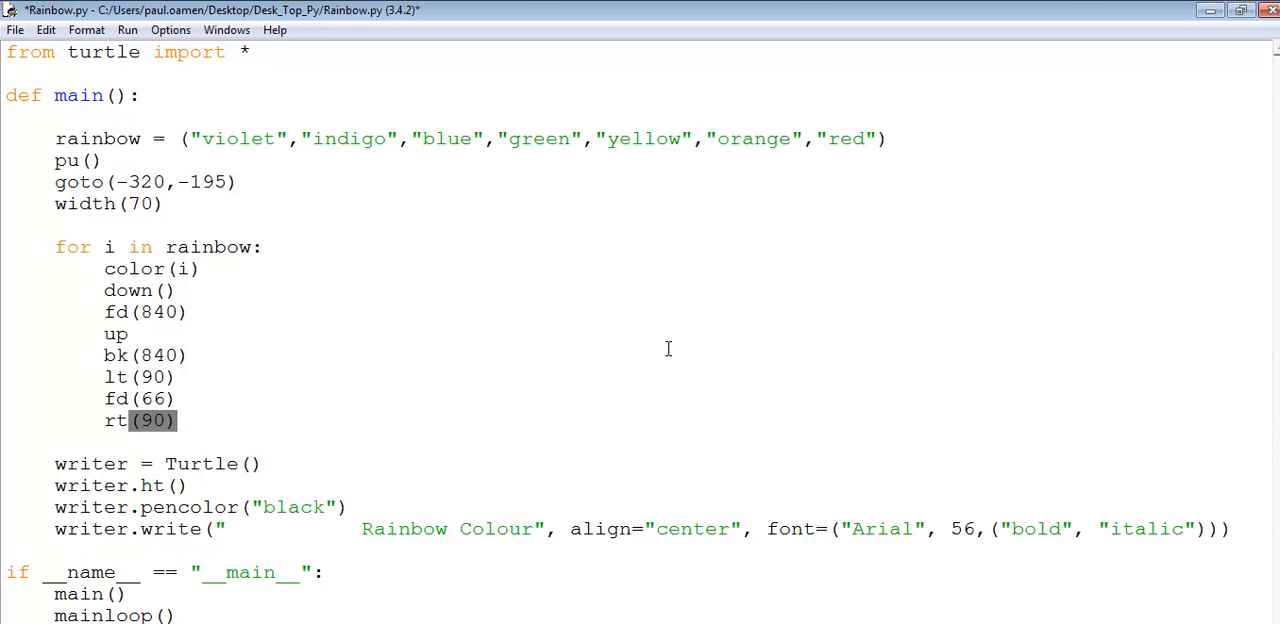
click(264, 464)
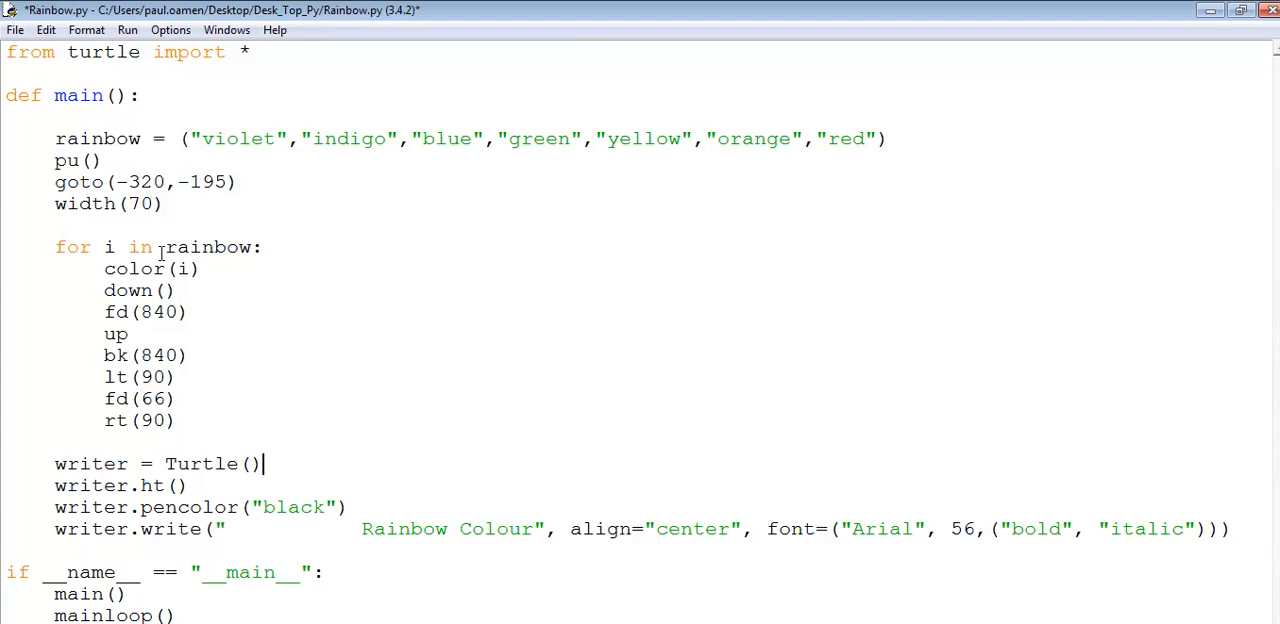
mouse_move(516, 438)
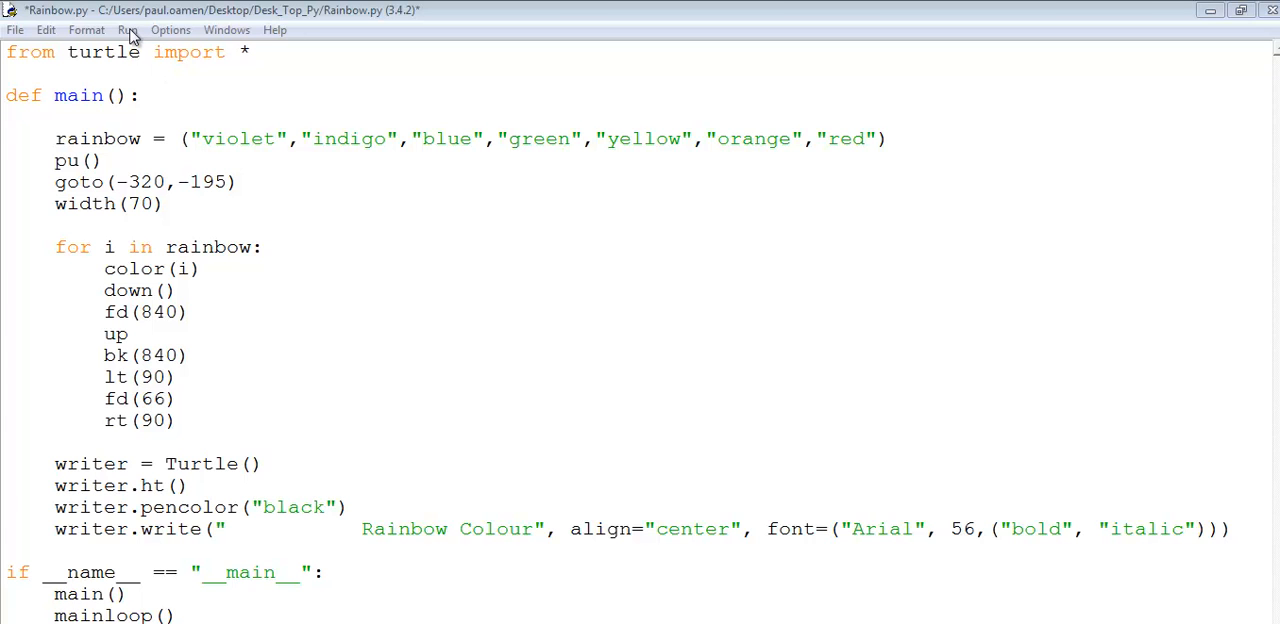
Run the module, saving first; the turtle window draws a single violet bar
click(128, 28)
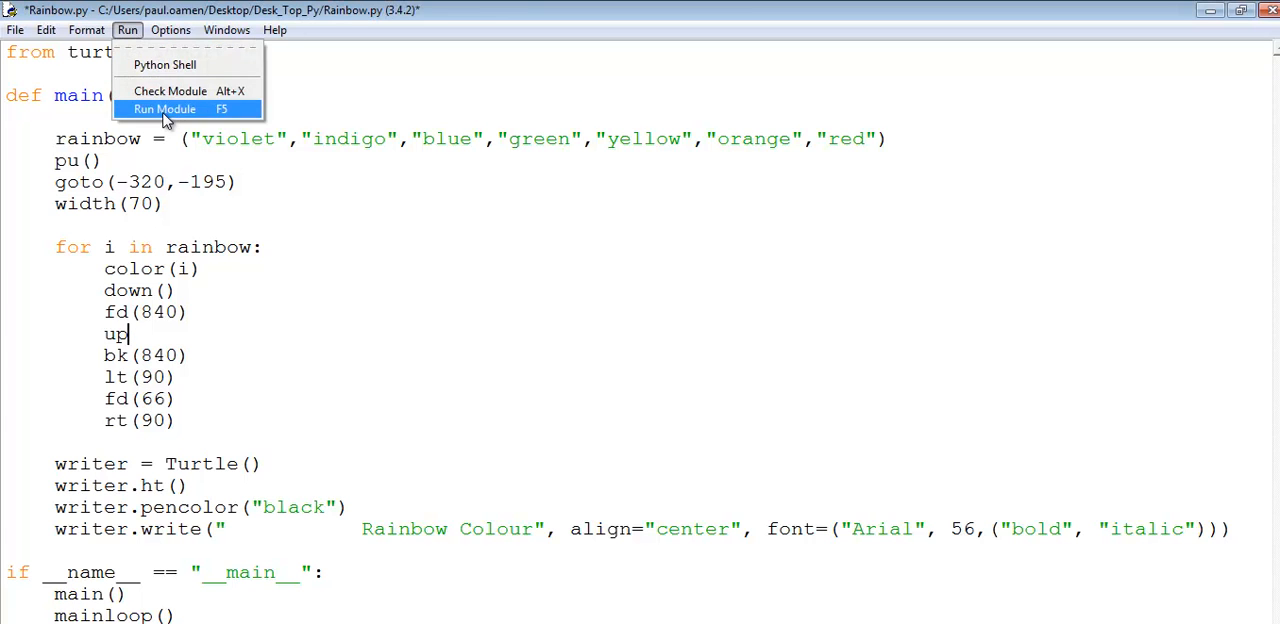
click(164, 108)
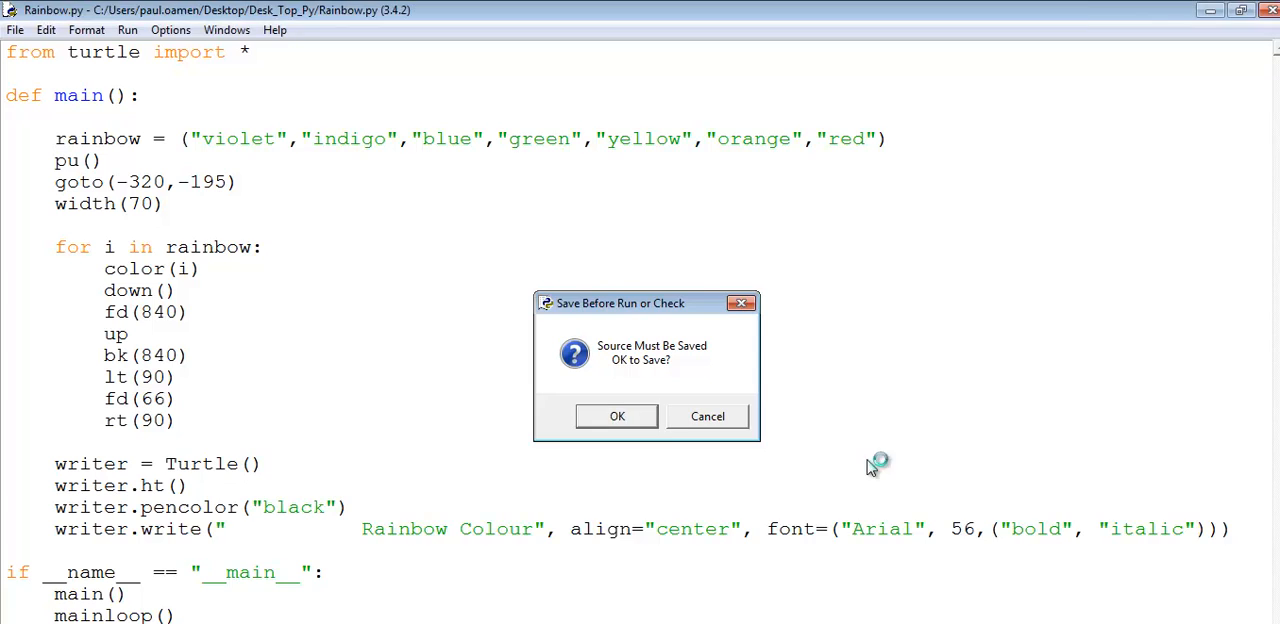
click(616, 416)
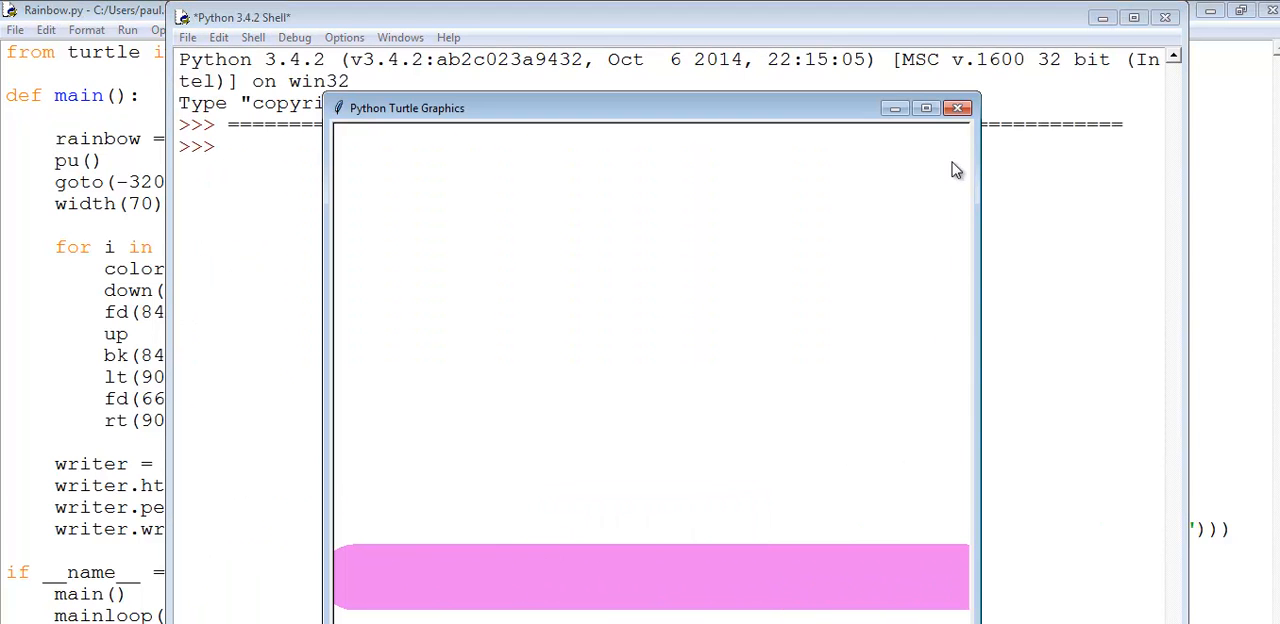
click(924, 108)
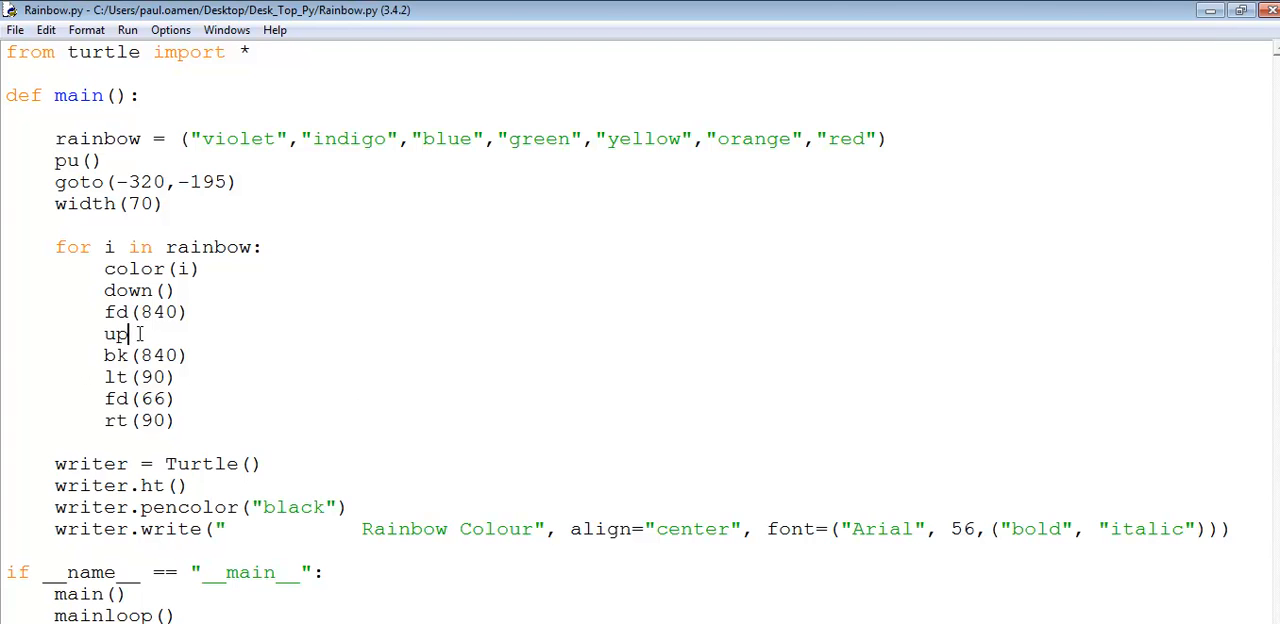
Complete the pen-lift call as up(), save when prompted, and rerun the script
text(())
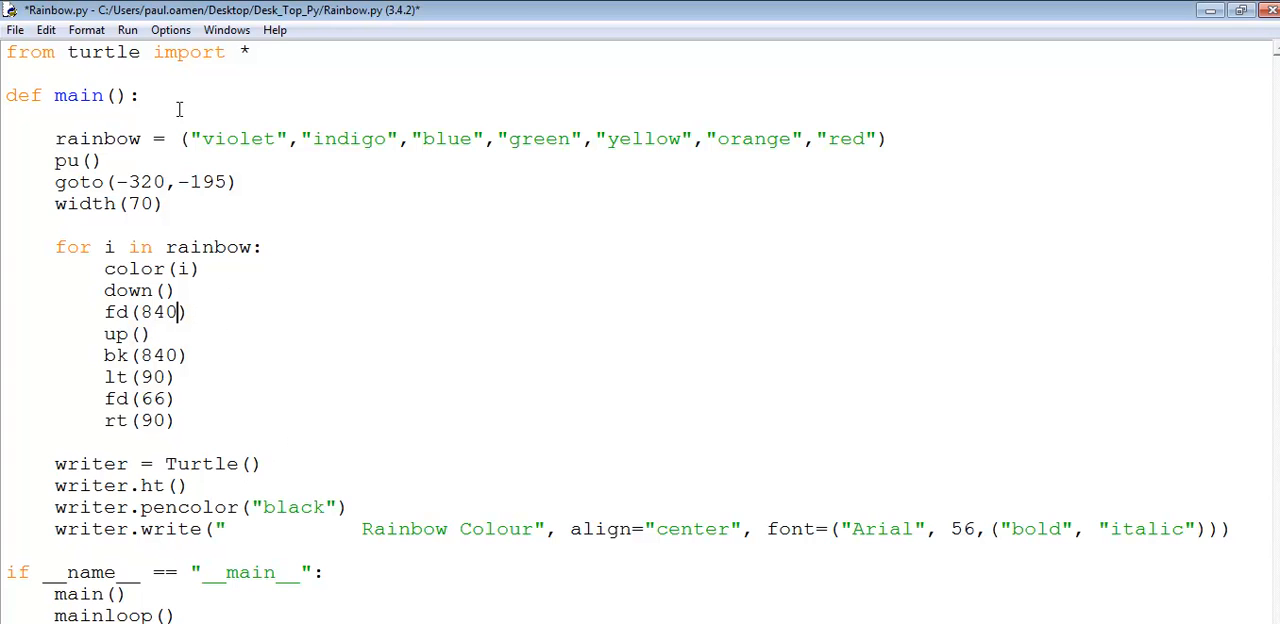
mouse_move(158, 44)
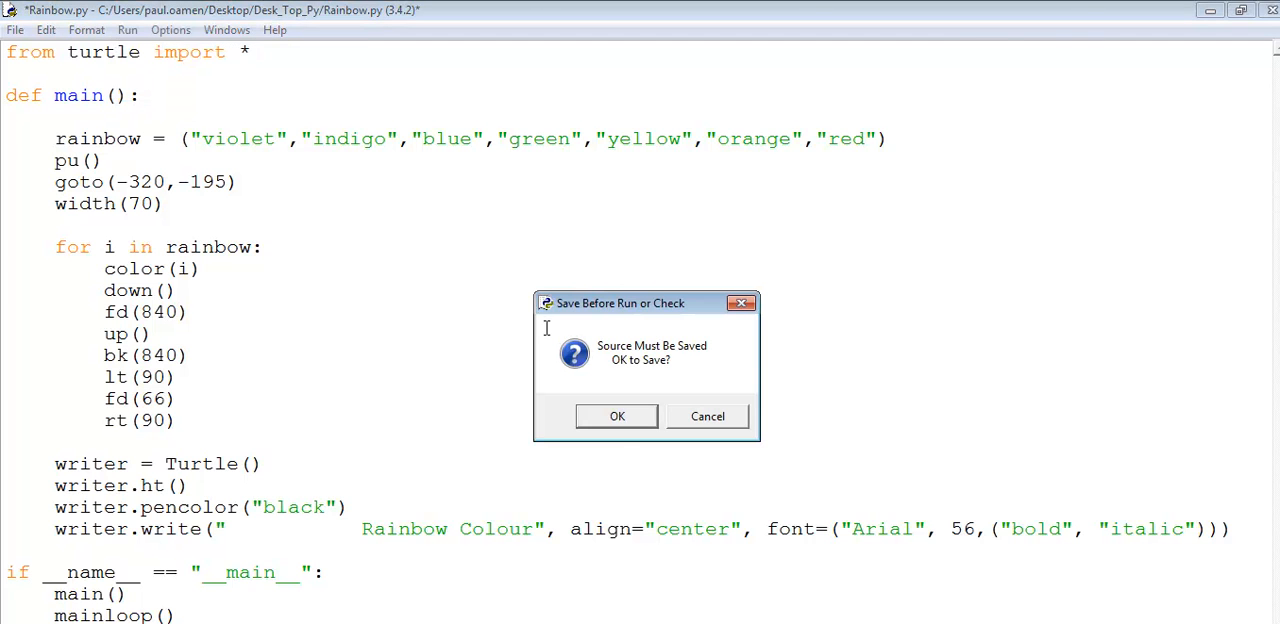
click(616, 416)
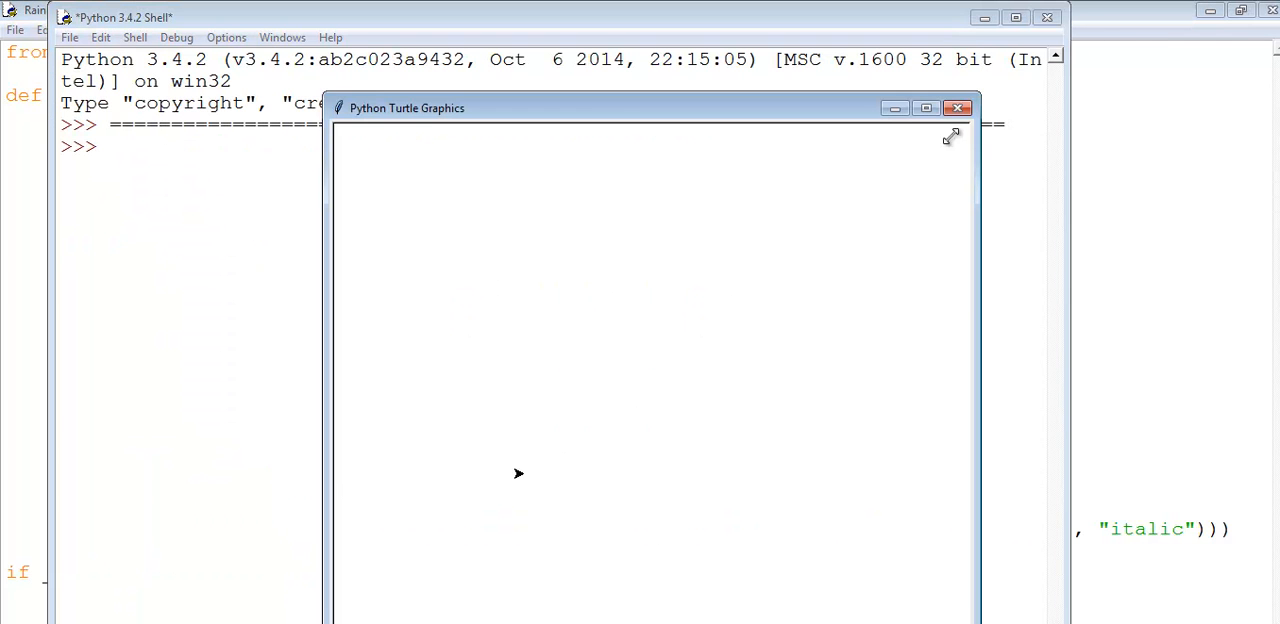
click(924, 108)
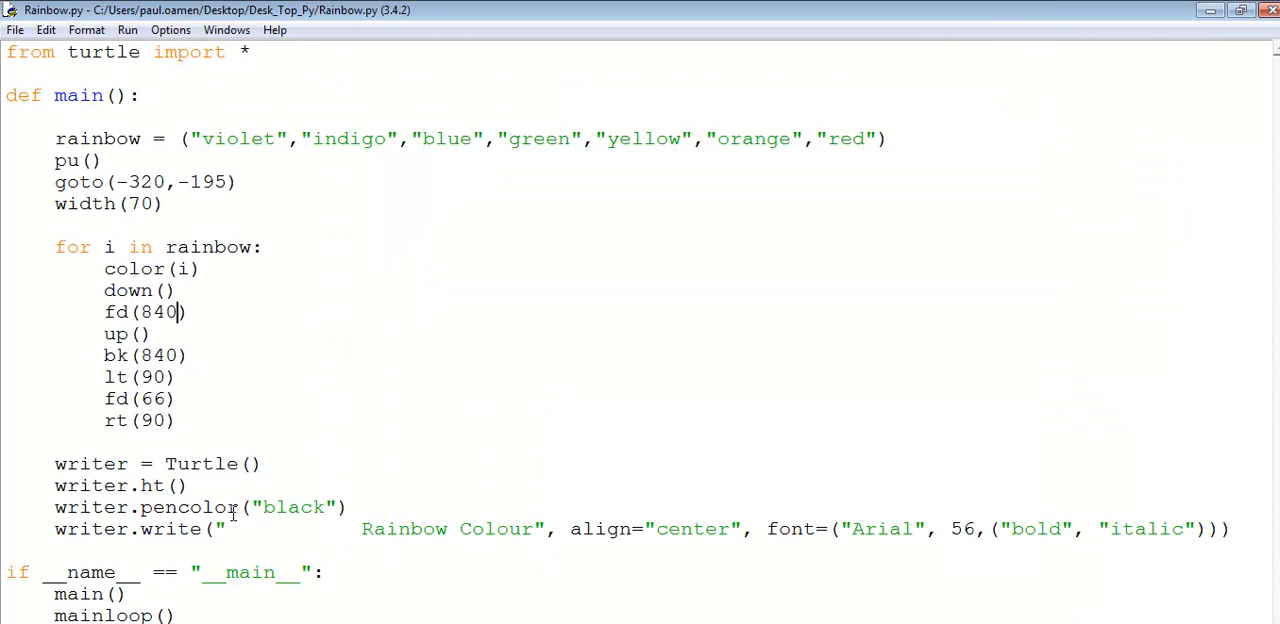
mouse_move(318, 504)
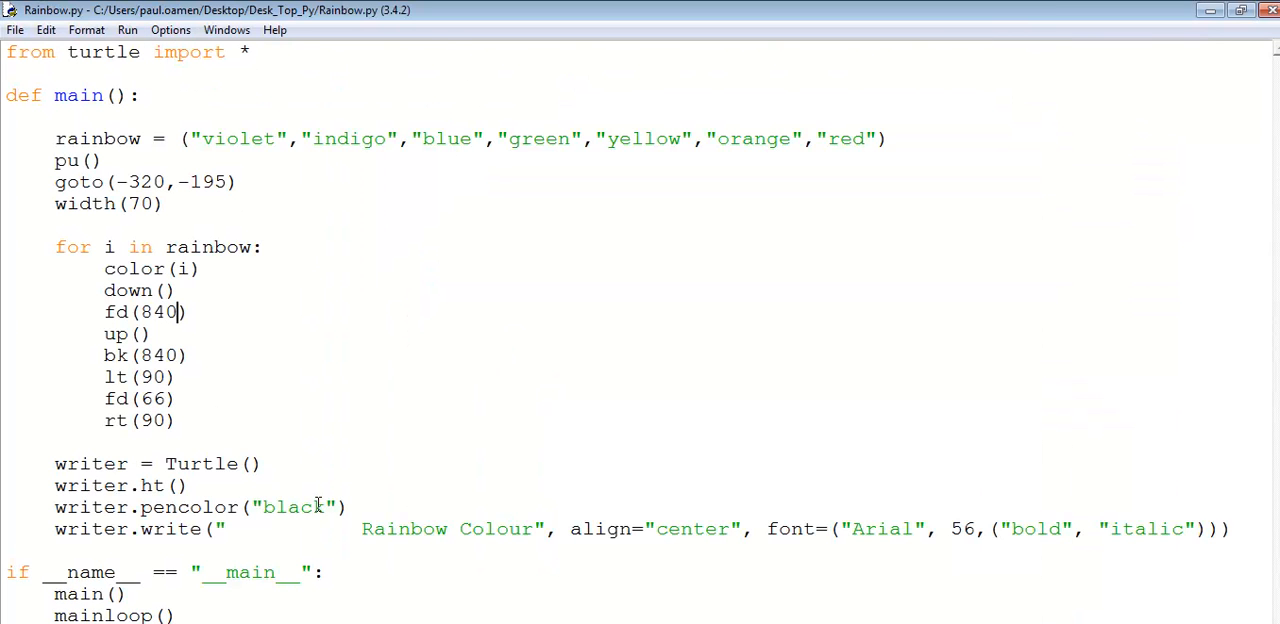
Replace 'black' with 'white' in writer.pencolor and run the module again
double_click(292, 508)
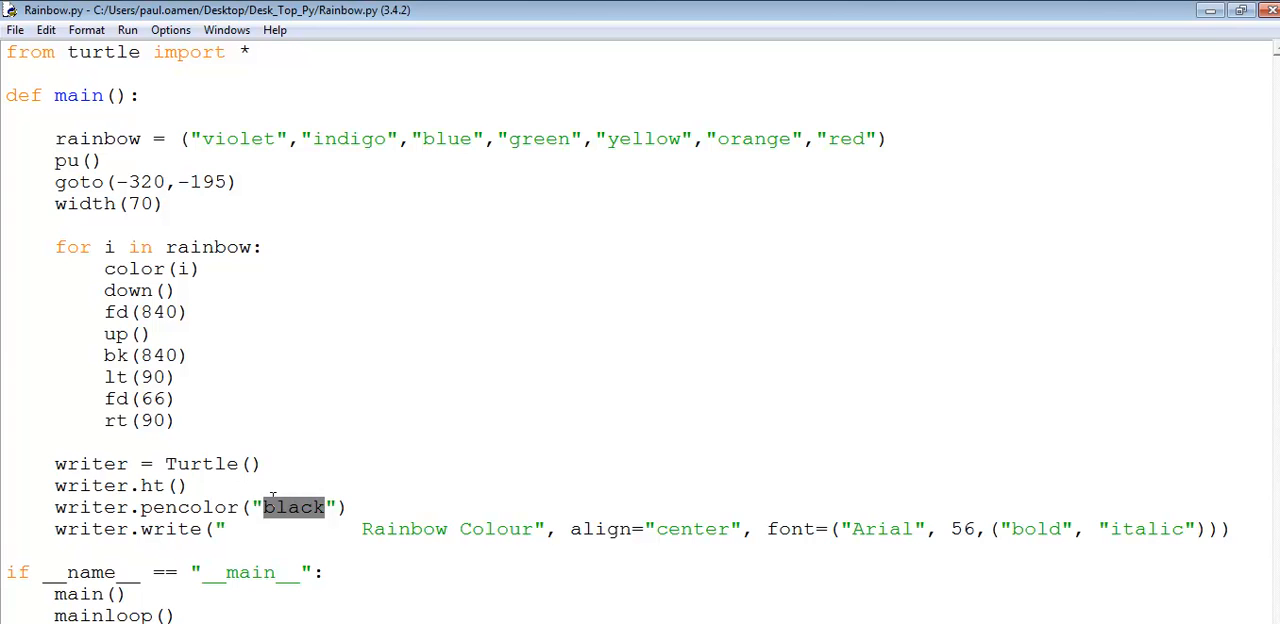
text(white)
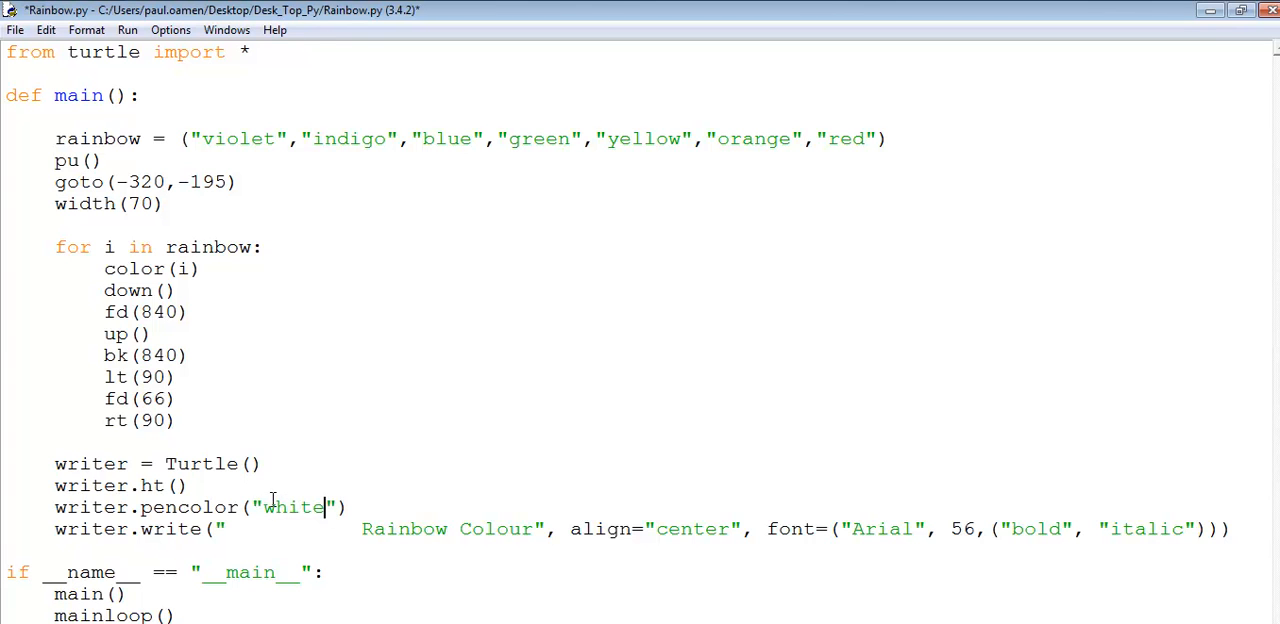
click(128, 28)
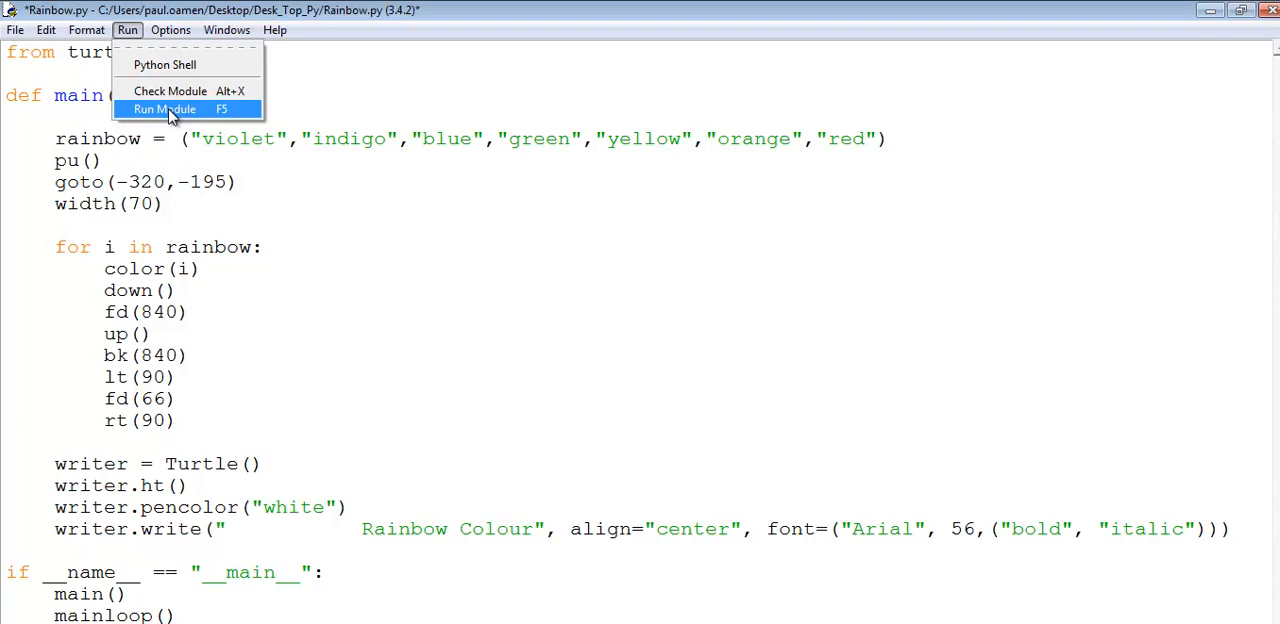
click(164, 108)
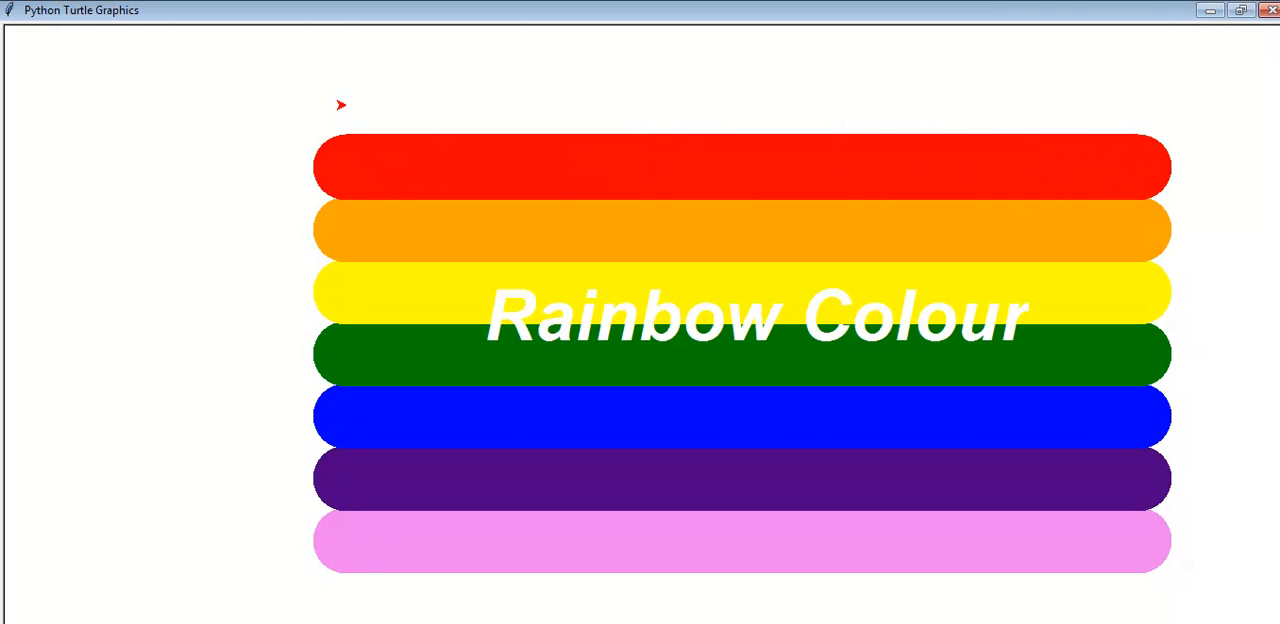
mouse_move(618, 508)
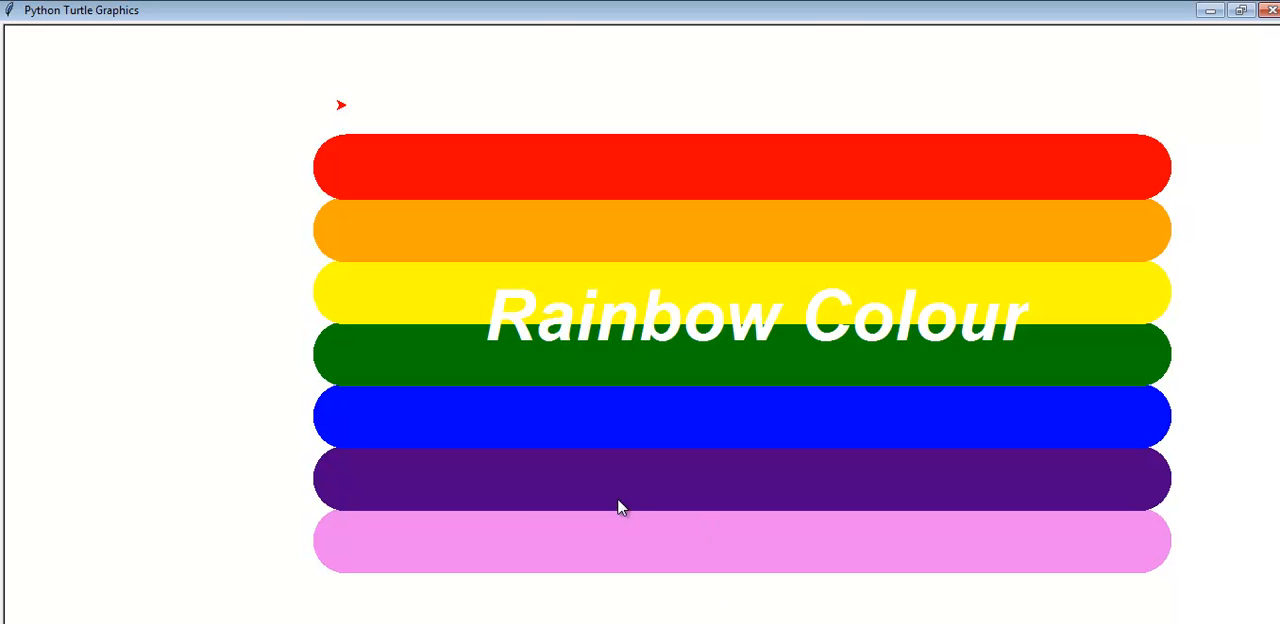
mouse_move(1088, 610)
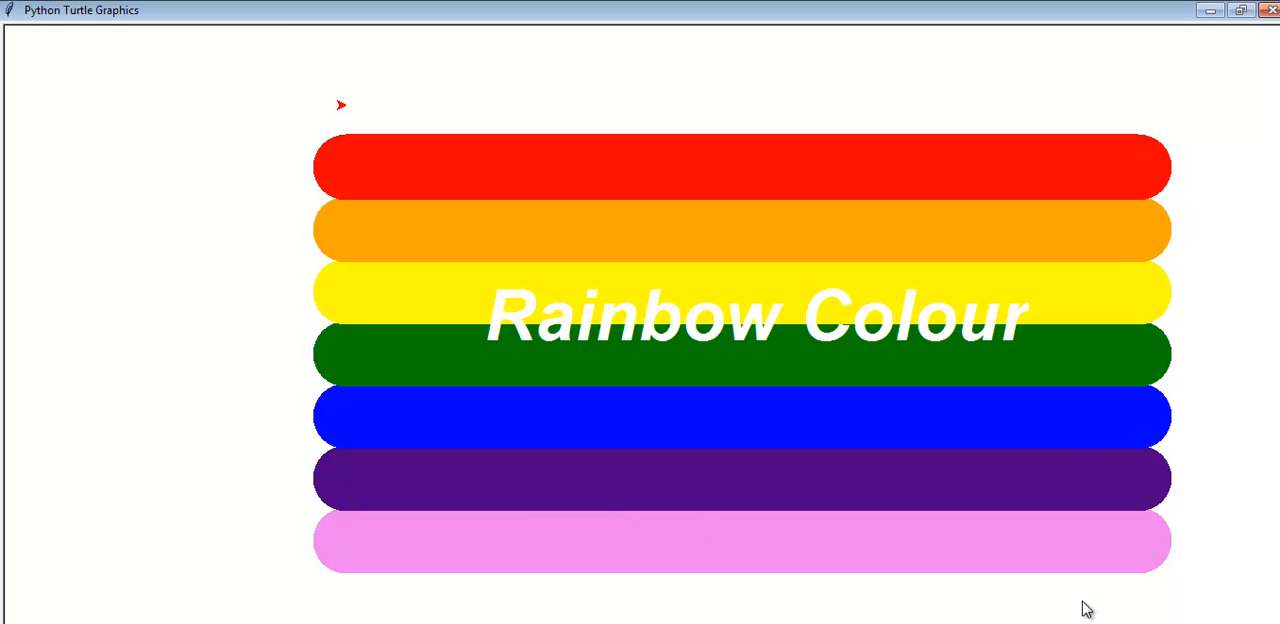
mouse_move(1148, 612)
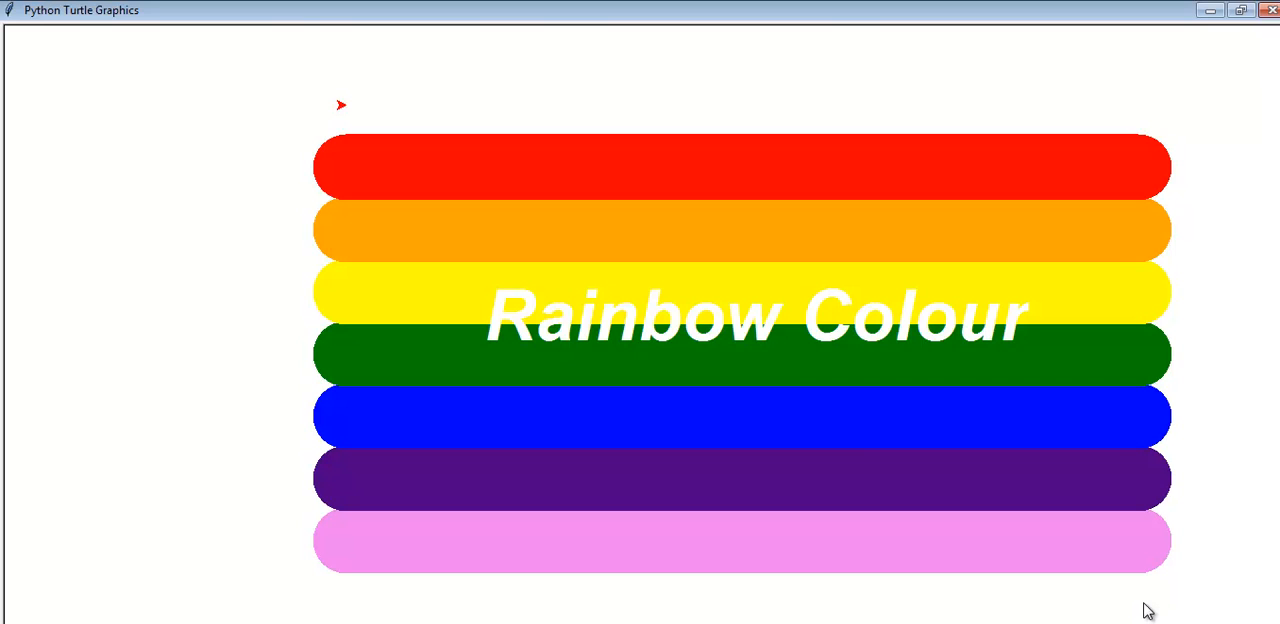